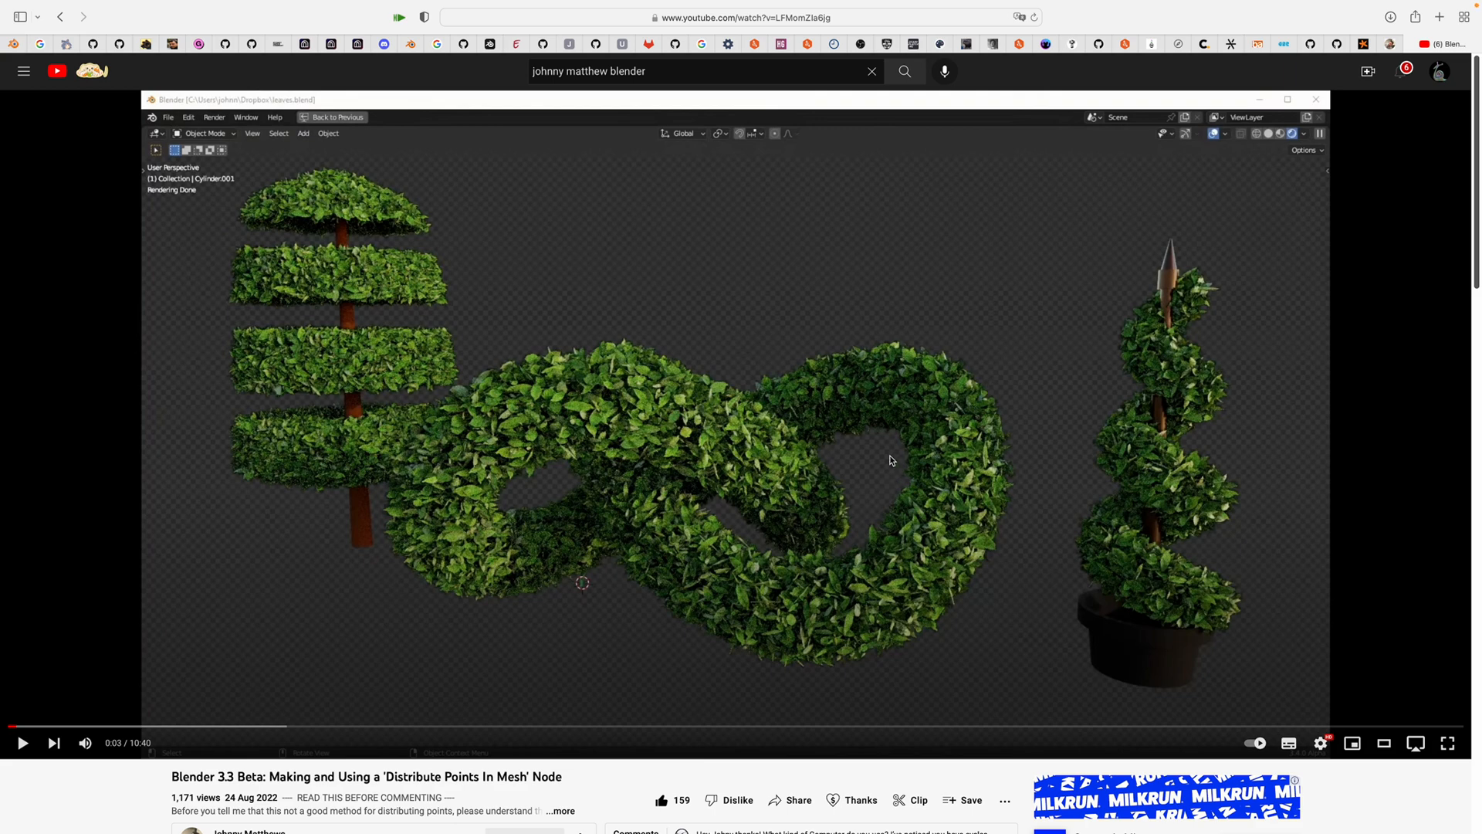
Tidy the shader layout by repositioning the Object Info, Hue Saturation Value and Mix nodes.
scroll("down", 3)
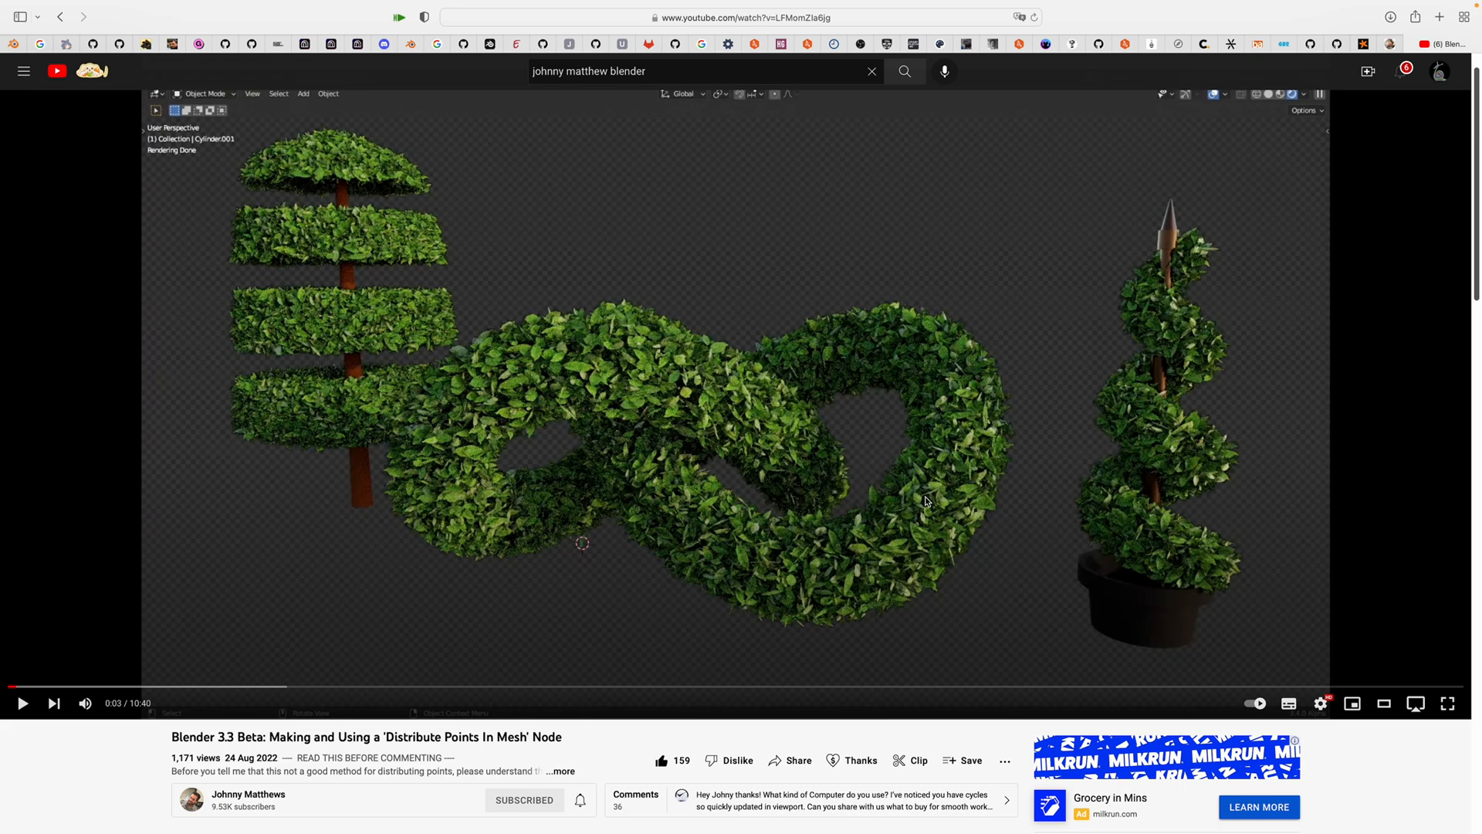
scroll("down", 3)
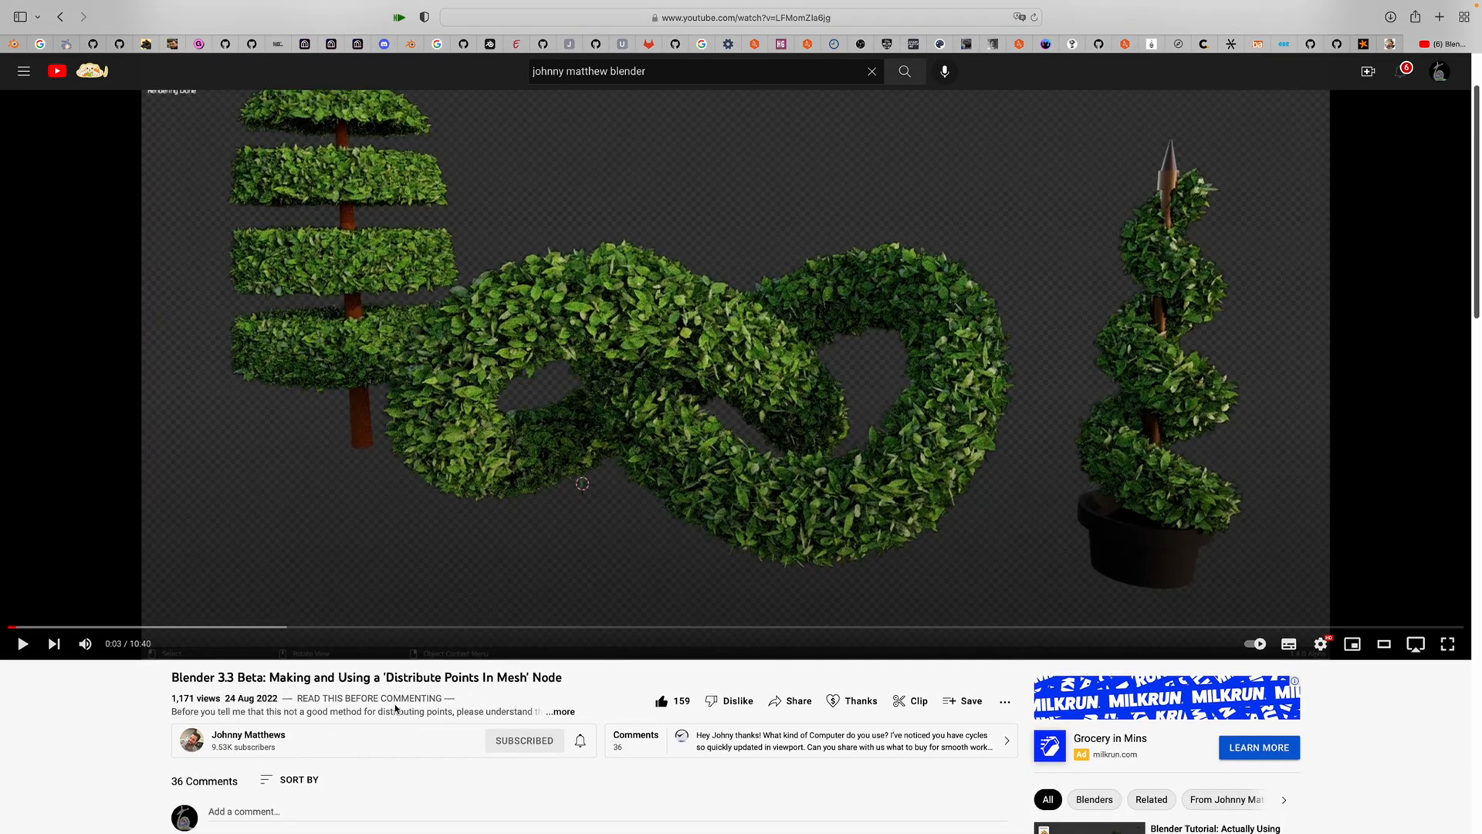
double_click(442, 698)
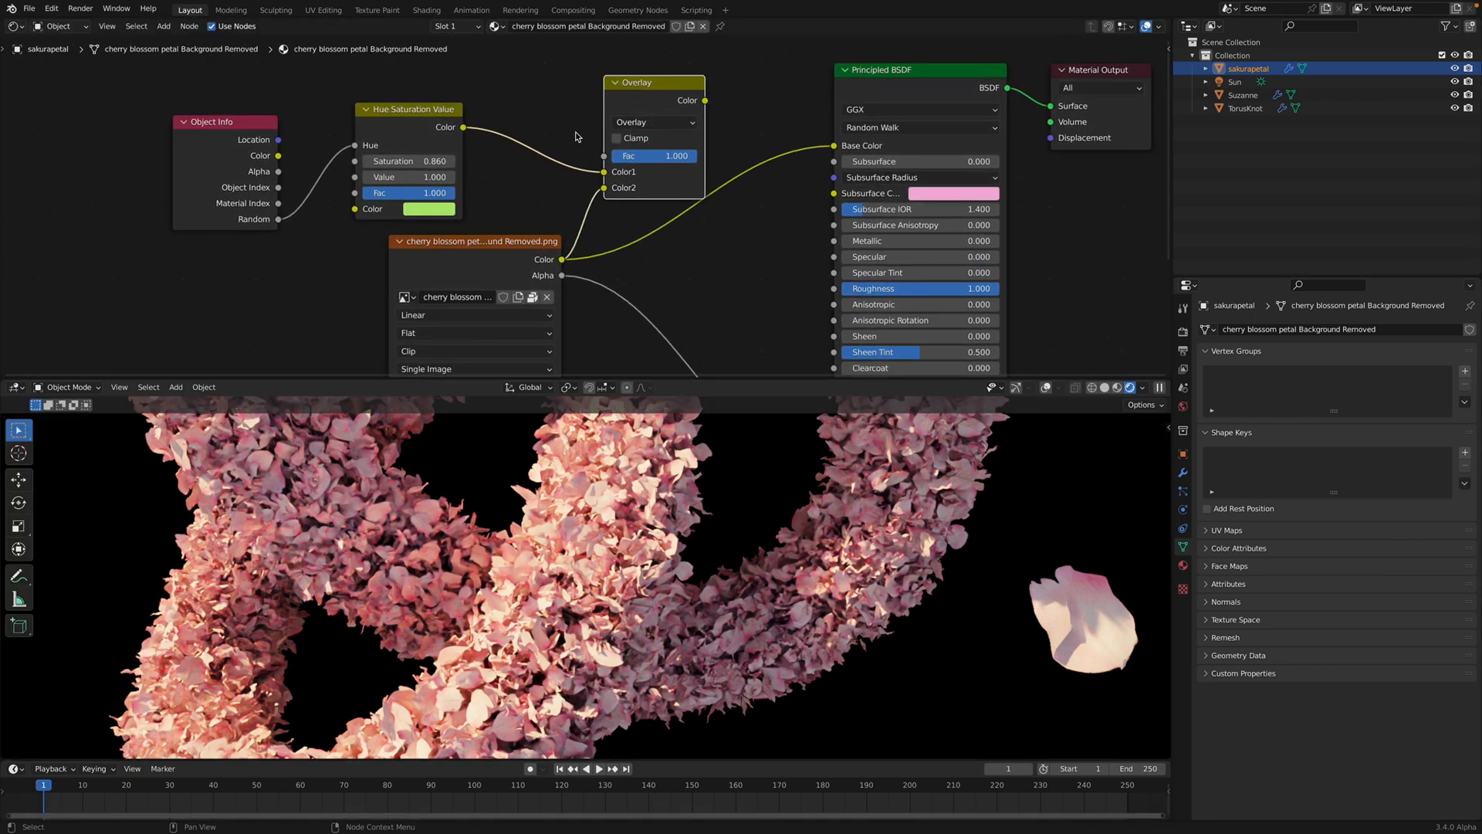
left_click_drag(224, 120, 218, 116)
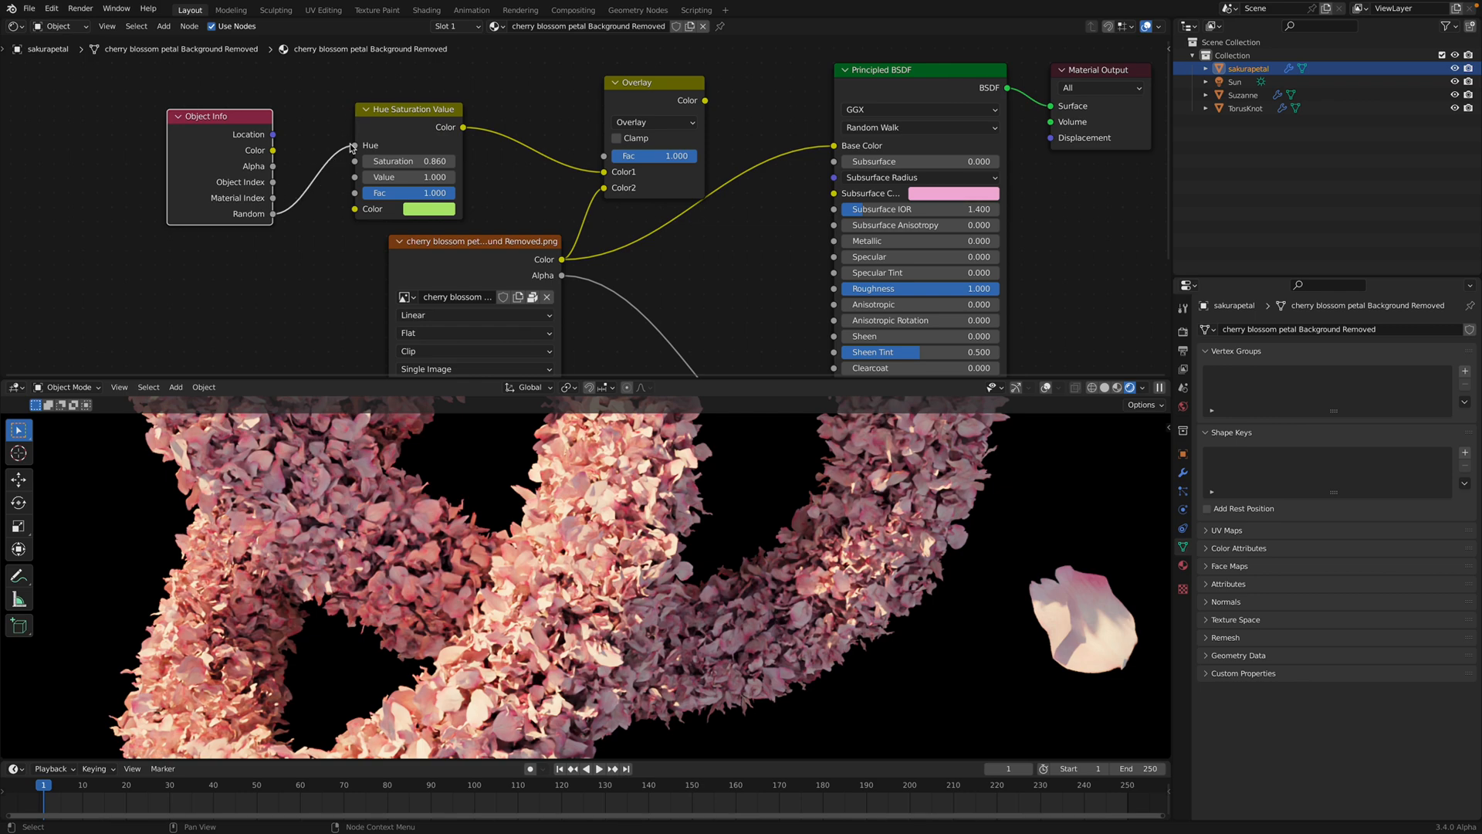
left_click_drag(407, 108, 429, 92)
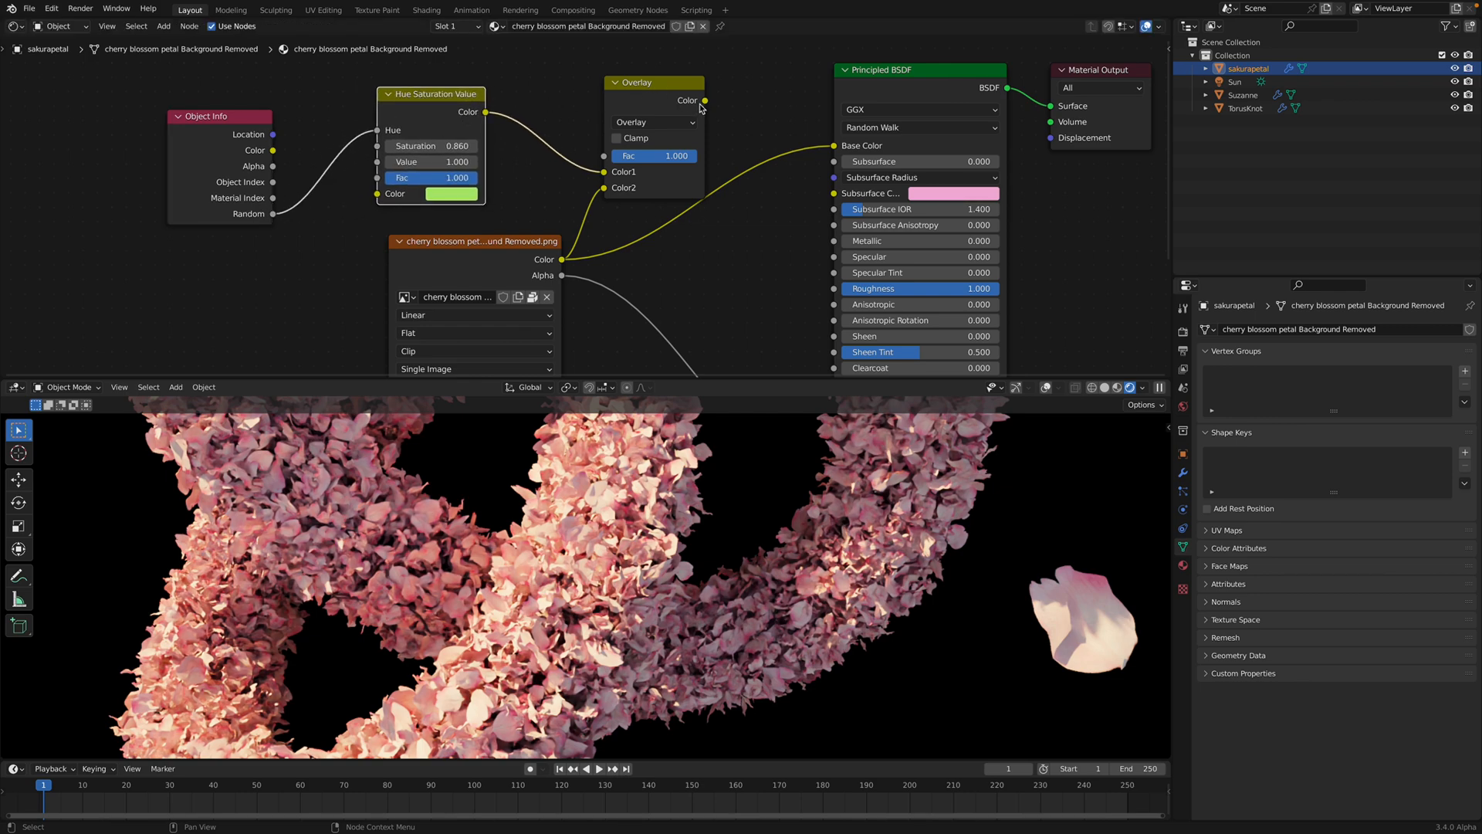
left_click_drag(704, 100, 770, 124)
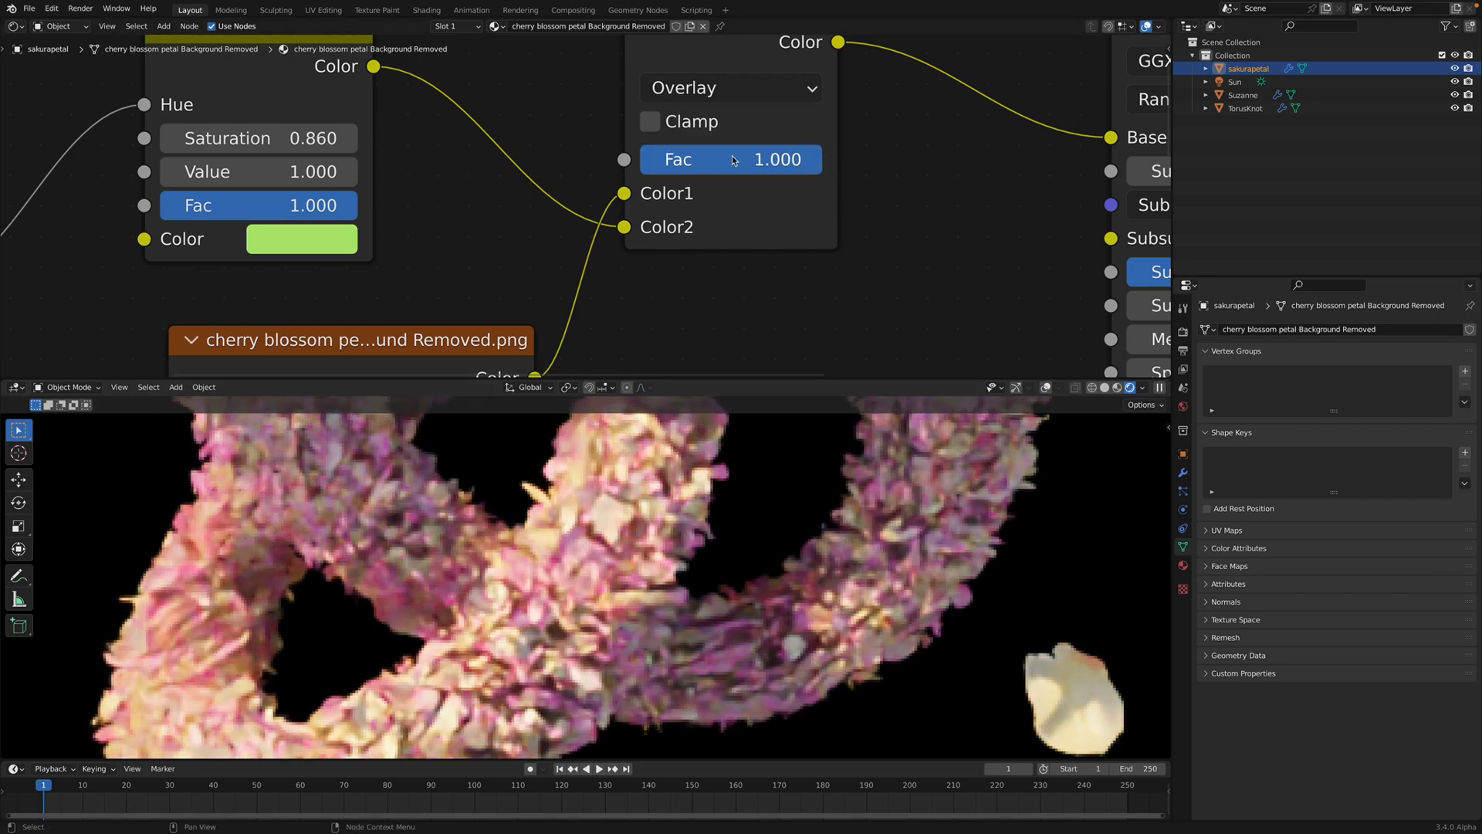
Set the Mix node factor to 0.6 and change its blend mode from Overlay to Multiply.
left_click(730, 87)
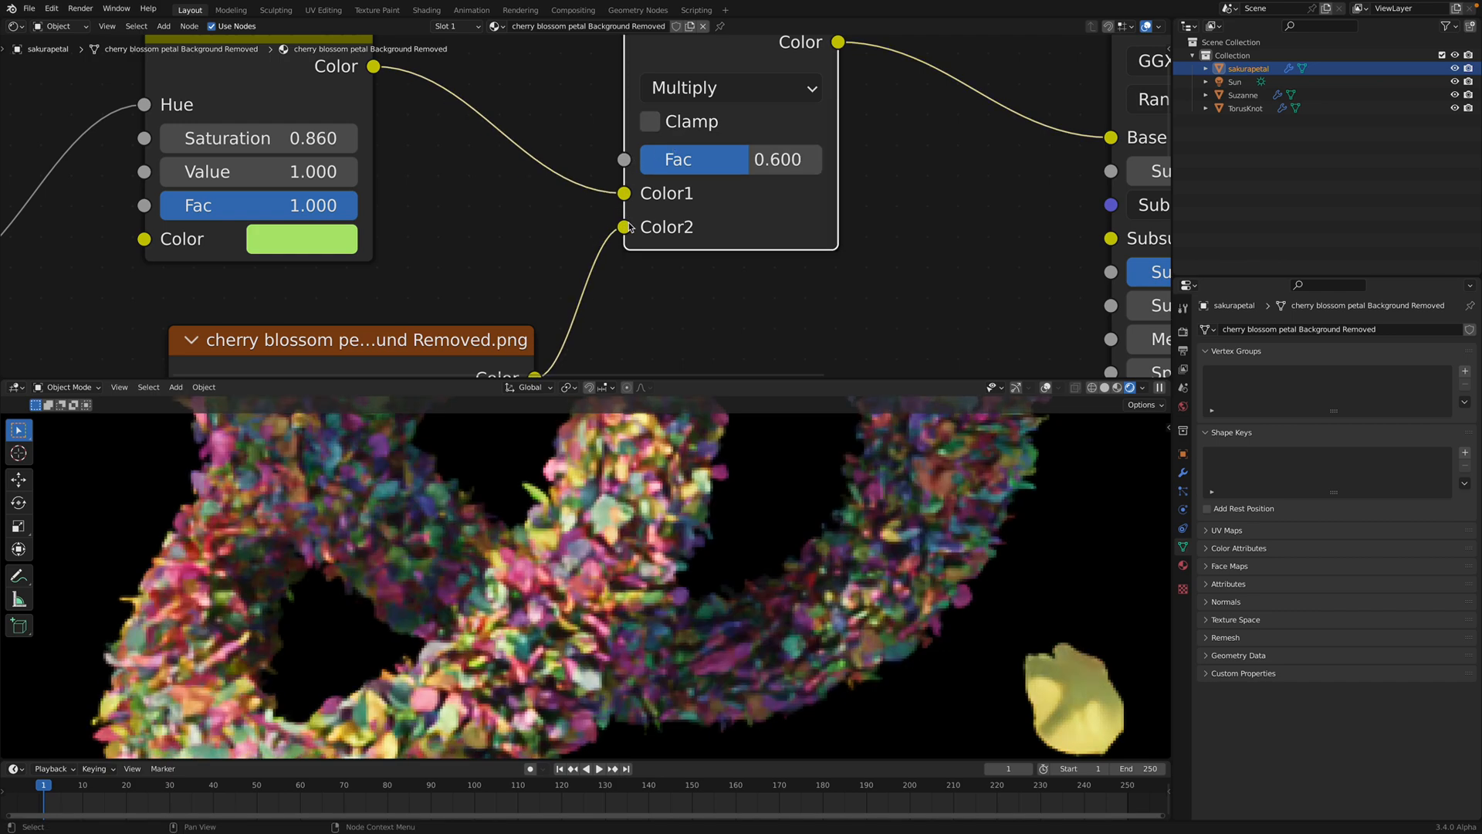
left_click(731, 86)
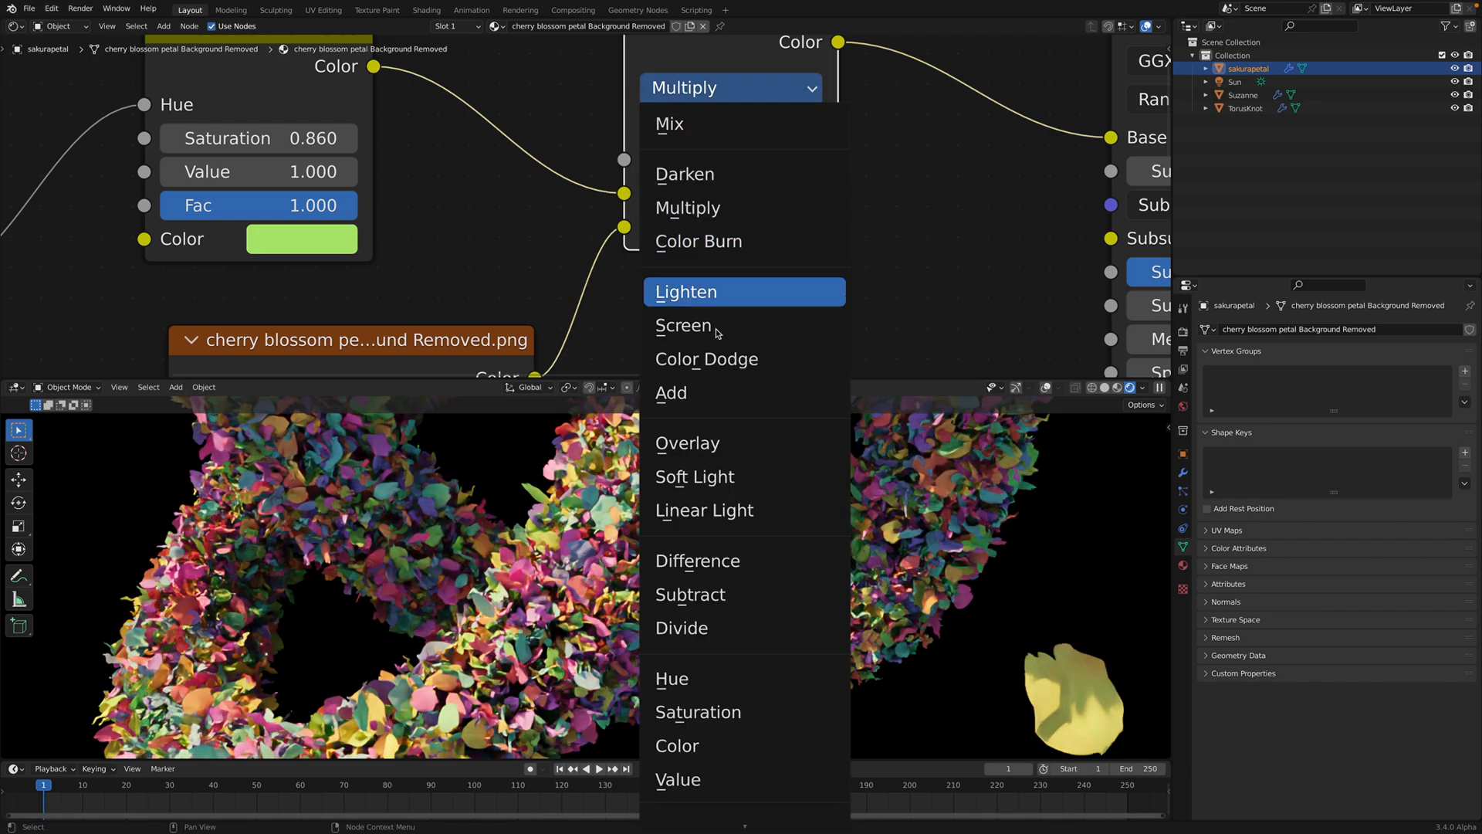
left_click(688, 443)
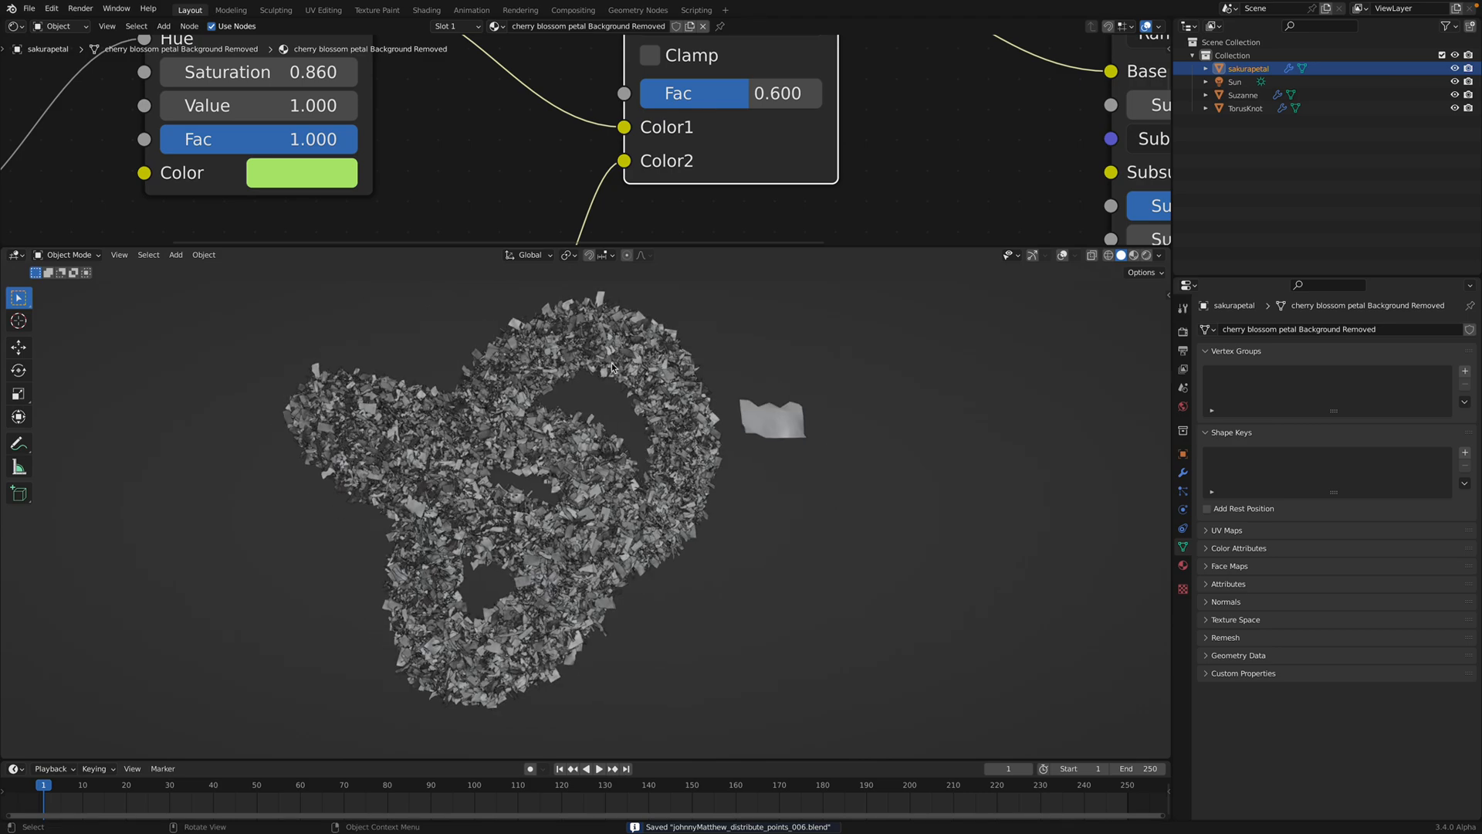
Show the TorusKnot's petal-scattering geometry node tree in the node editor.
left_click(1245, 108)
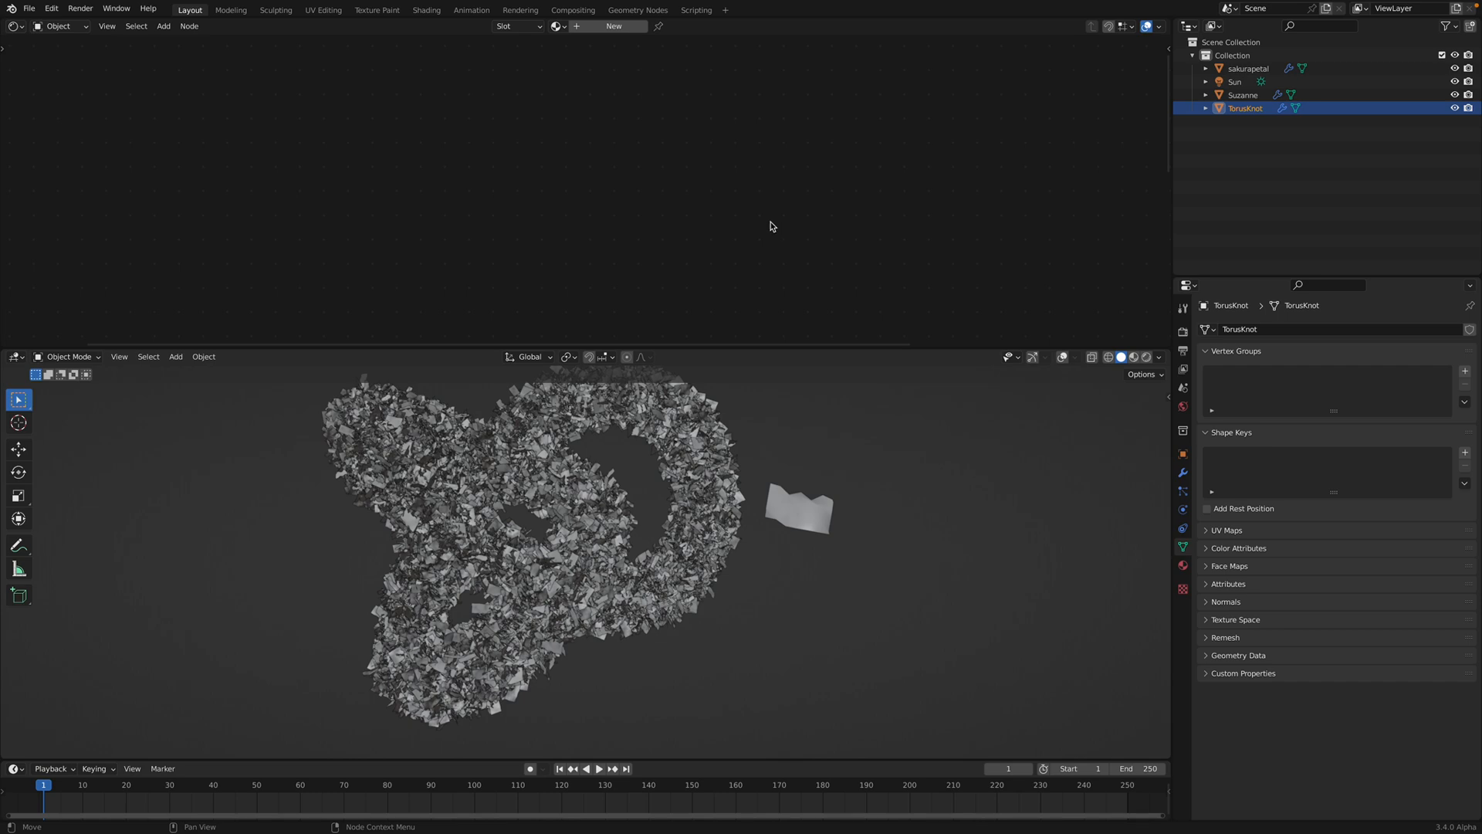
left_click(11, 24)
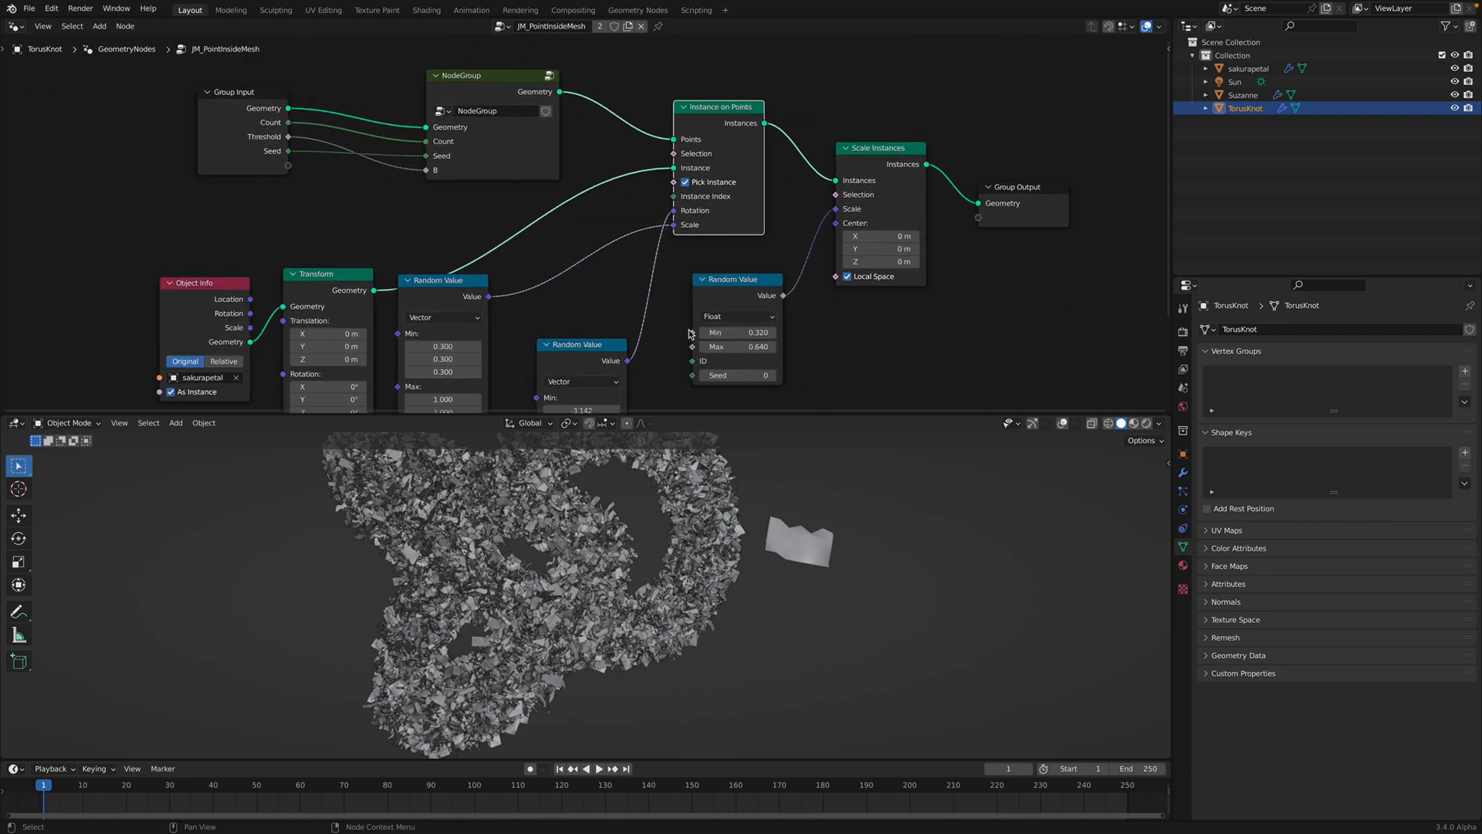
mouse_move(815, 569)
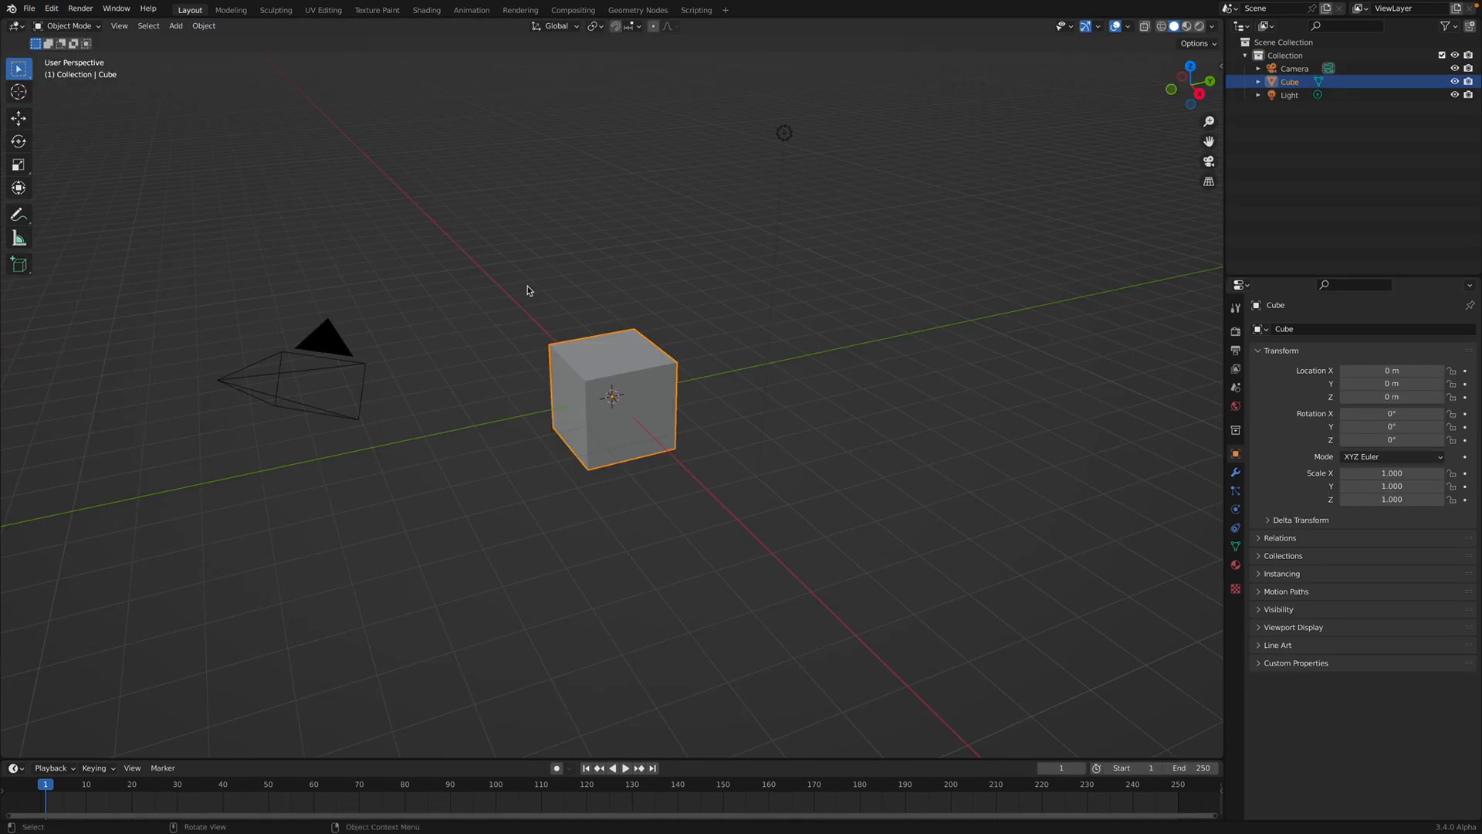
Start an Append and browse up to the Desktop folder.
left_click(31, 9)
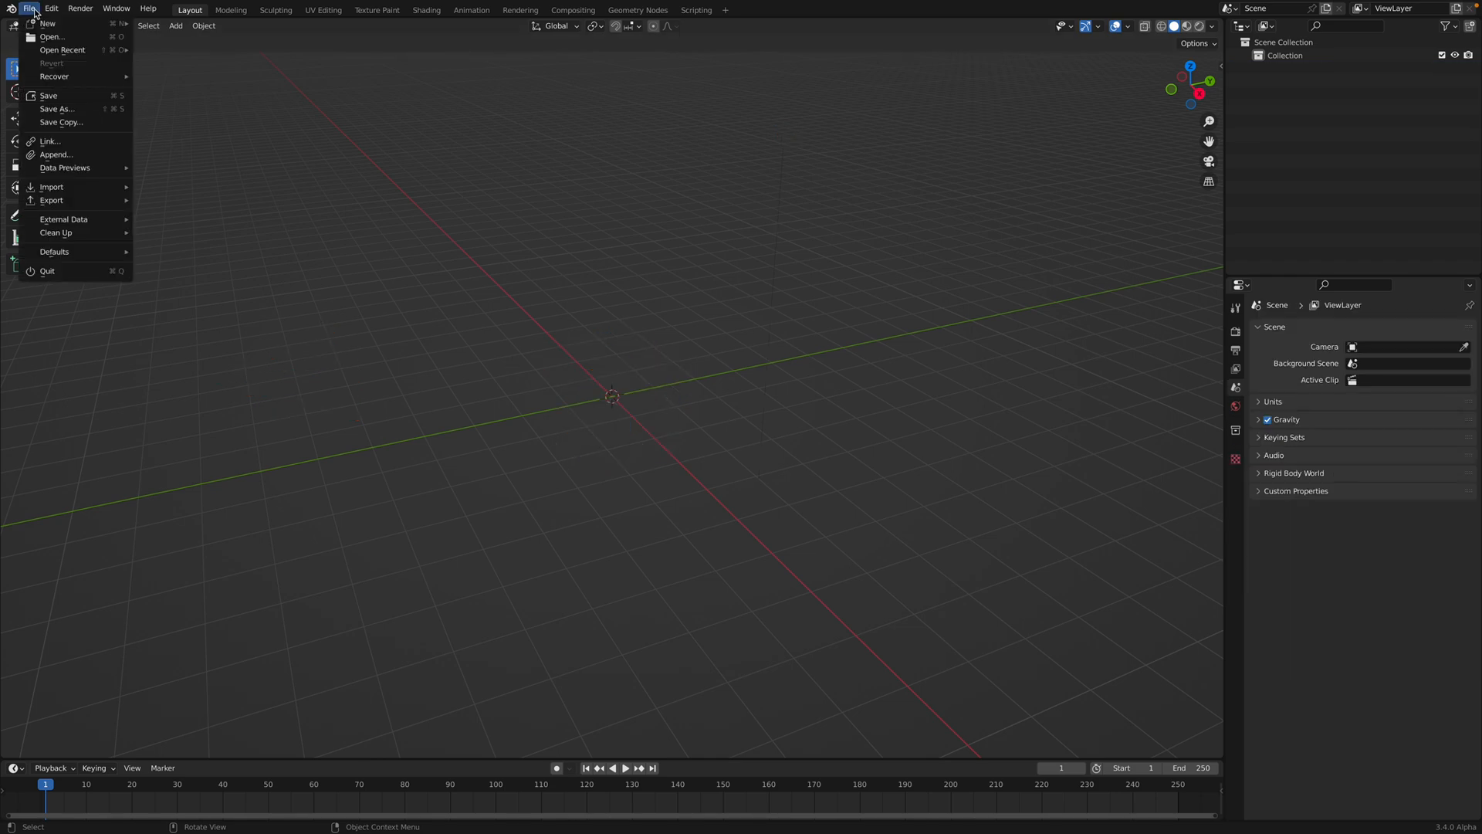
mouse_move(92, 154)
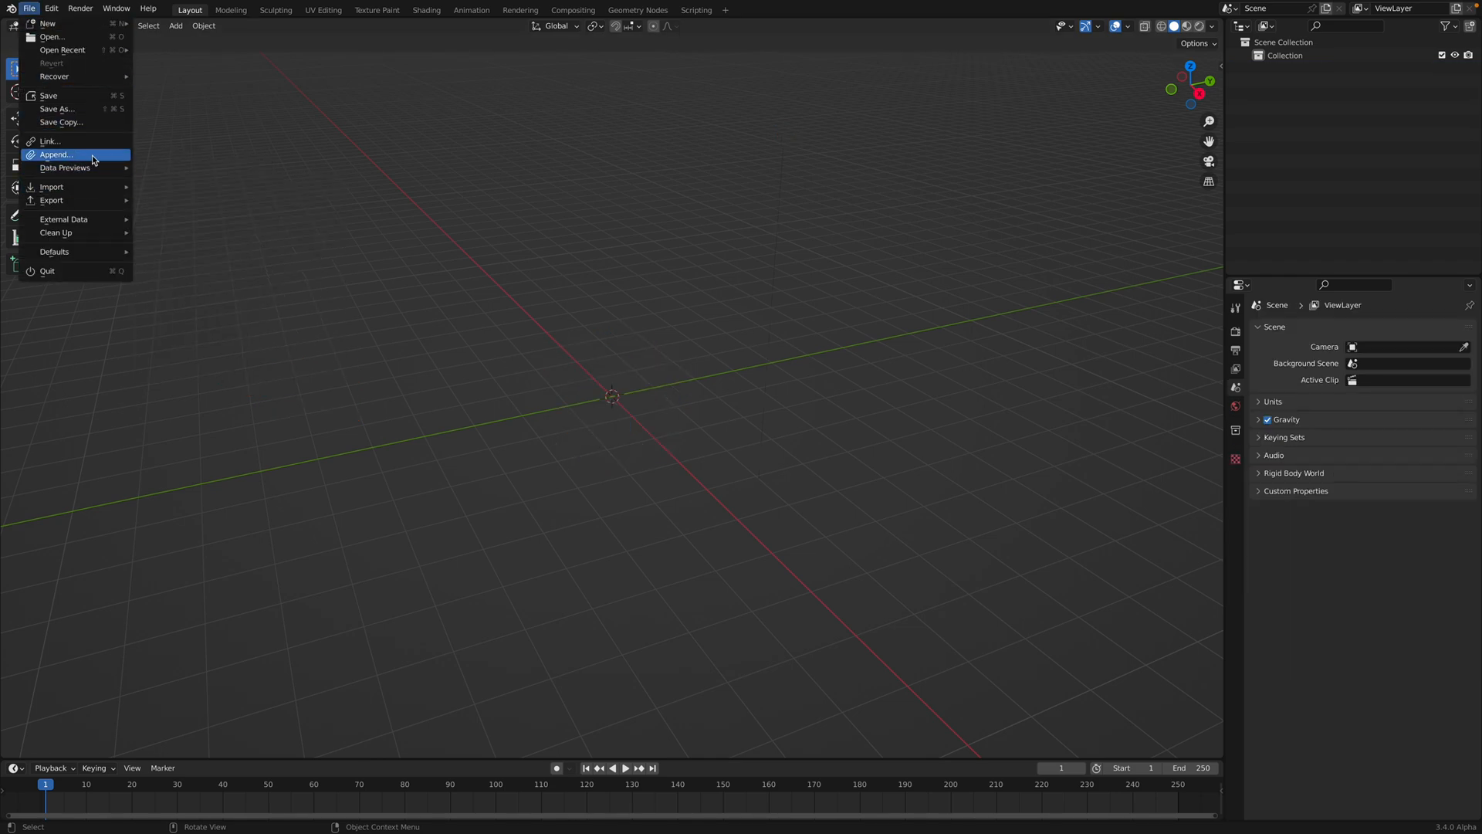
left_click(52, 155)
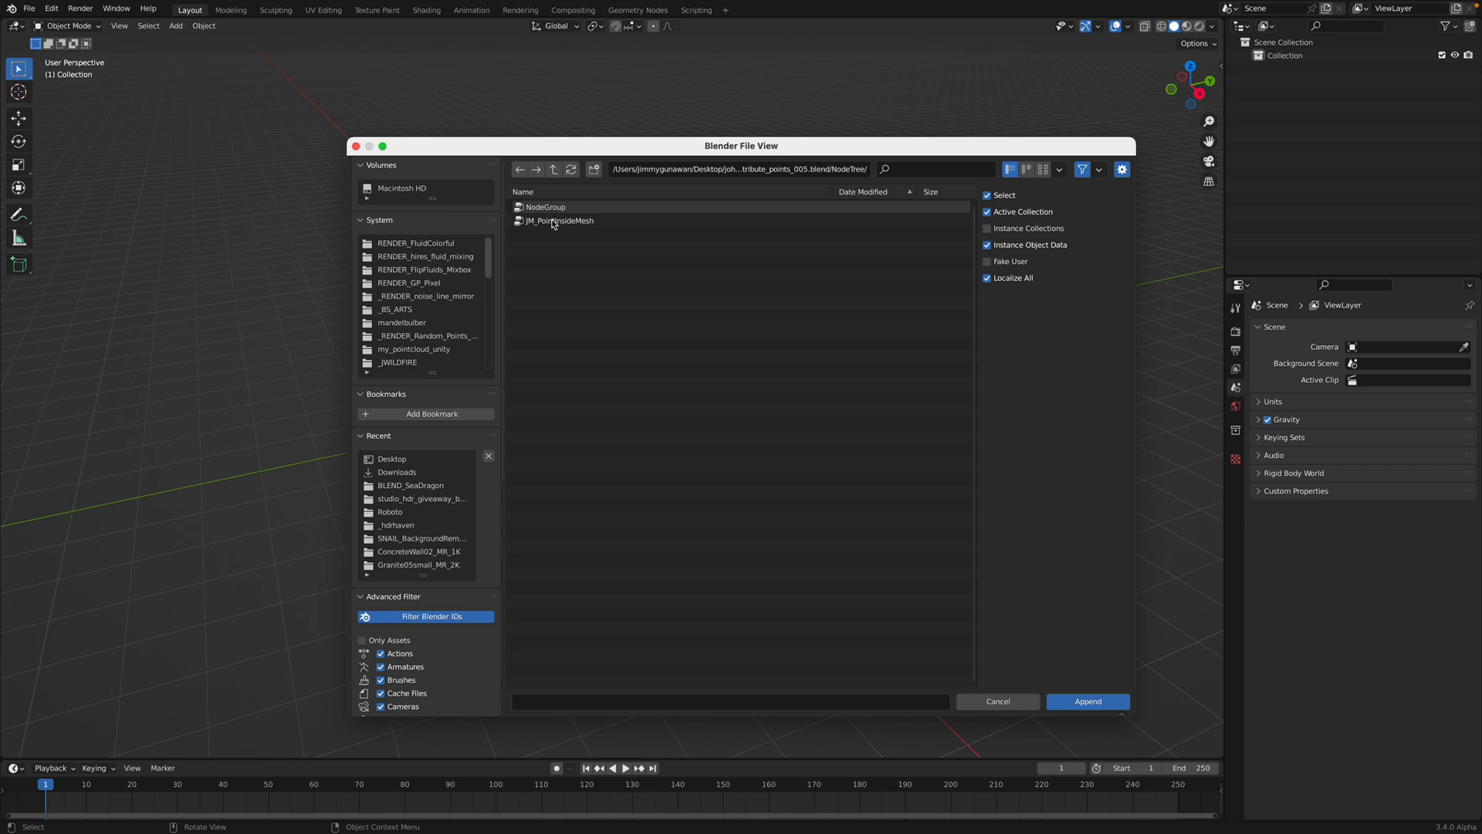
left_click(553, 169)
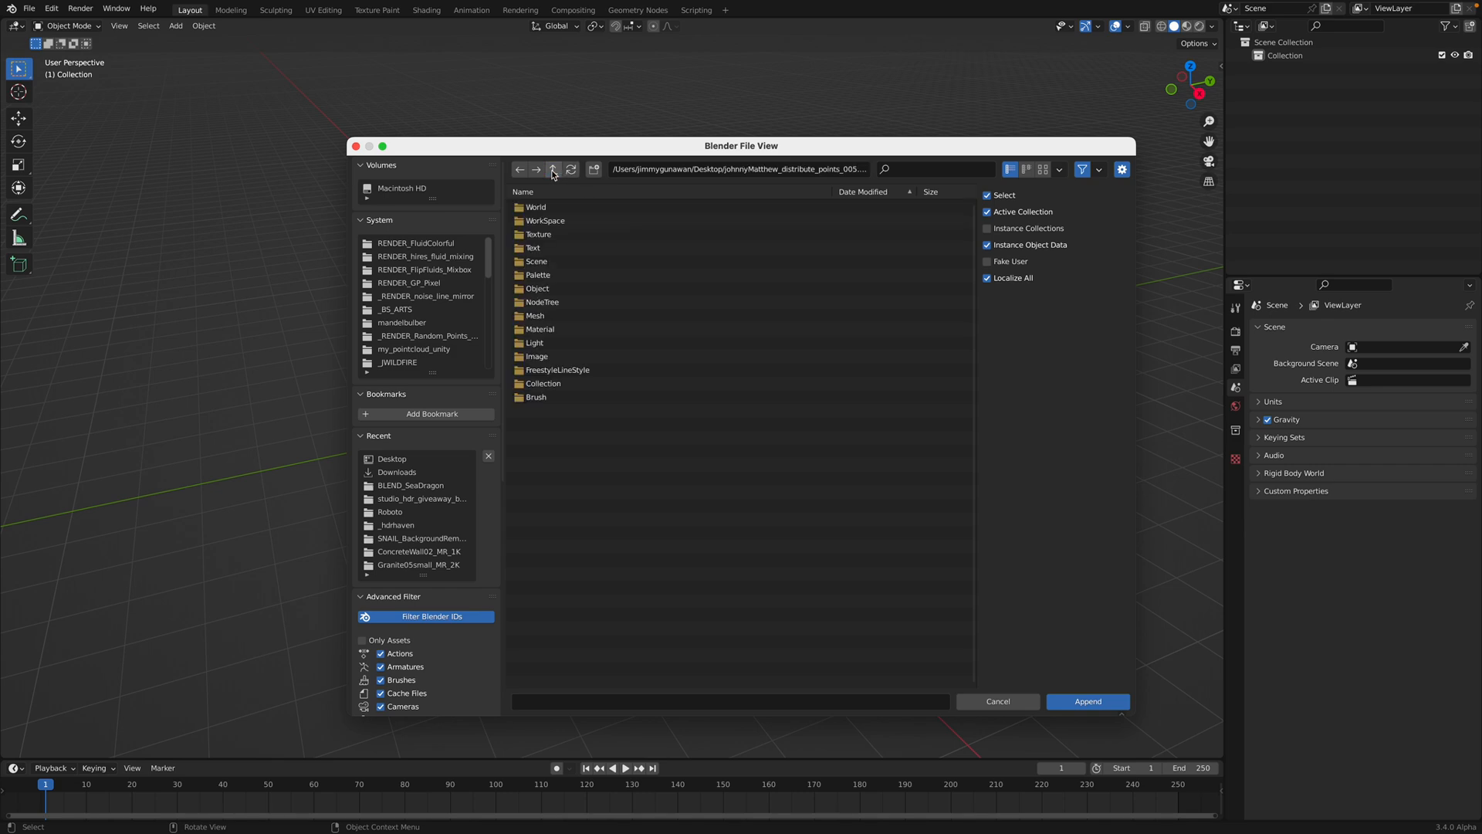
left_click(553, 170)
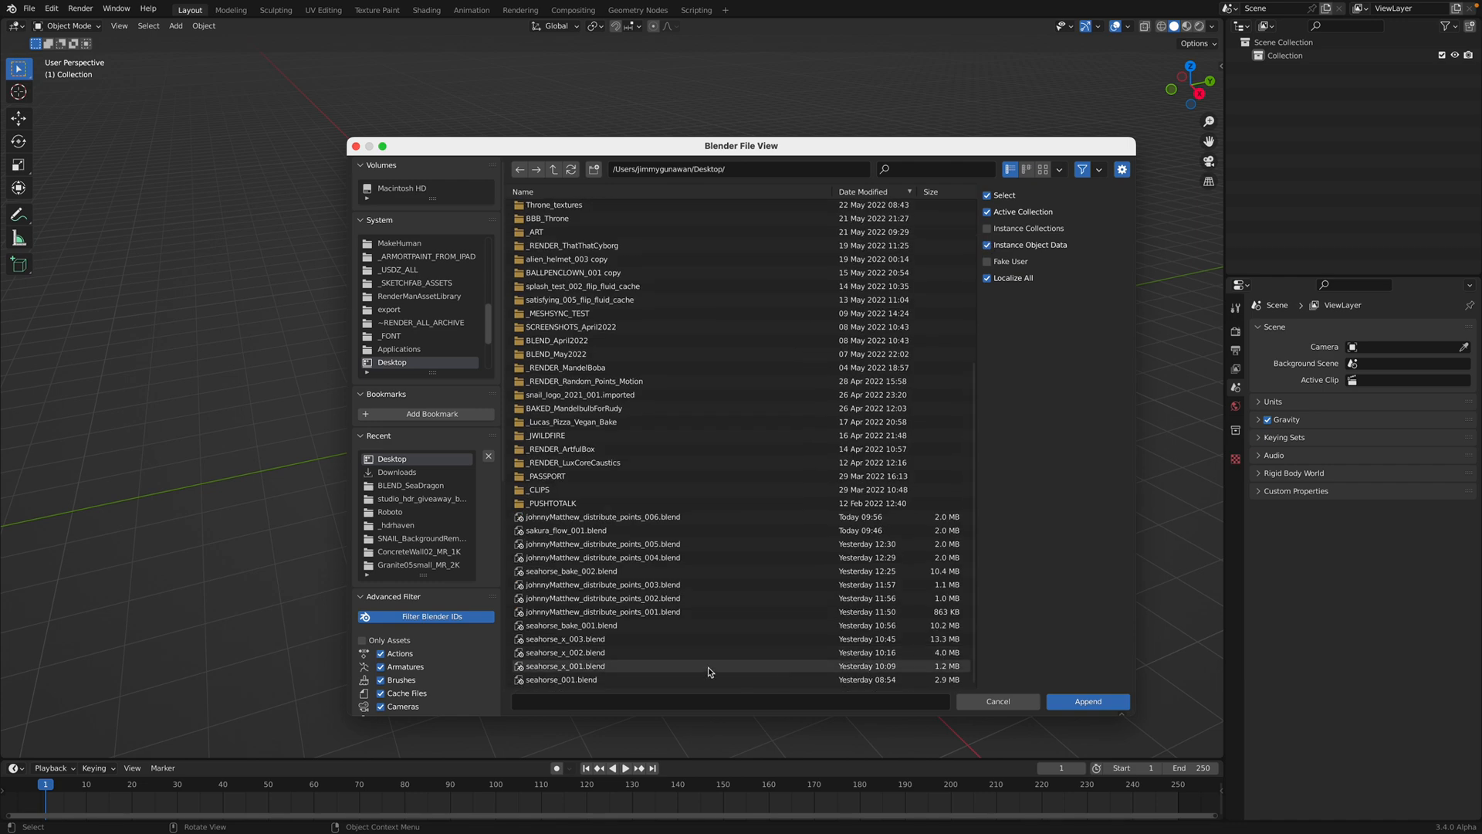
Append the JM_PointInsideMesh node group from the newest distribute-points blend file.
left_click(604, 516)
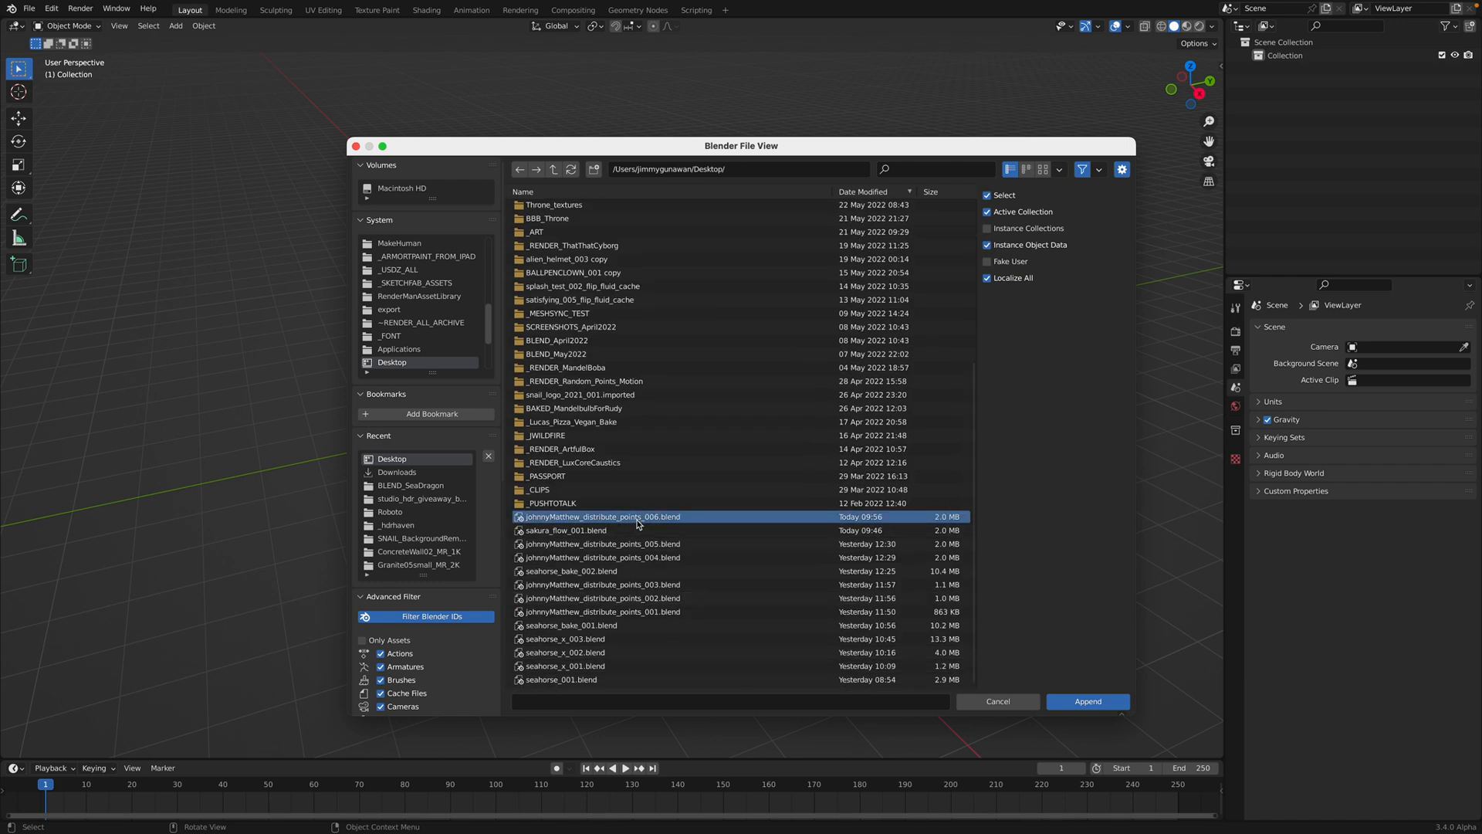
double_click(599, 516)
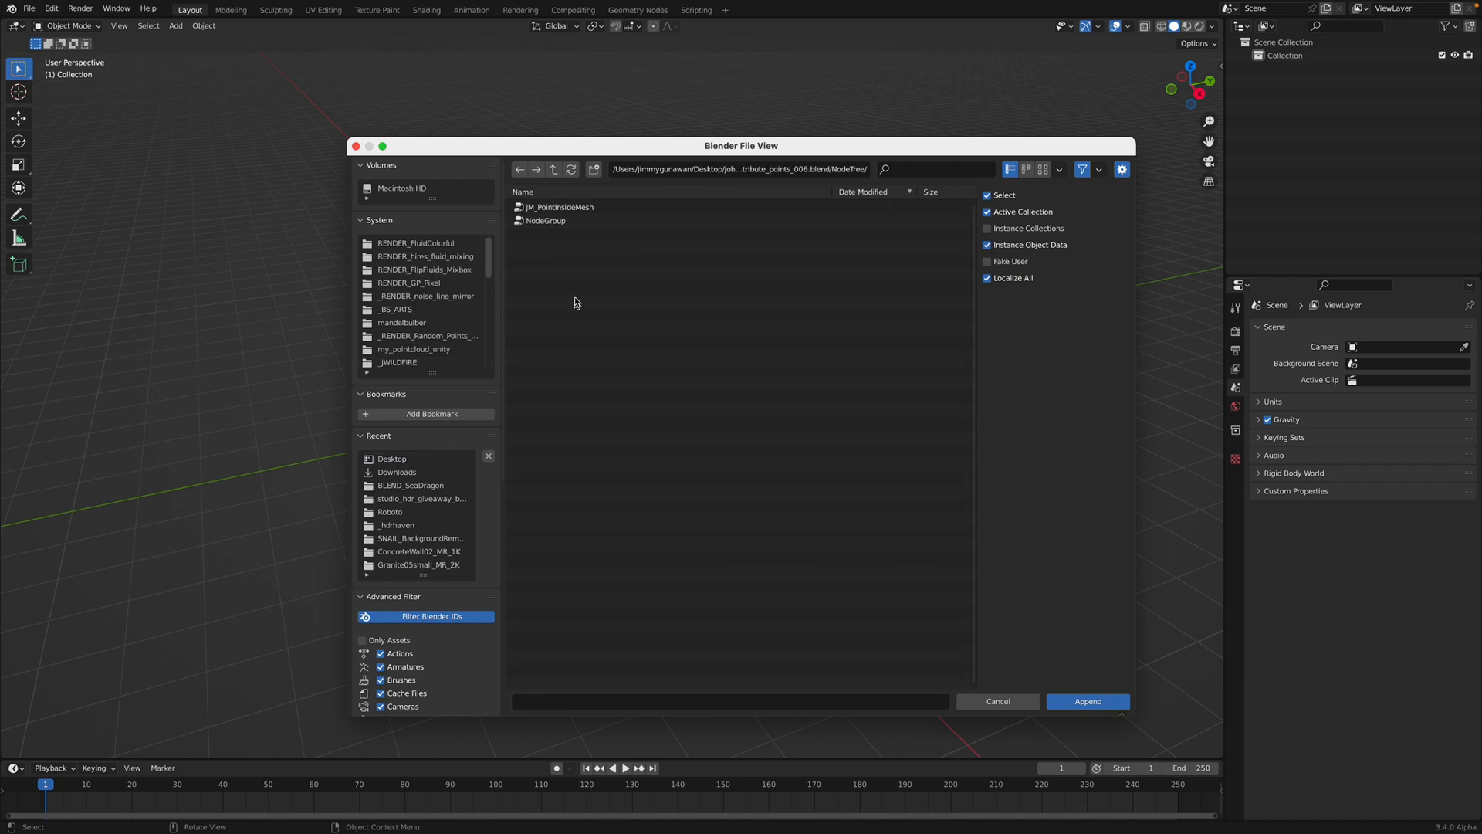
left_click(557, 207)
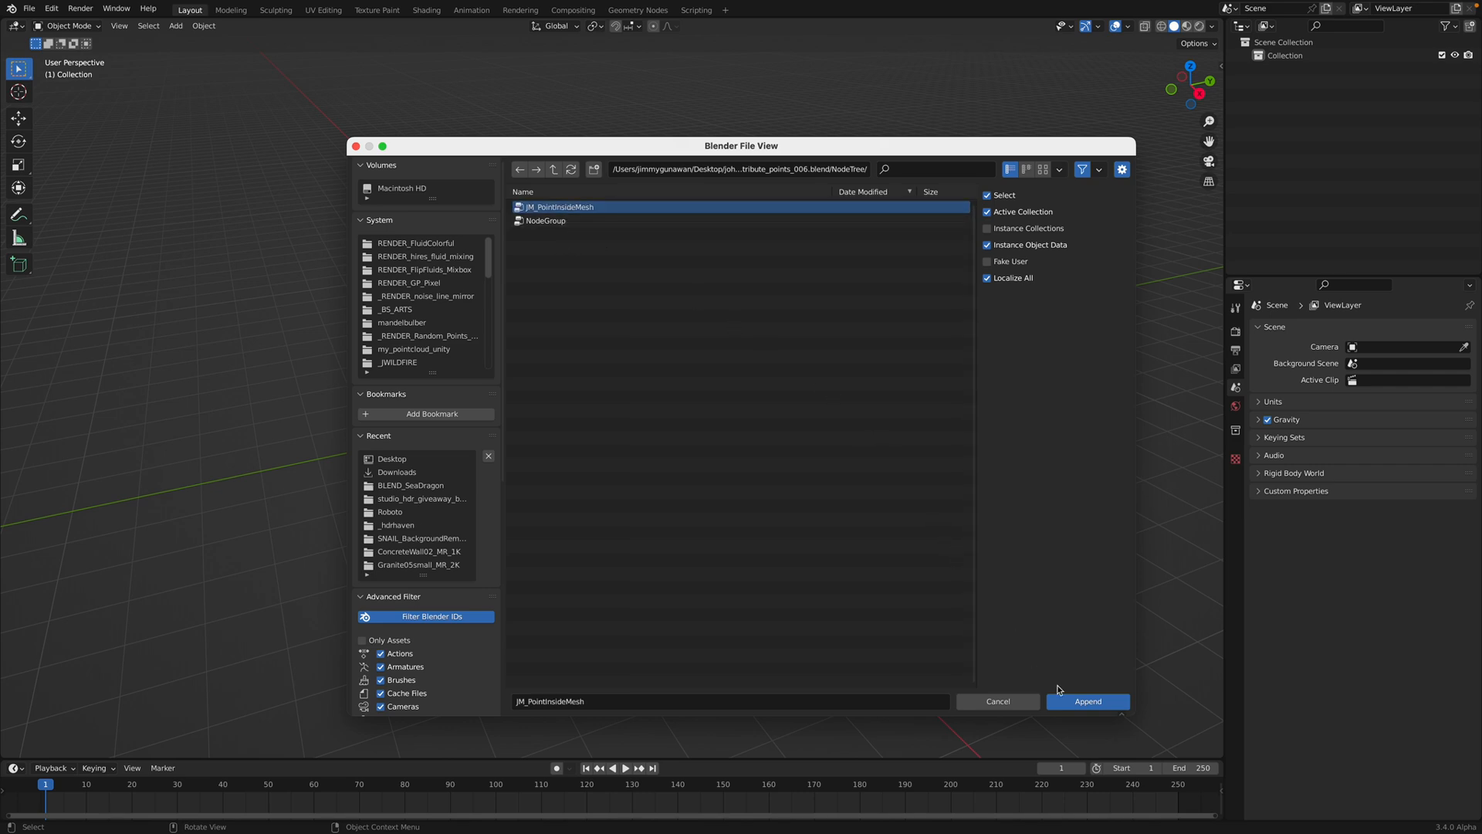
left_click(1087, 701)
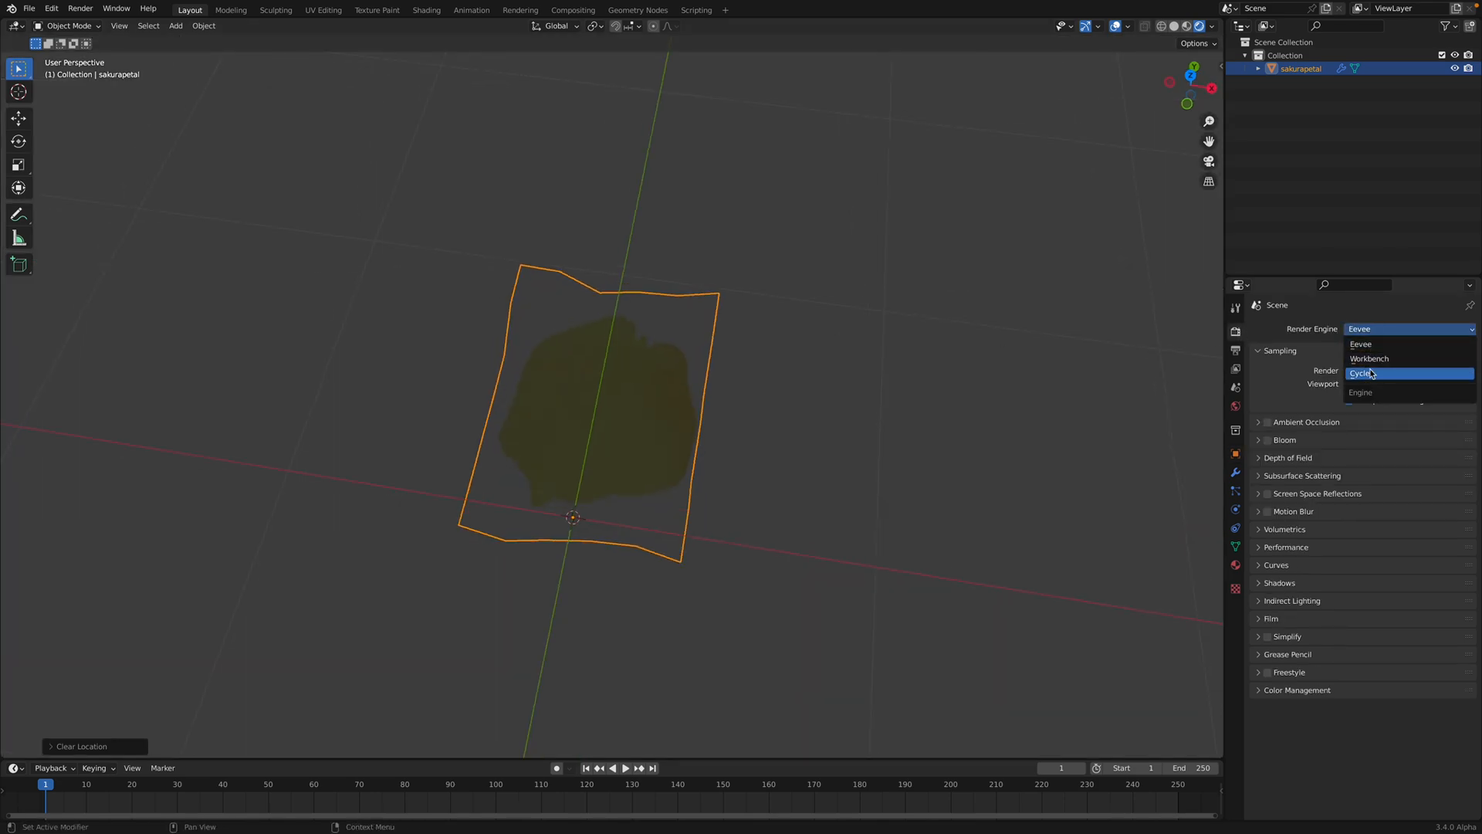
Switch rendering to Cycles, add a sun light, and save the scene as WRITING_PETAL_001.blend.
left_click(1364, 372)
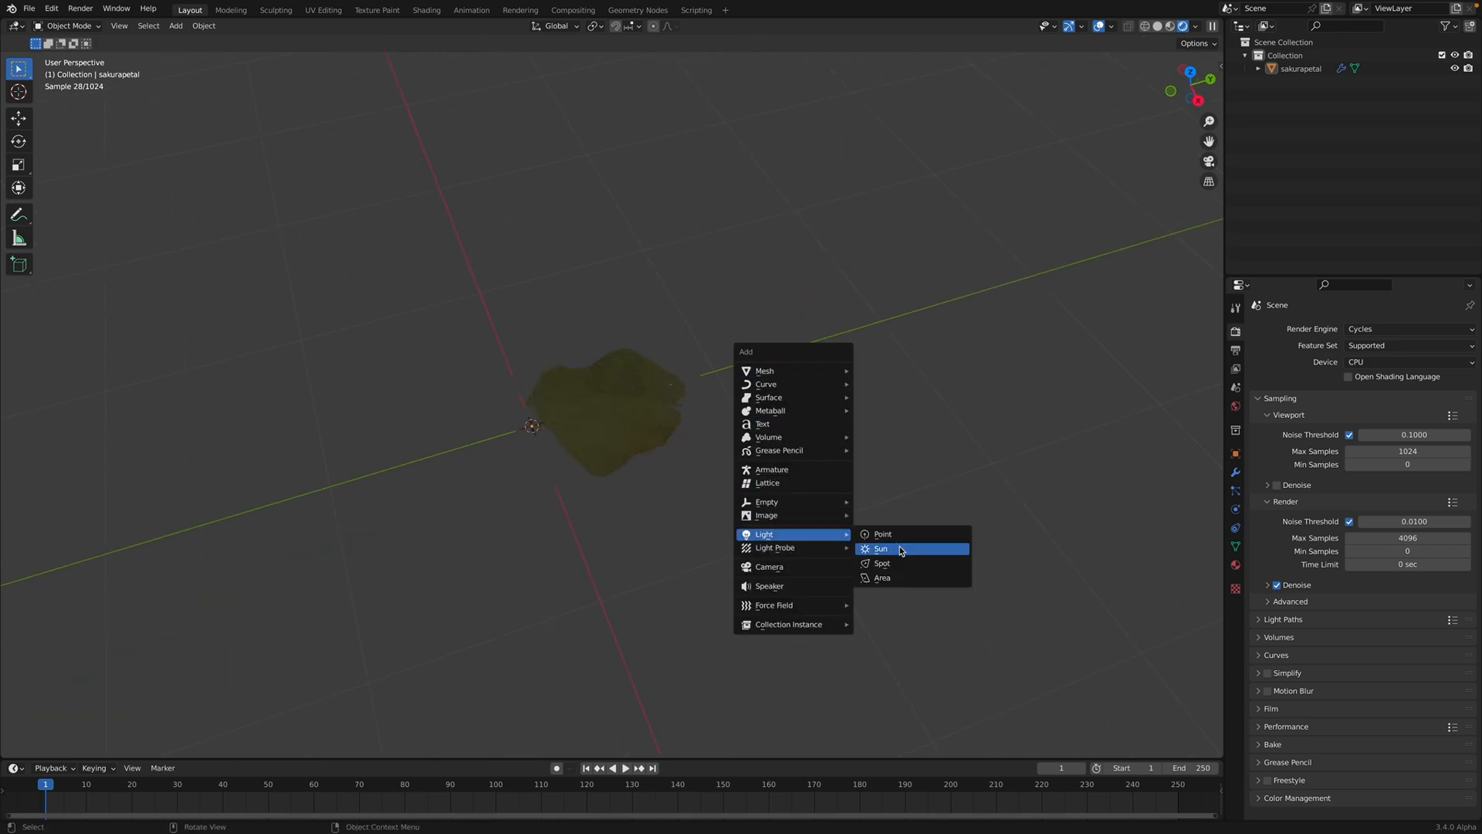
left_click(880, 550)
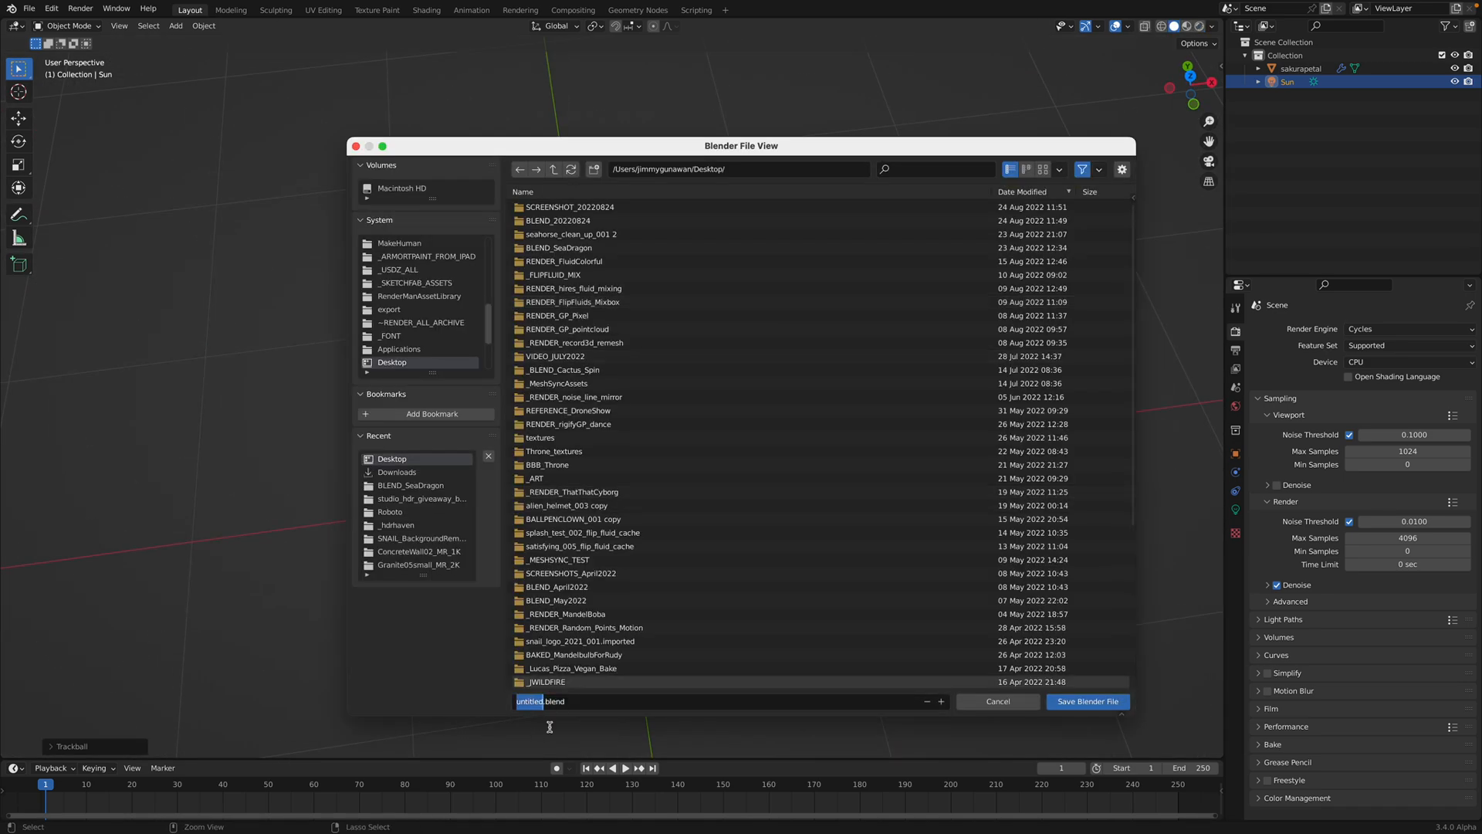
type("WRITING_PETAL_001.blend")
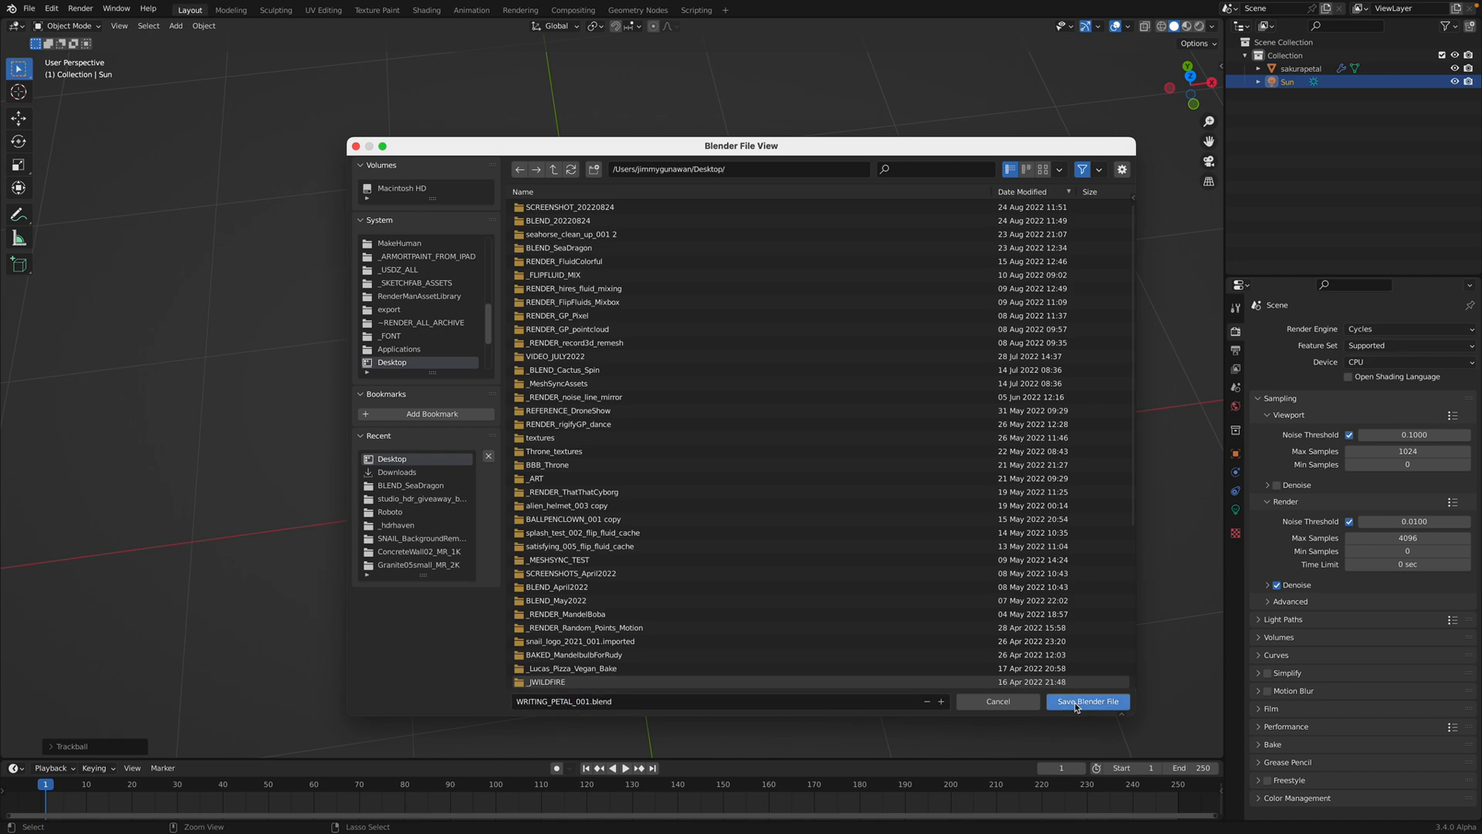
left_click(1087, 701)
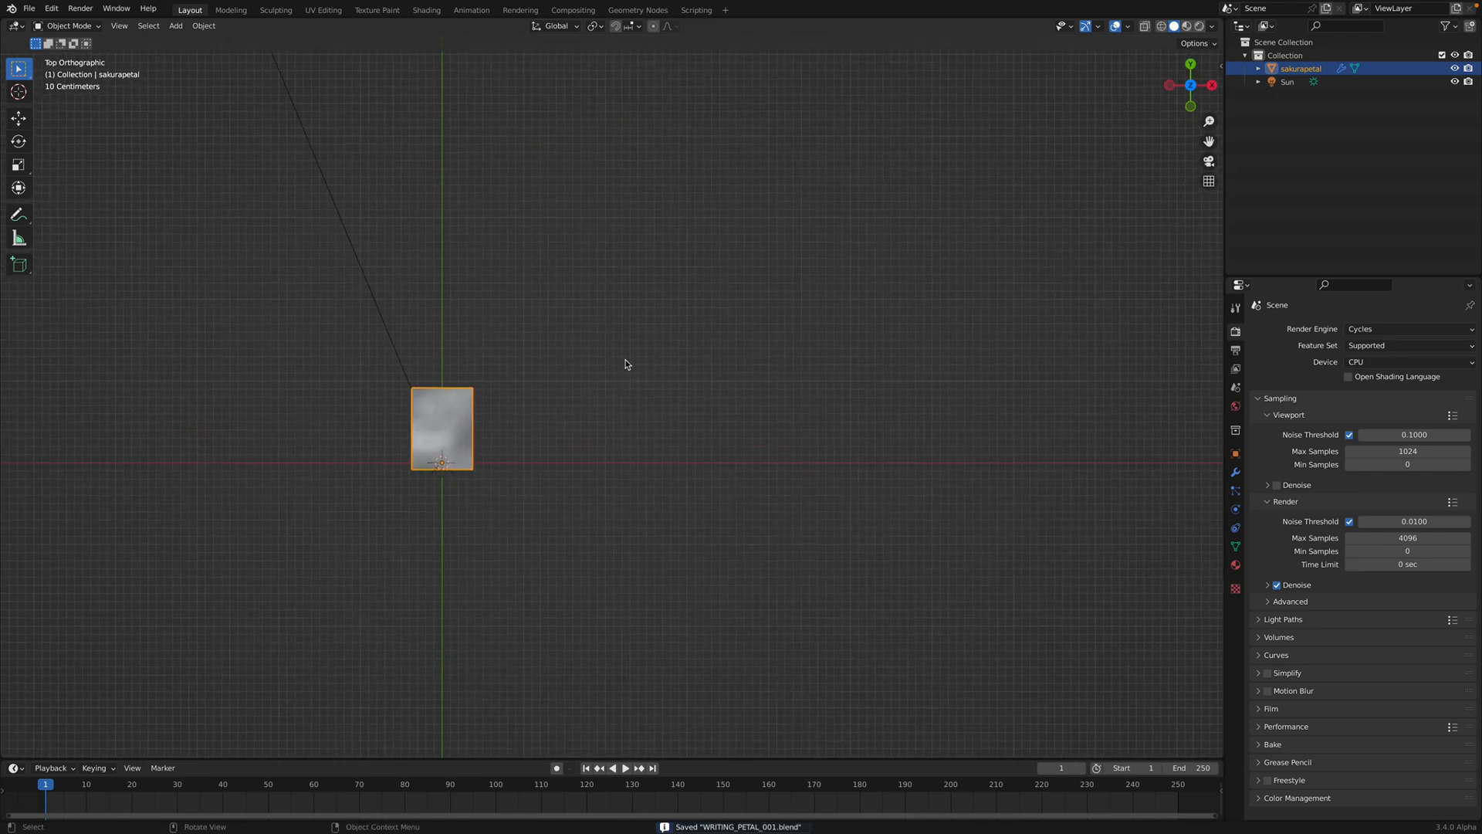
Add a Bezier curve and delete its default points in Edit Mode.
left_click(174, 25)
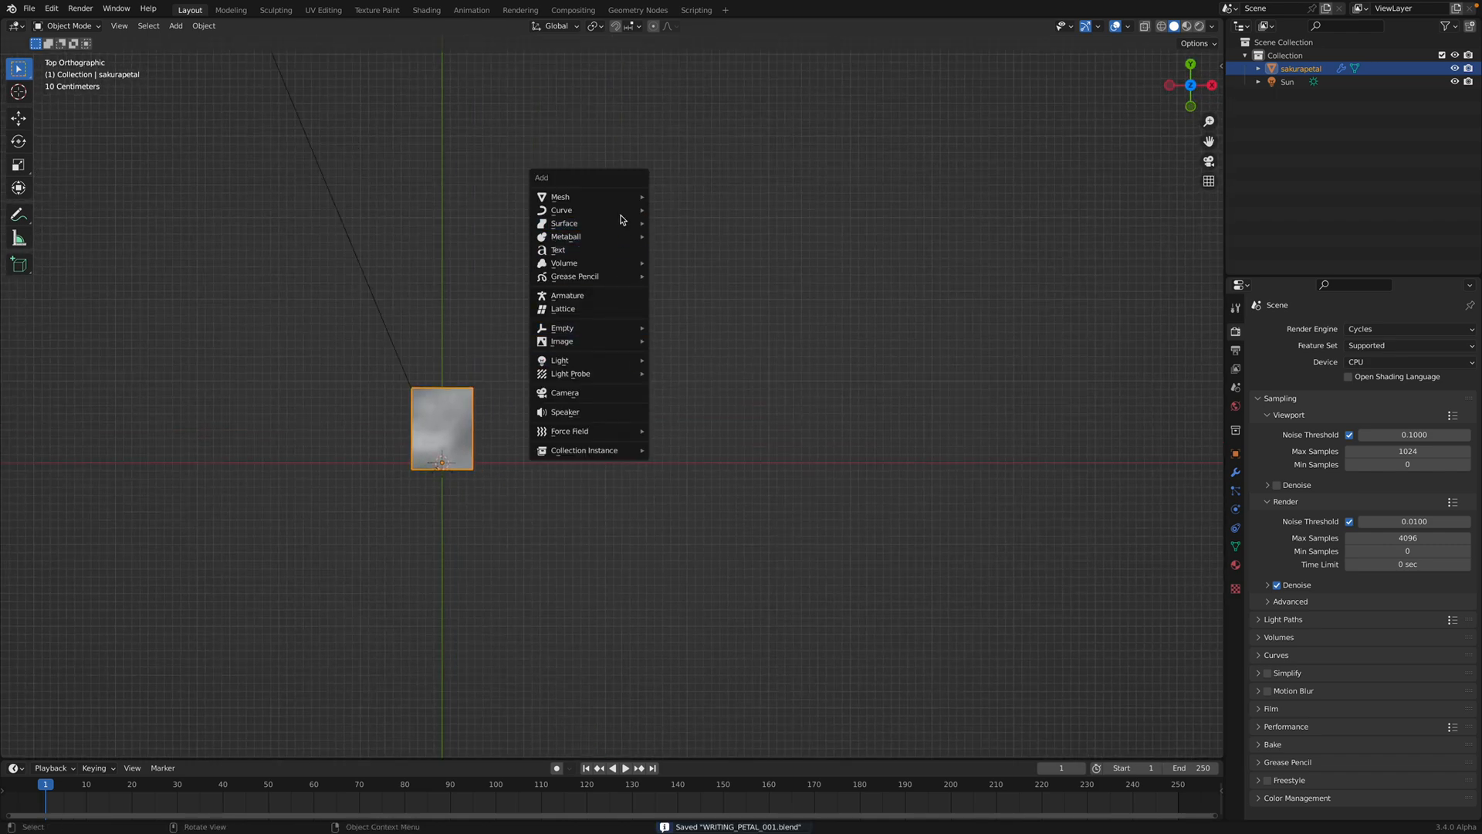
mouse_move(562, 210)
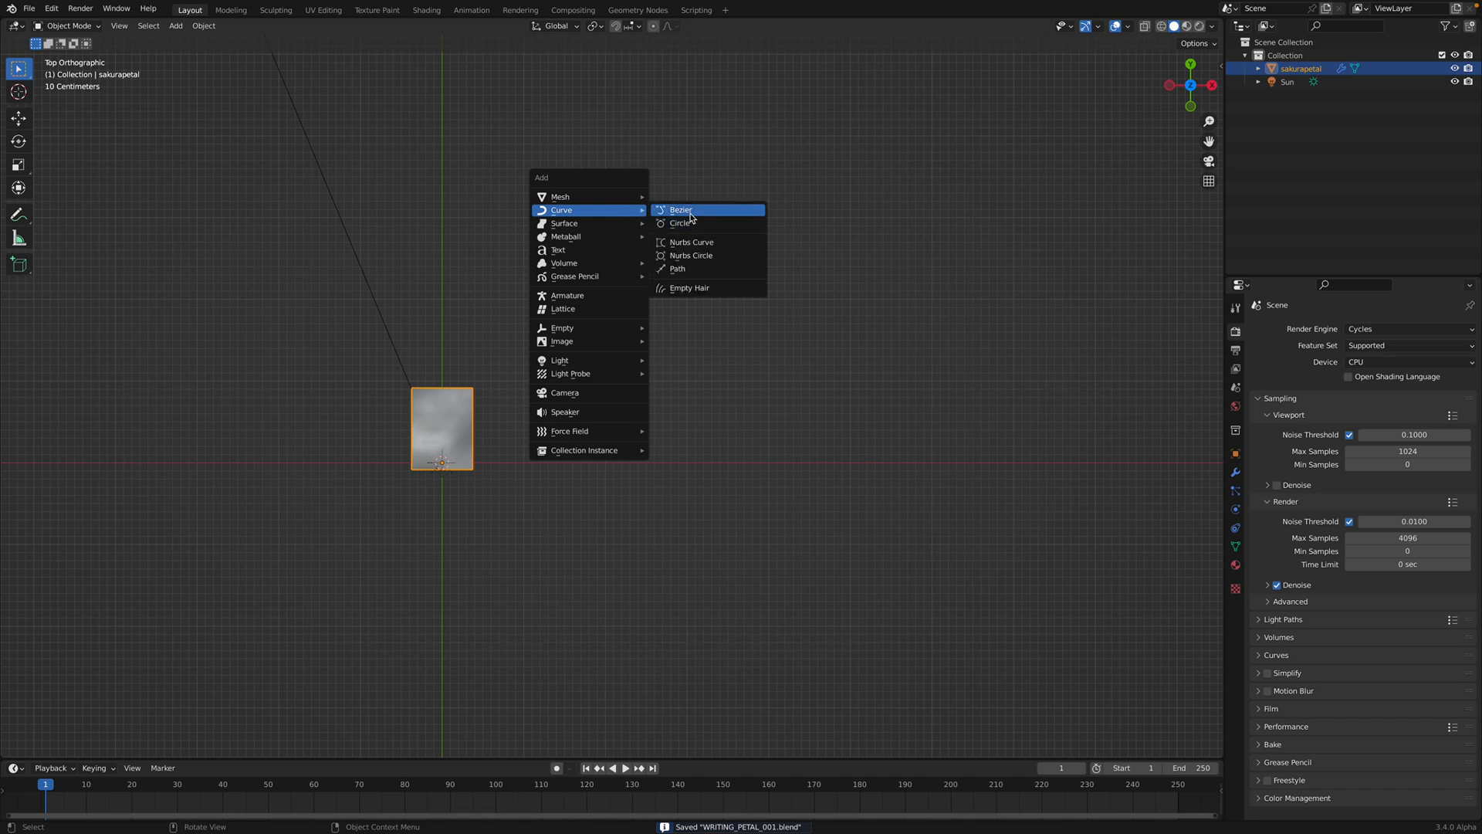
left_click(681, 210)
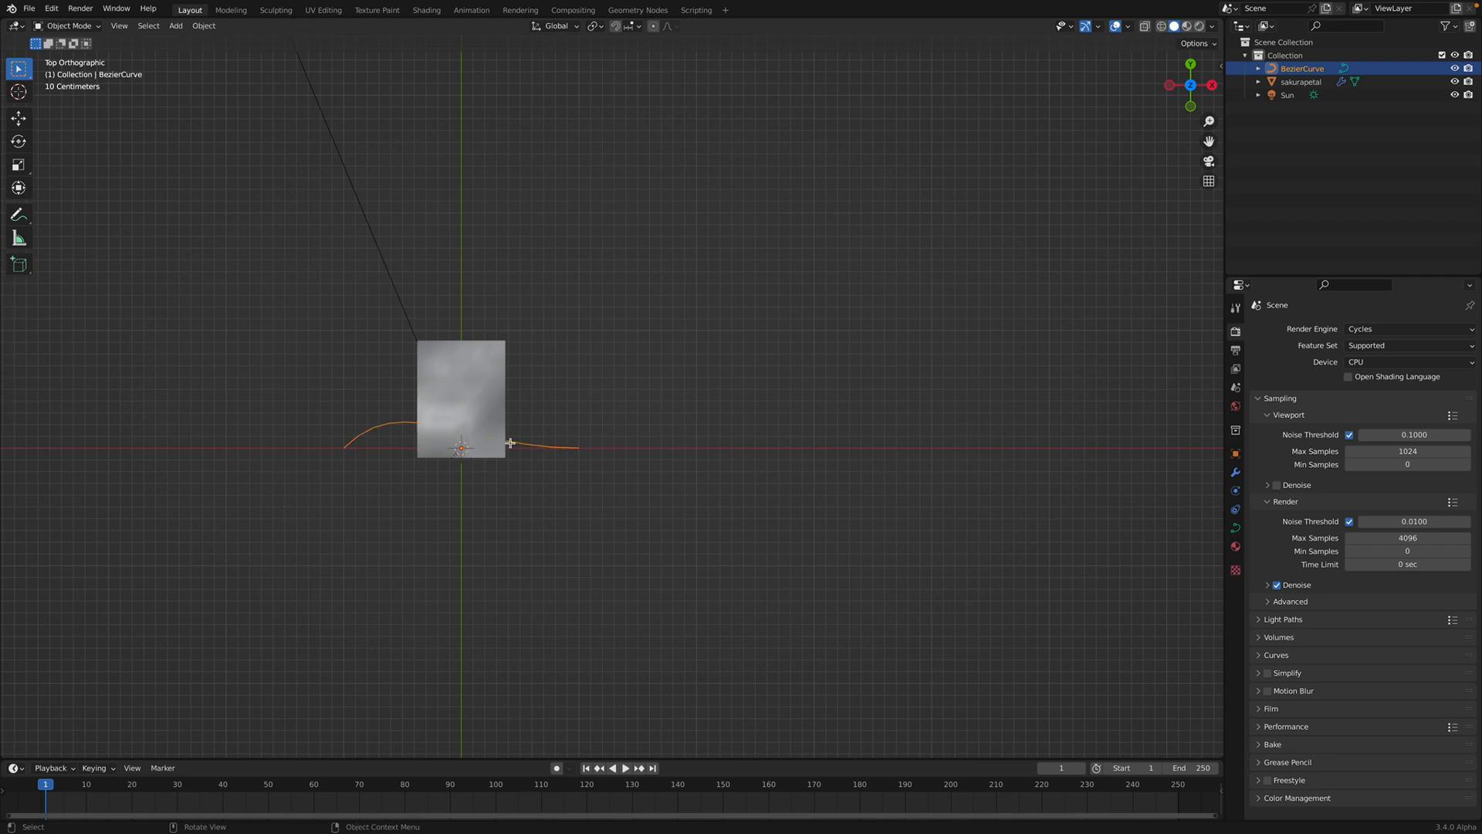
key("Tab")
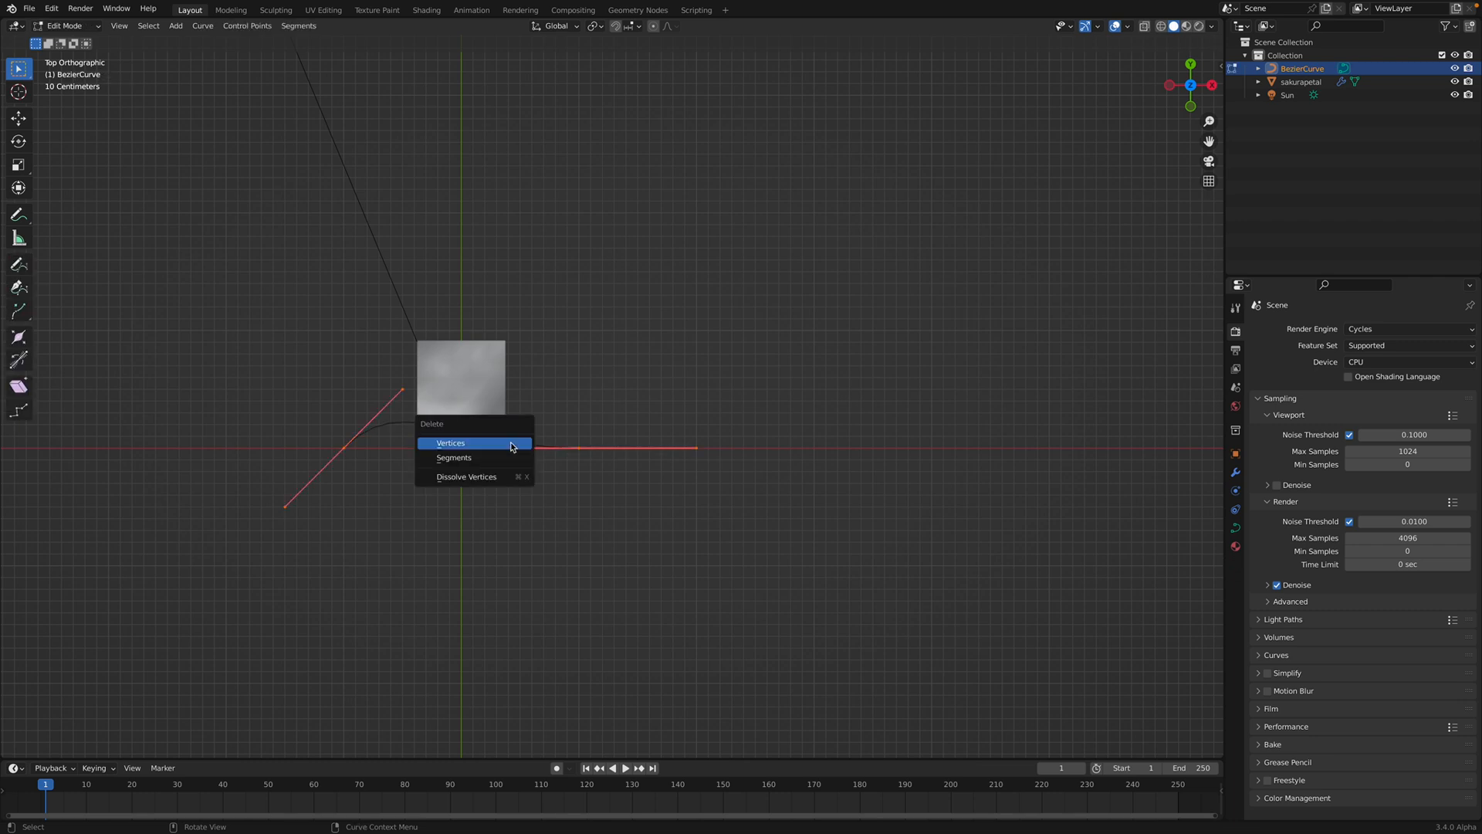
left_click(451, 442)
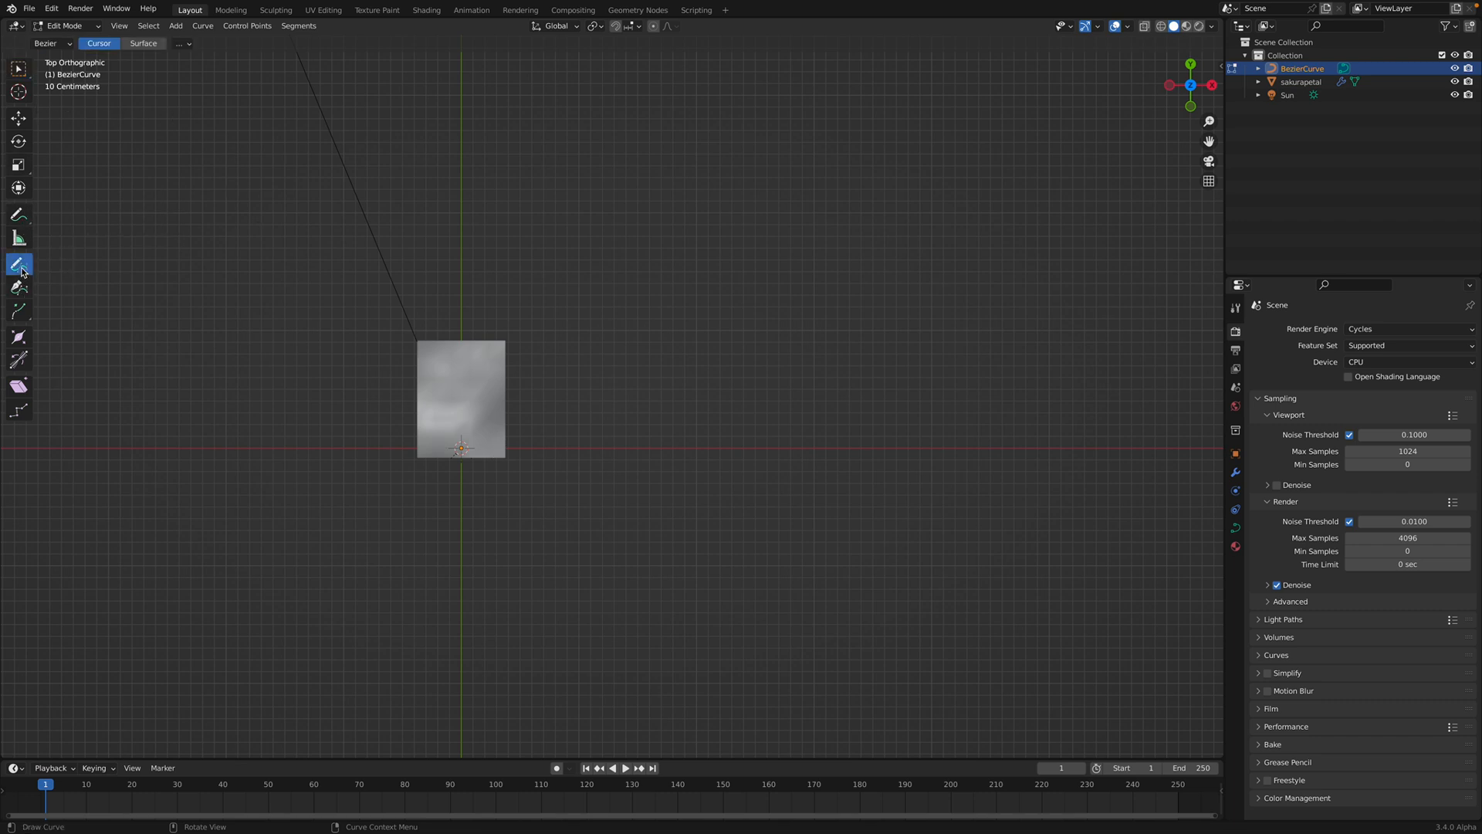
Freehand-draw the word 'hey' as the curve and create a new geometry node tree on it.
left_click(142, 43)
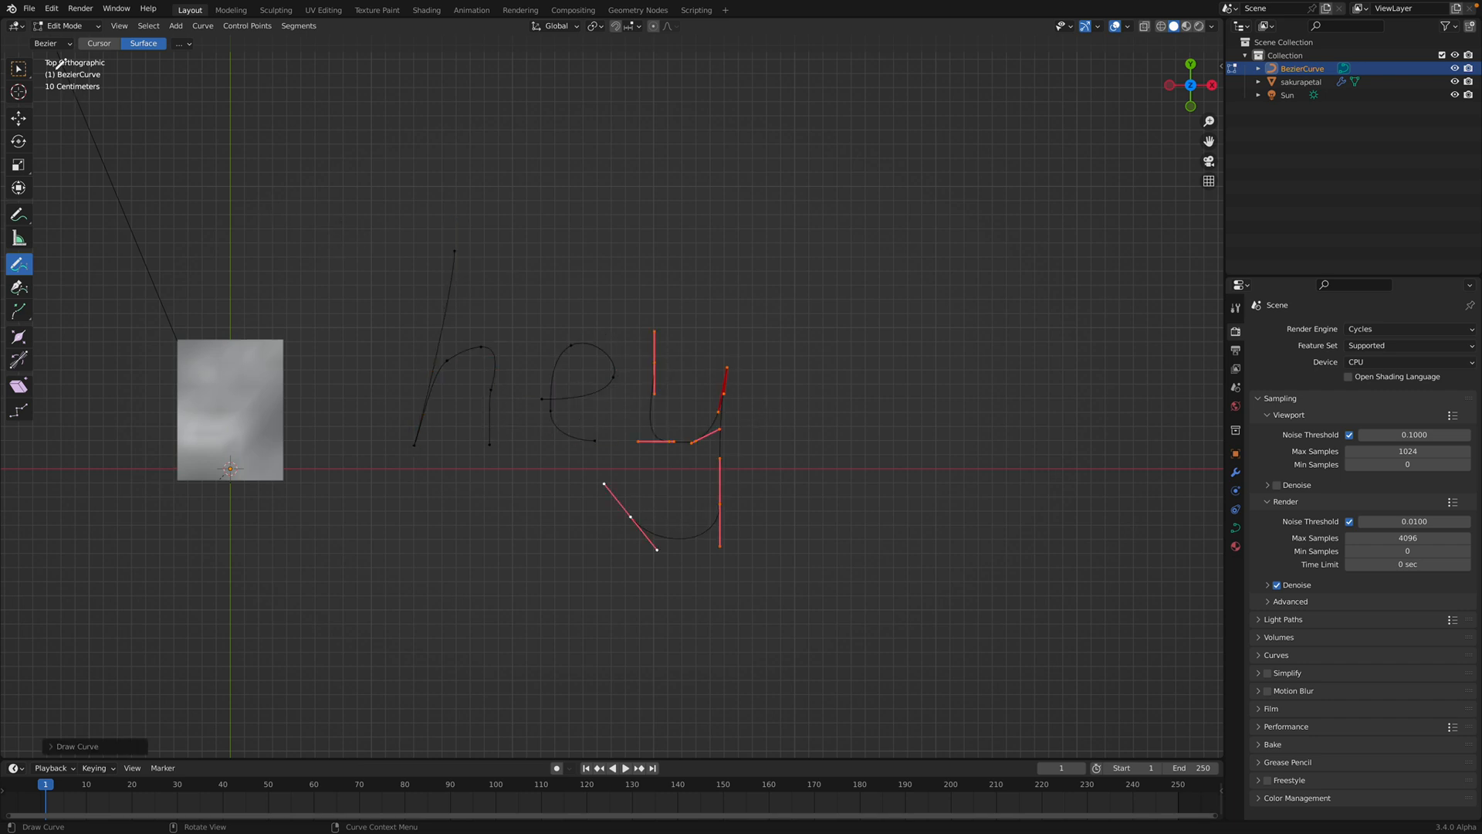
key("Tab")
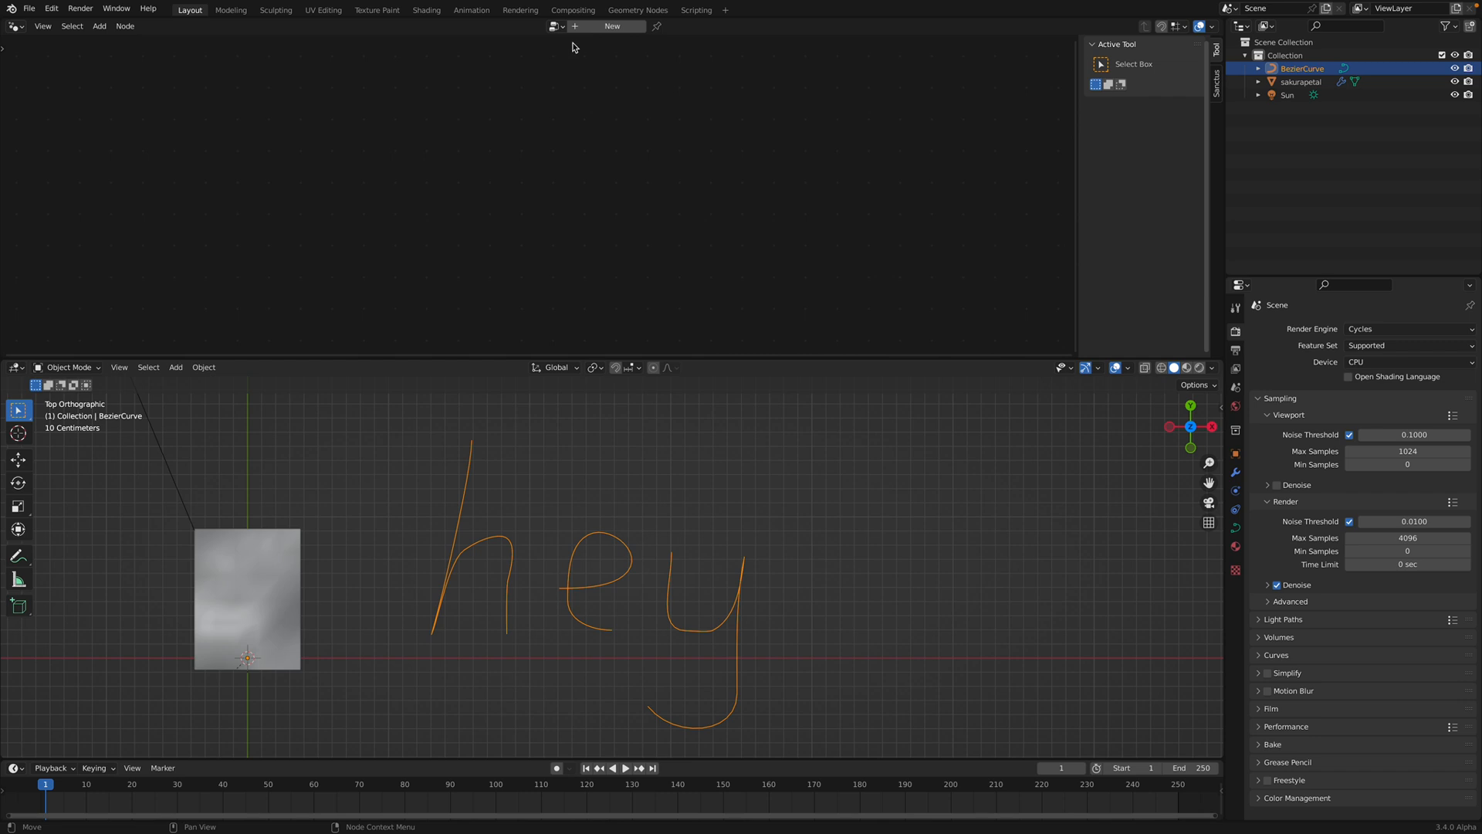
left_click(613, 25)
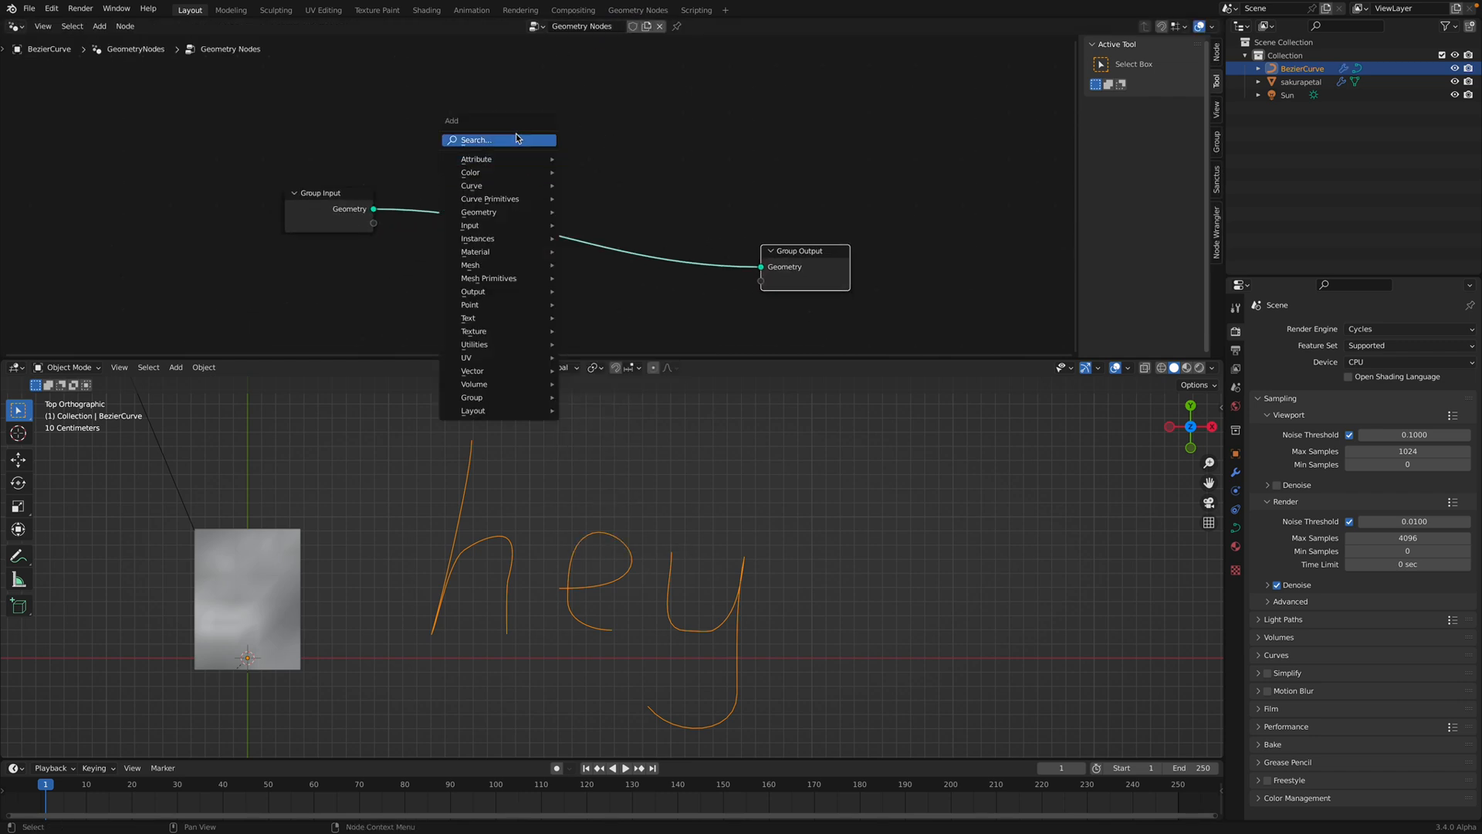
Chain Curve to Points, Points to Volume and Volume to Mesh nodes with a 0.18 m radius.
left_click(498, 139)
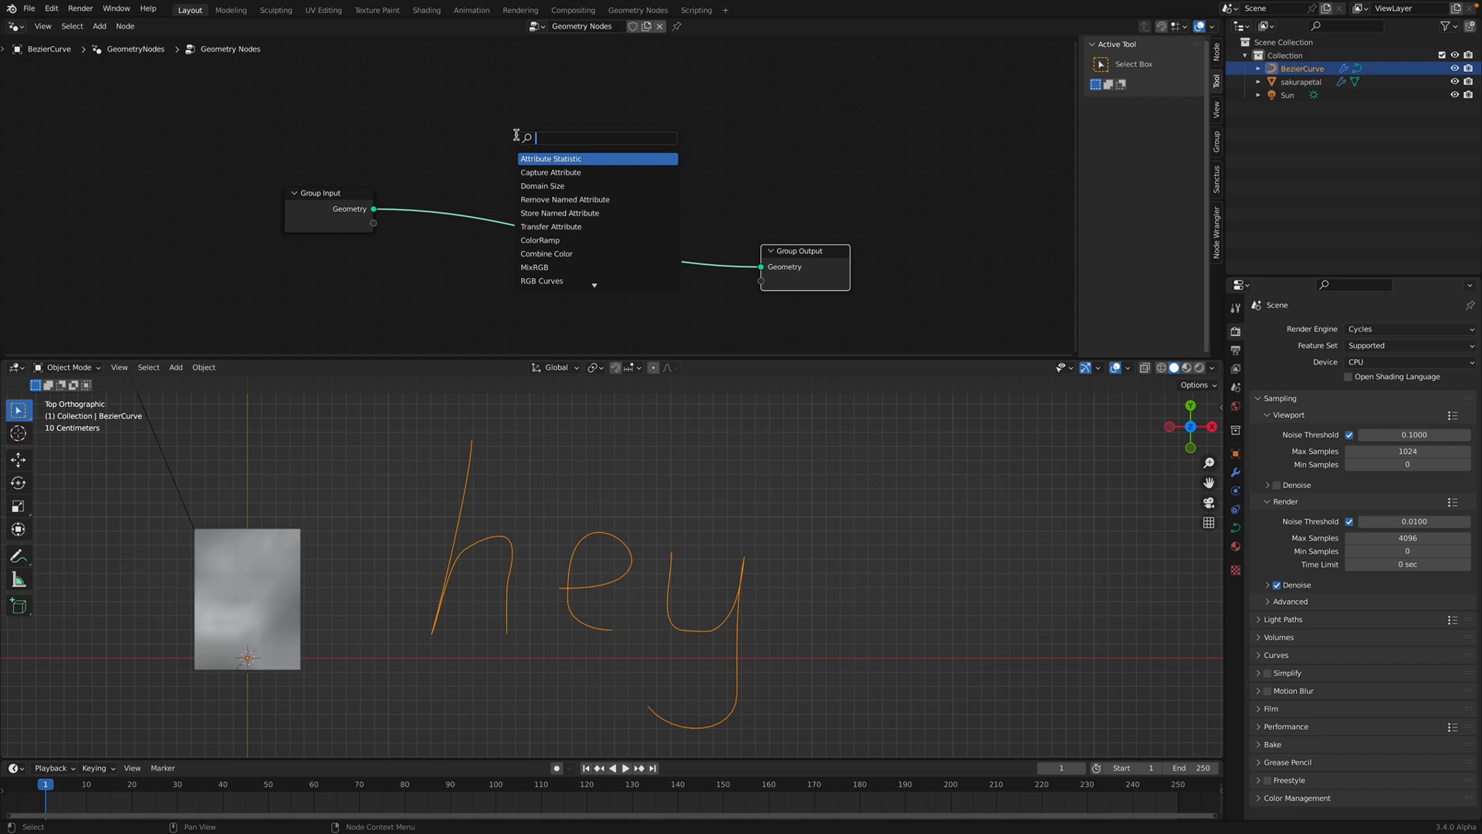
type("CURVE TO")
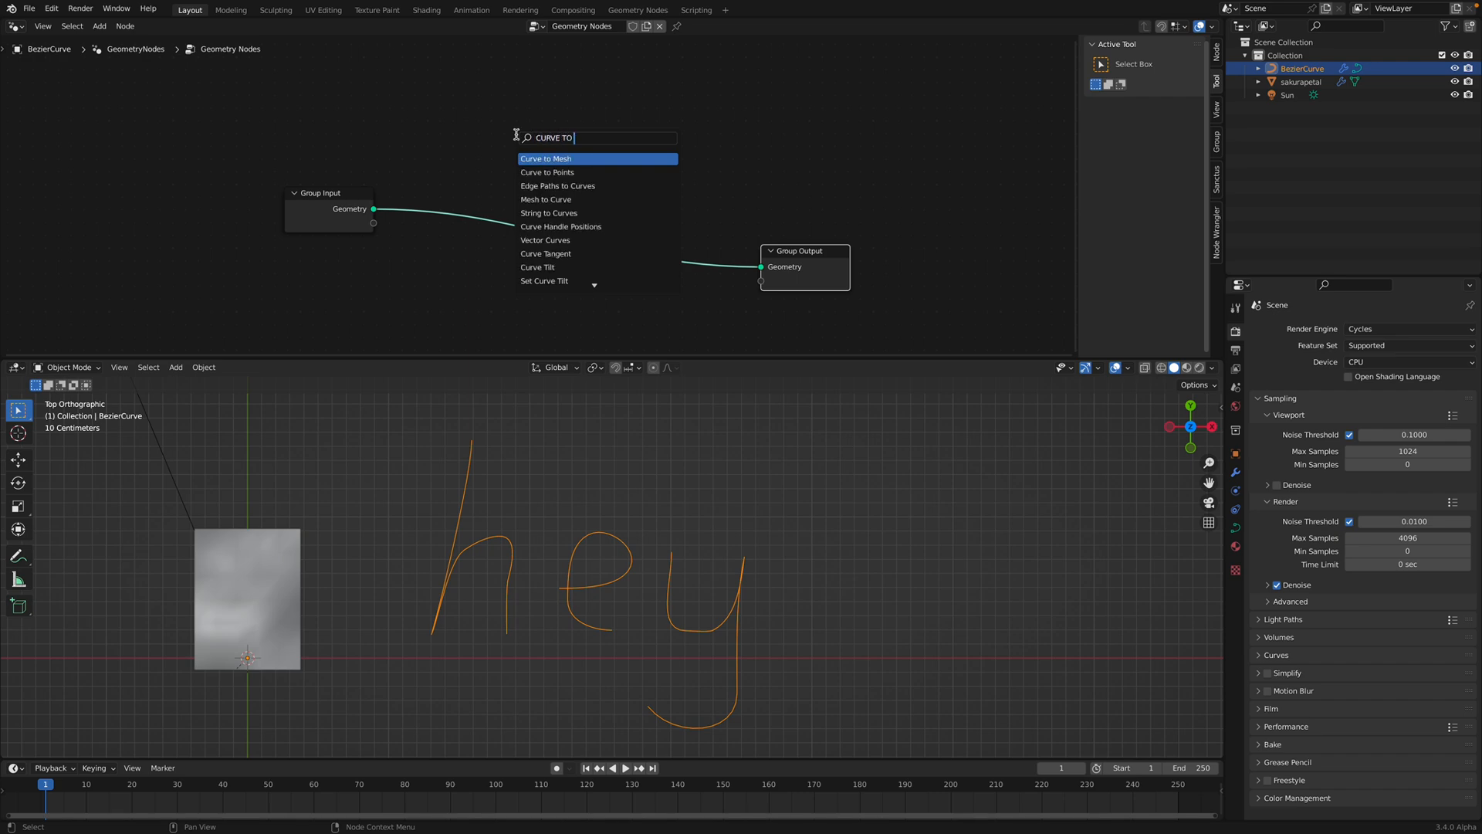
left_click(546, 173)
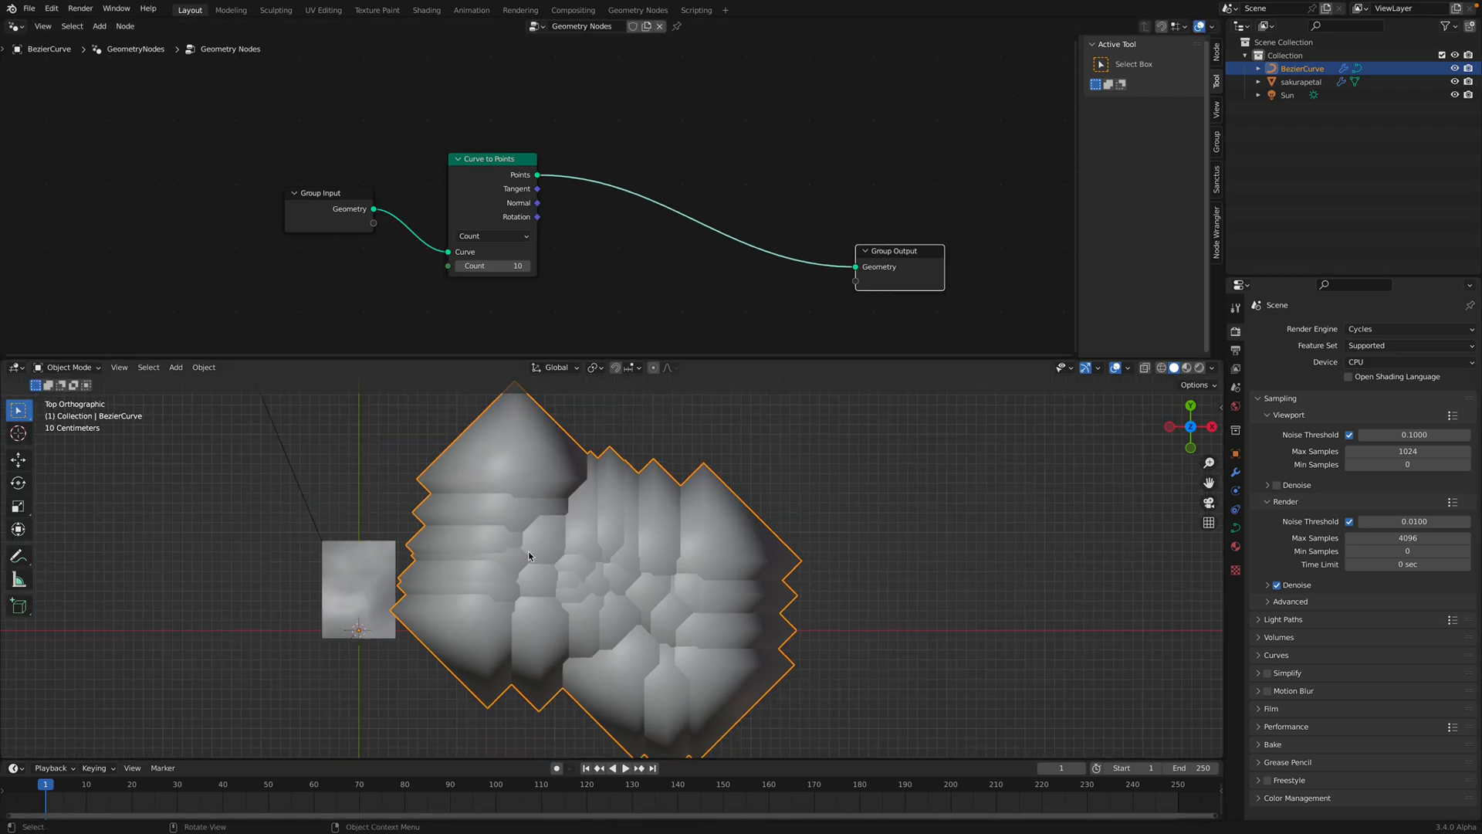
left_click(491, 266)
type("vo")
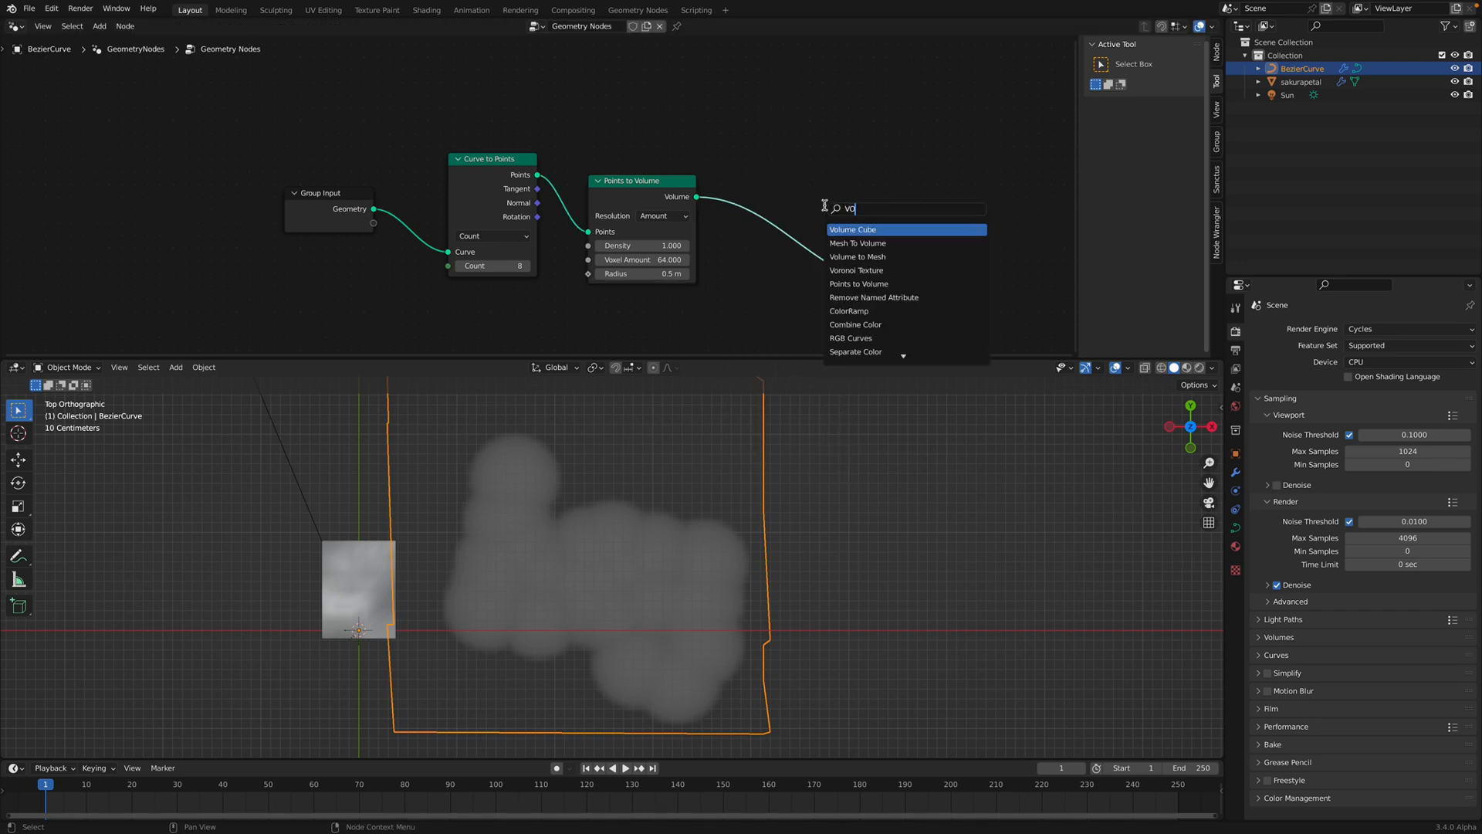
left_click(859, 256)
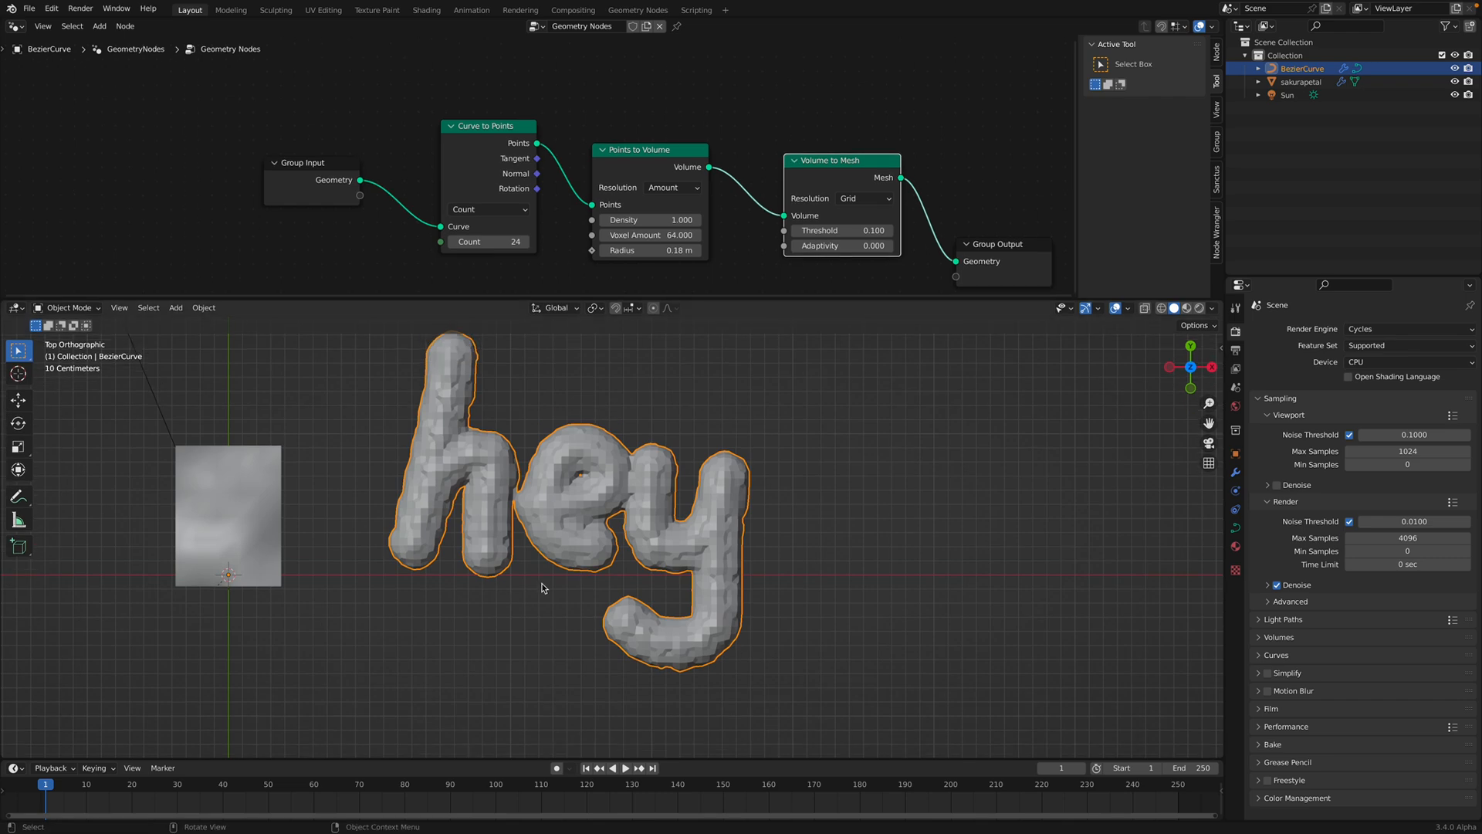
Switch Curve to Points from Count to Length mode at 0.1 m spacing.
left_click(488, 209)
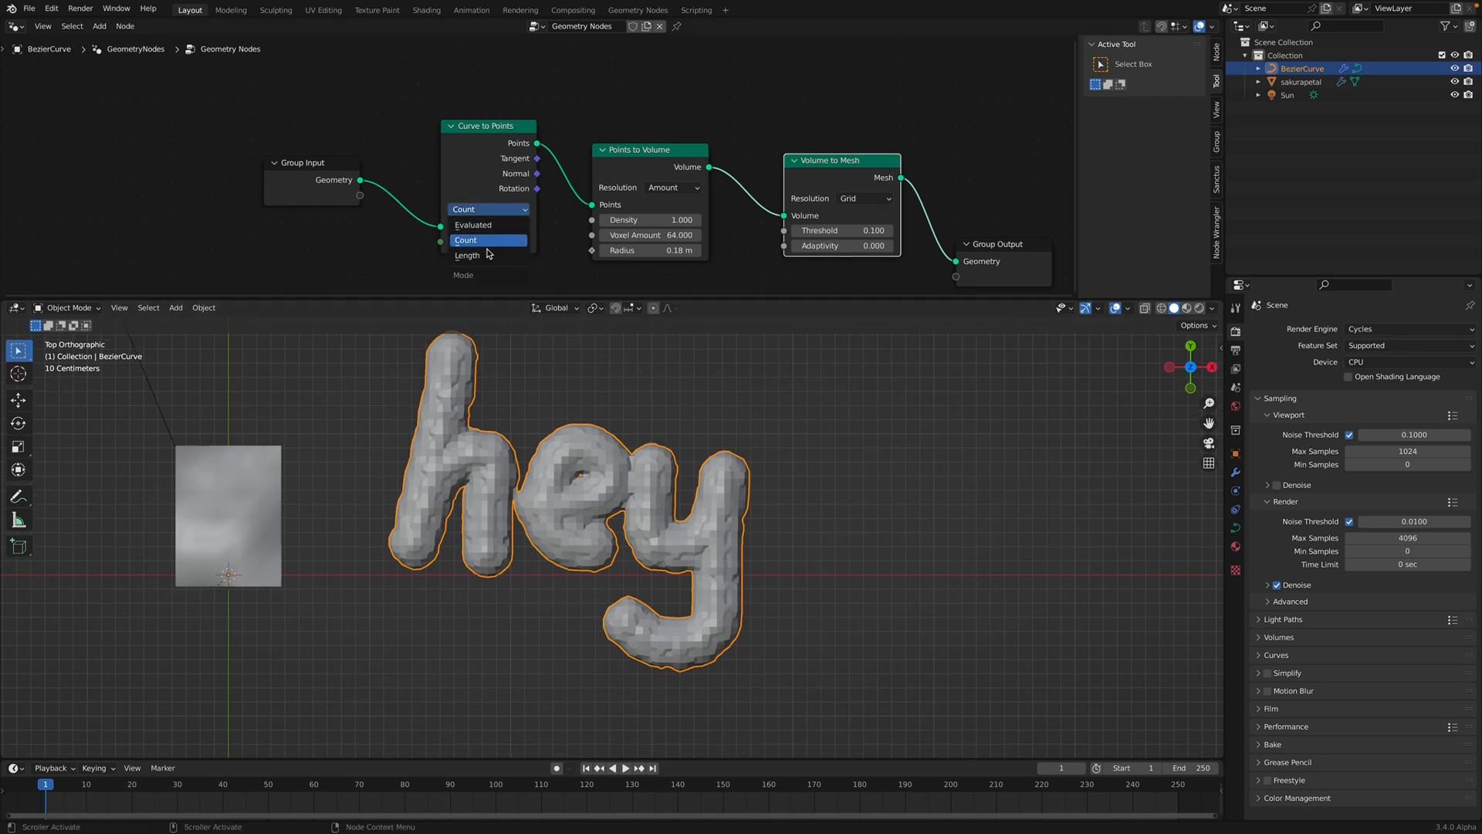
left_click(466, 255)
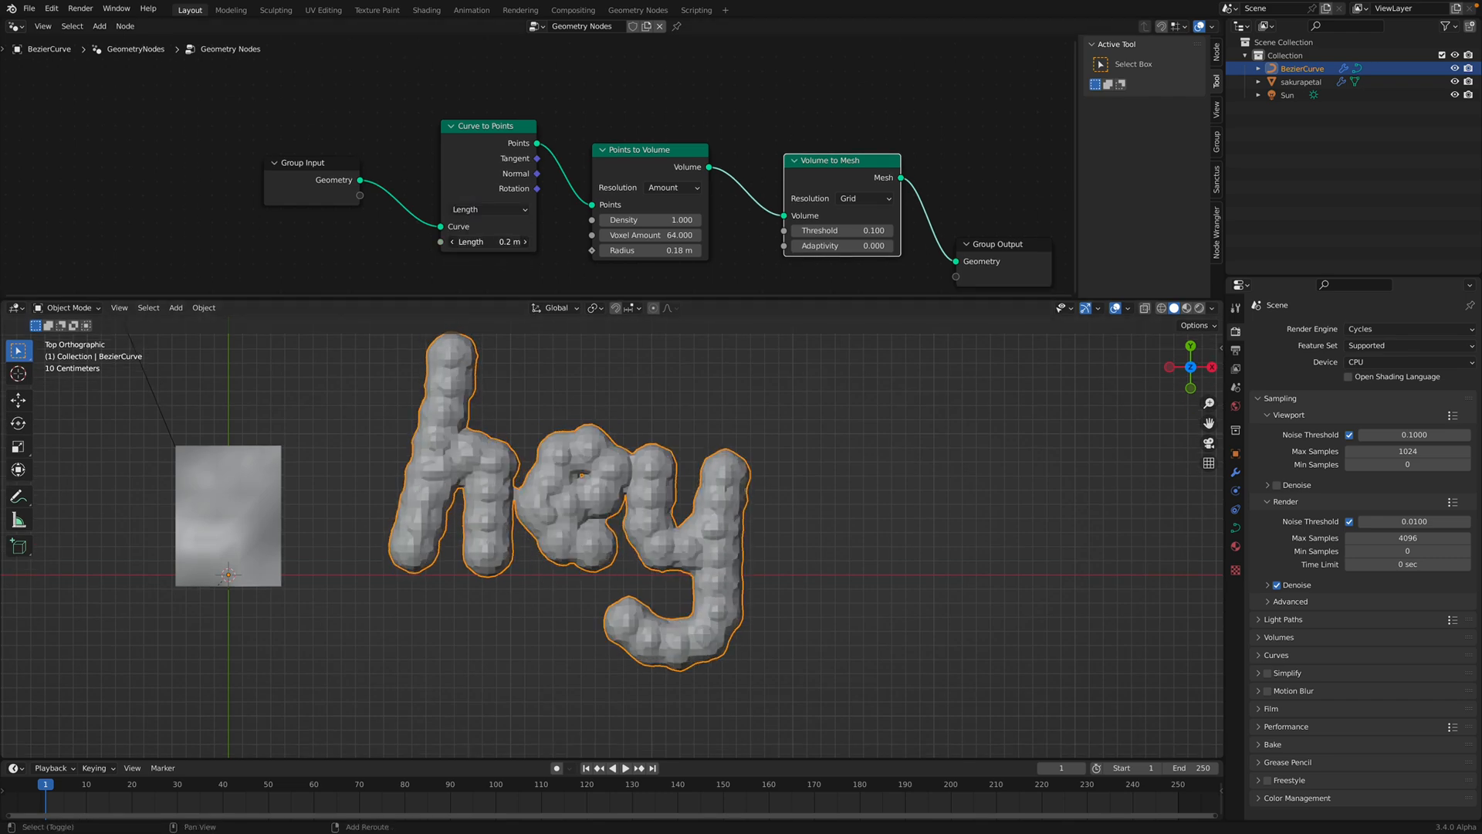
left_click_drag(486, 240, 463, 241)
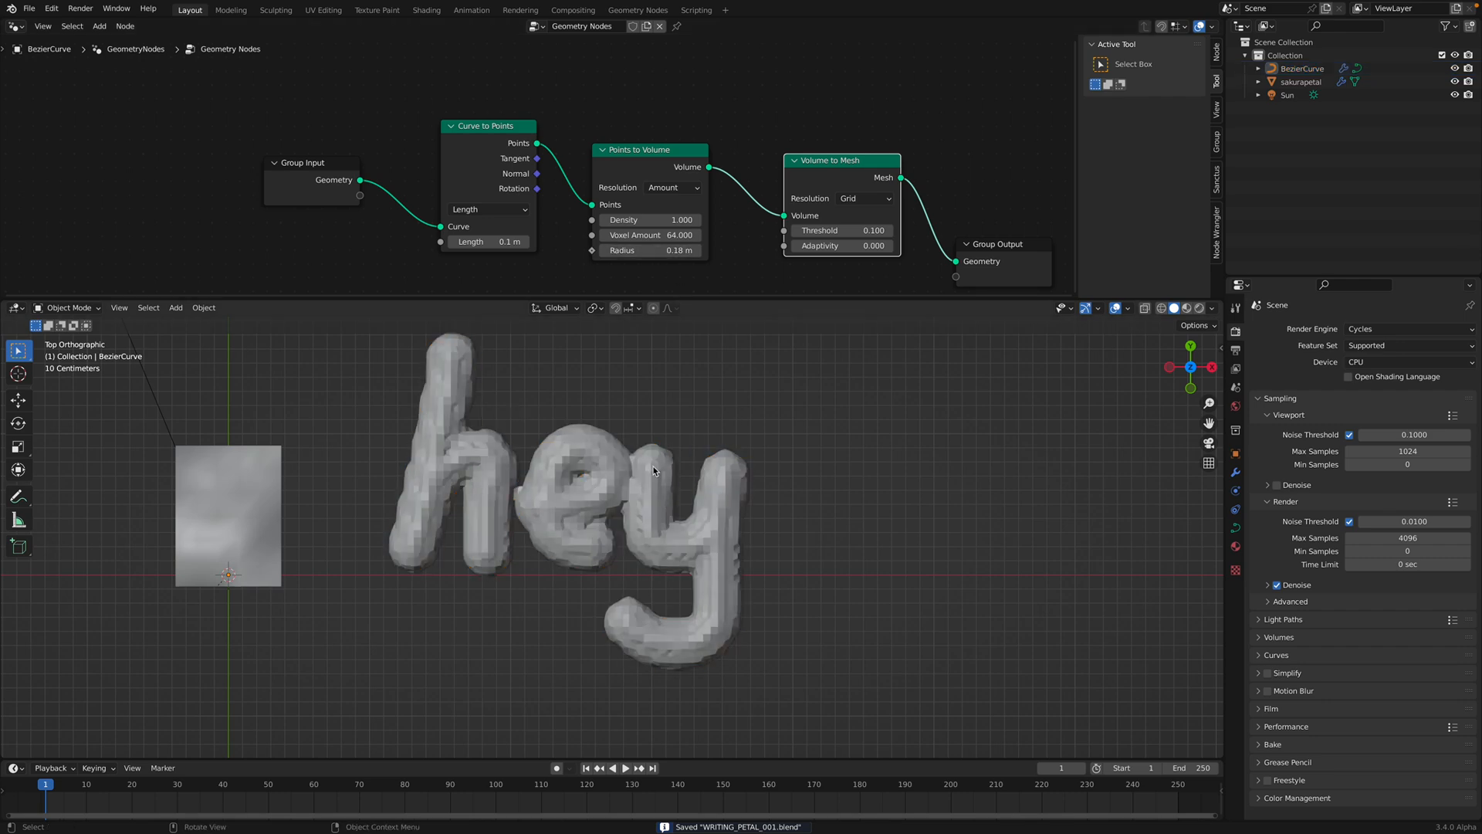
mouse_move(430, 466)
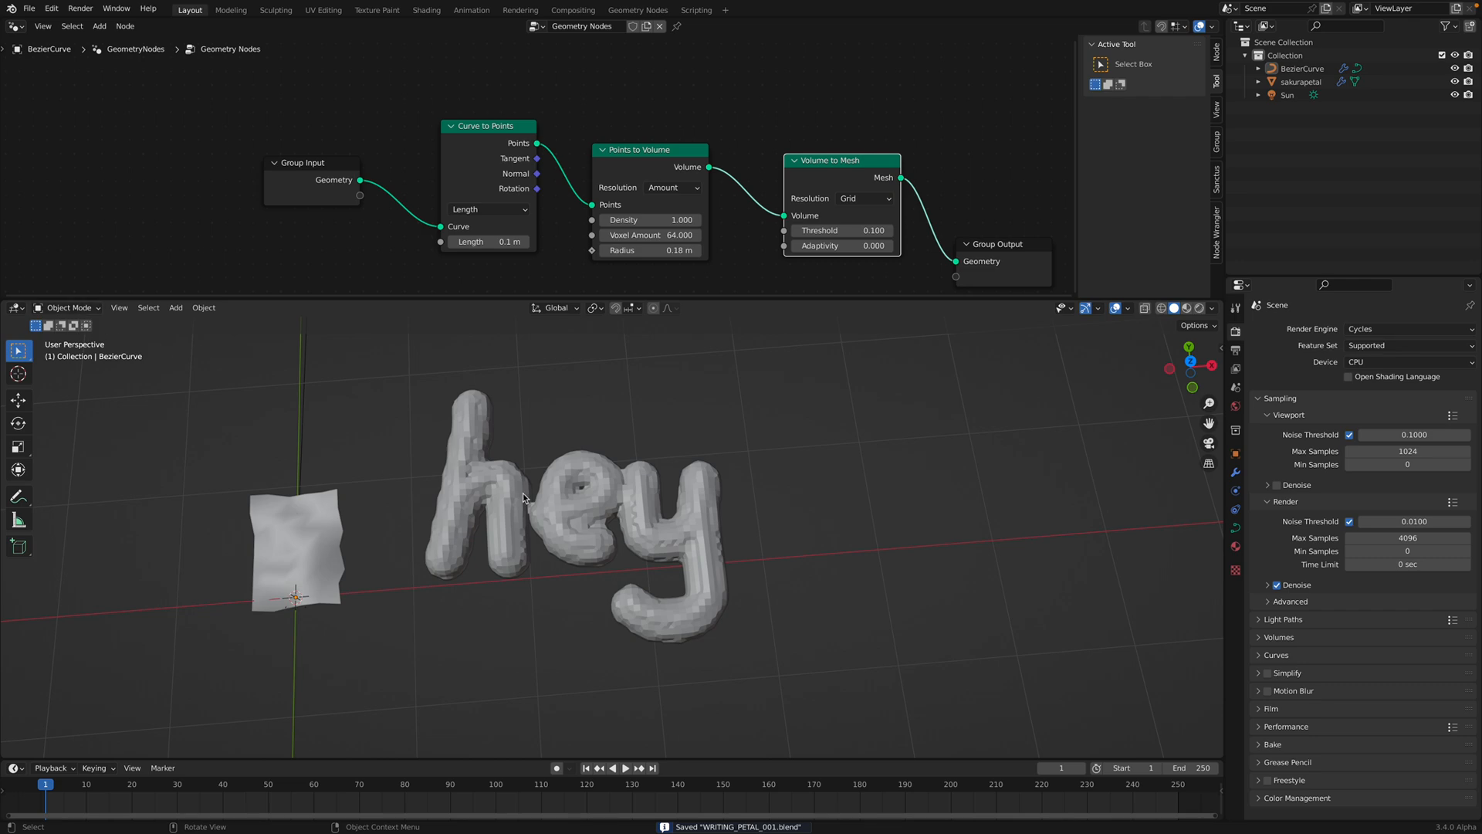
Enter Edit Mode and freehand-draw new strokes across the mesh surface to form branching arms.
left_click(68, 307)
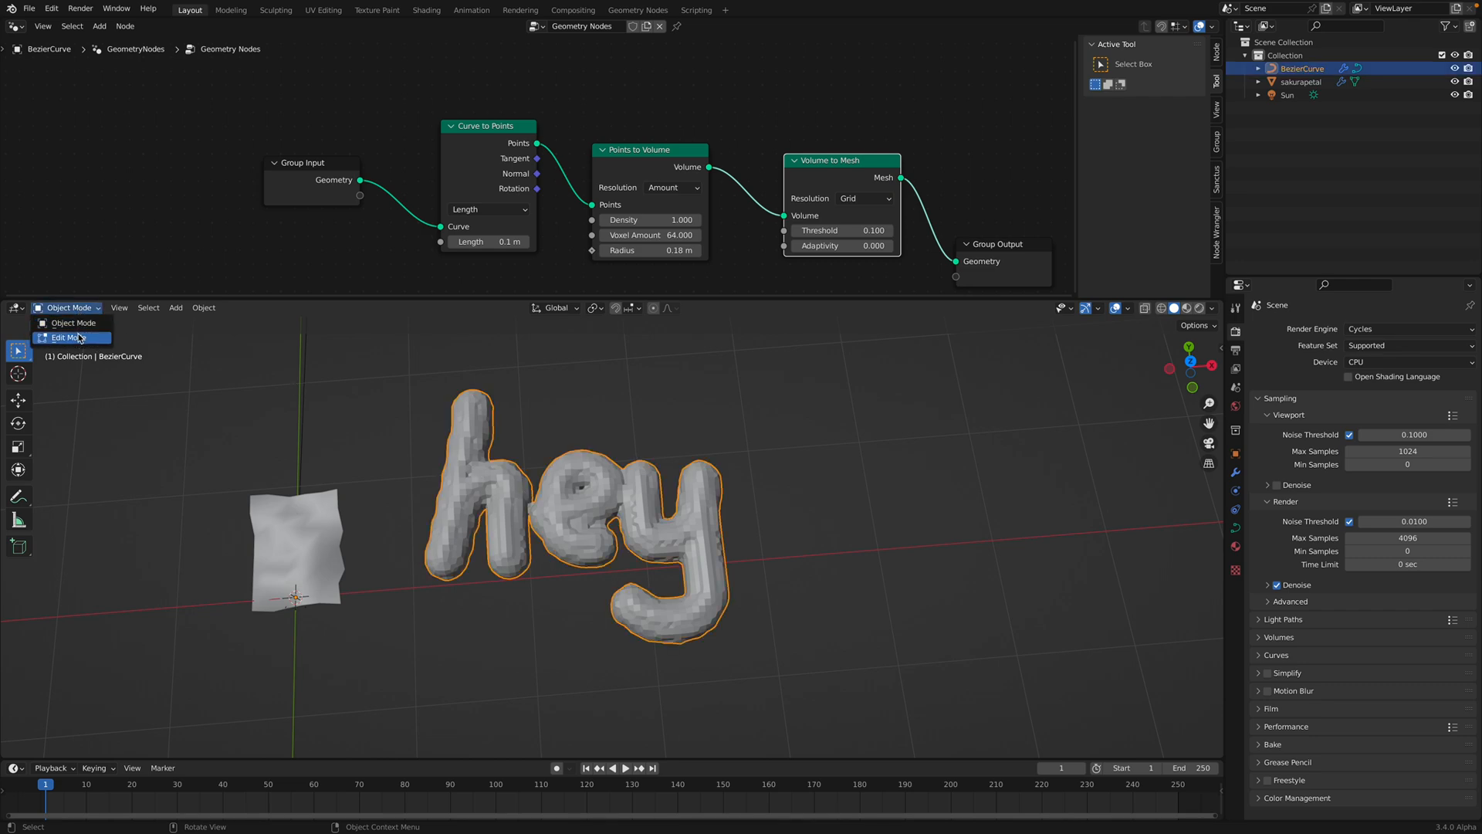
left_click(65, 337)
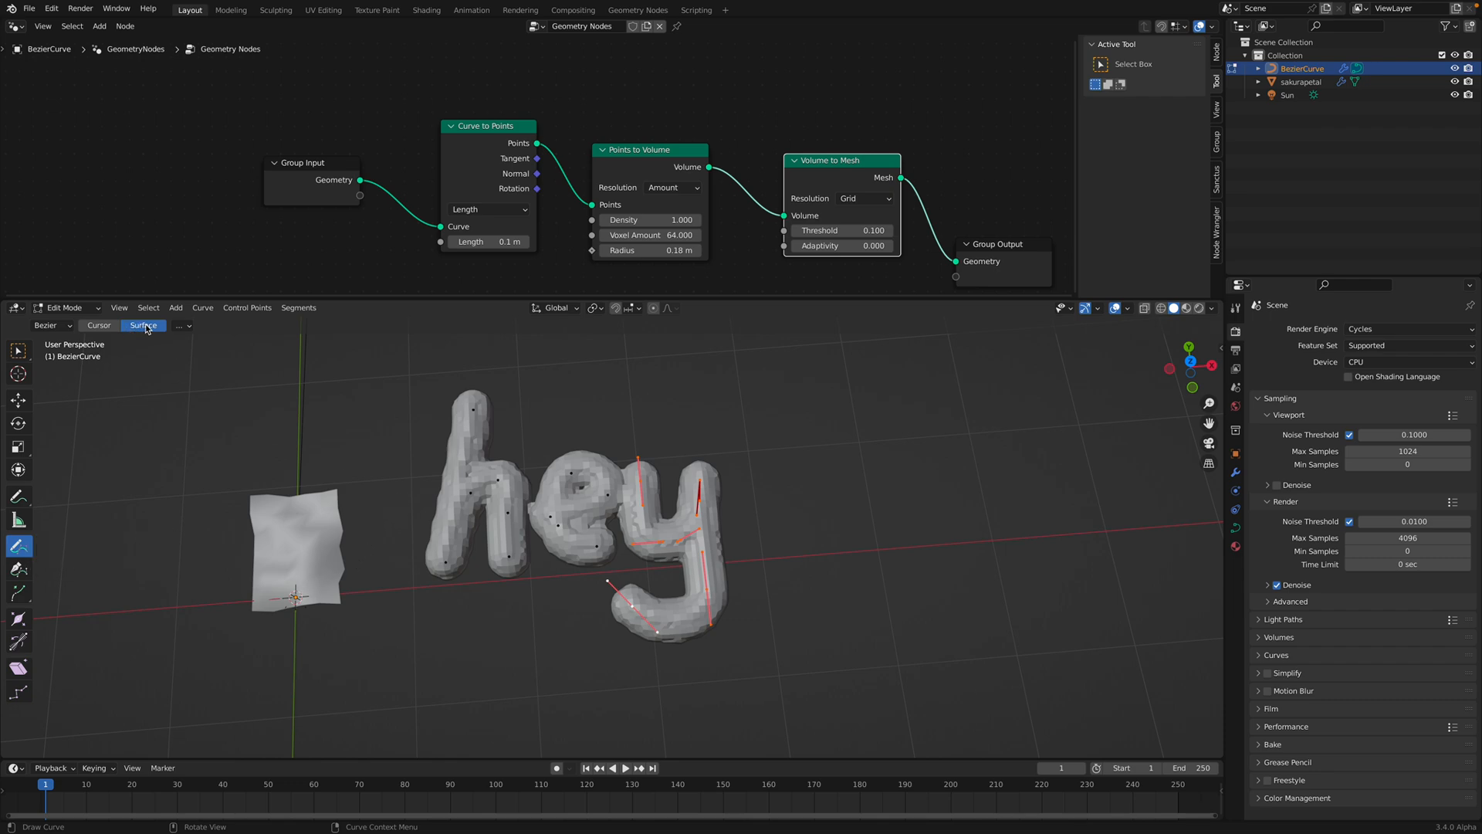
left_click_drag(406, 538, 615, 529)
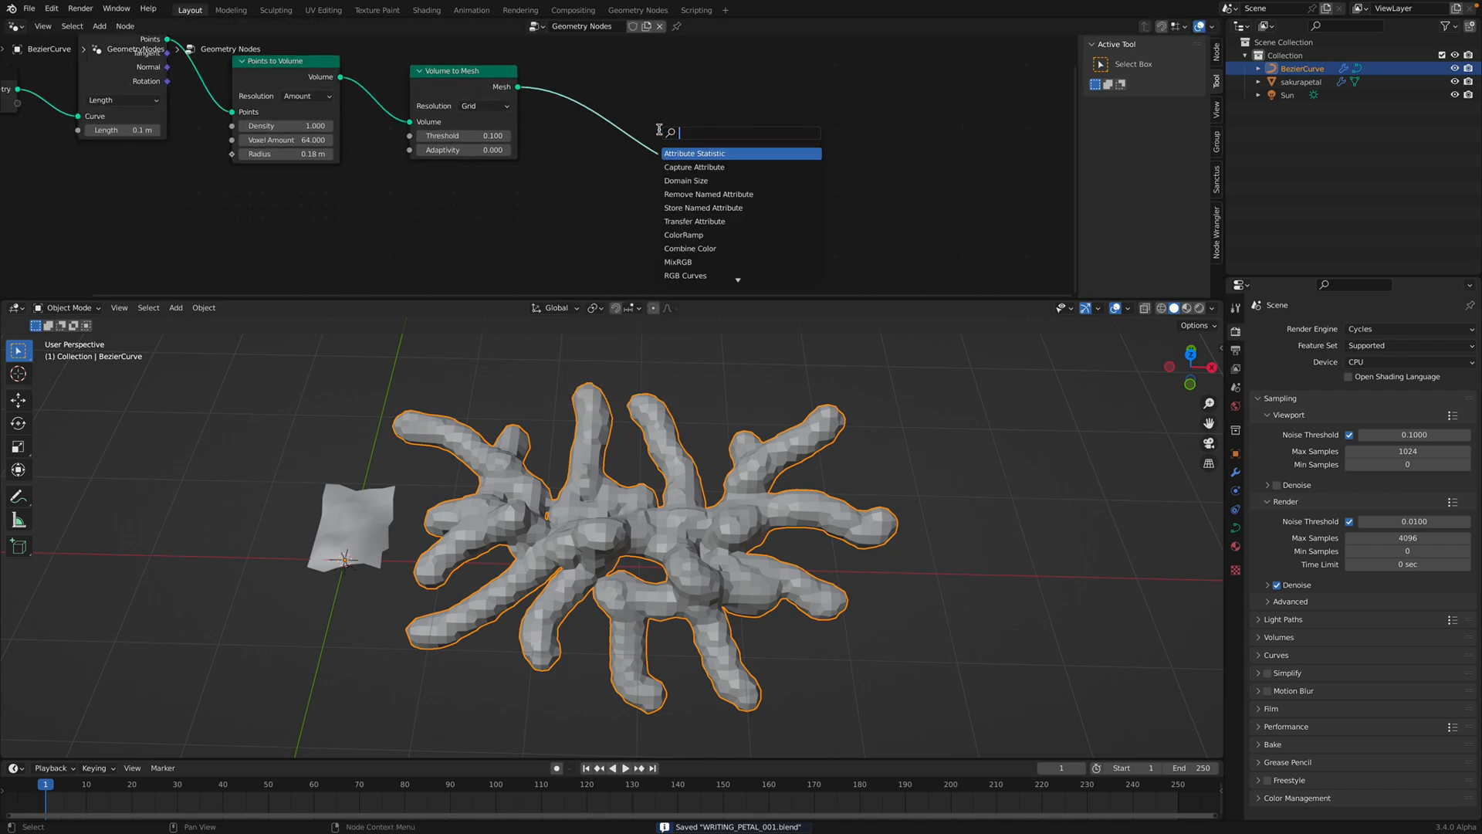
Add the JM_PointInsideMesh node with 100,000 petal instances and preview in Rendered shading.
type("JM")
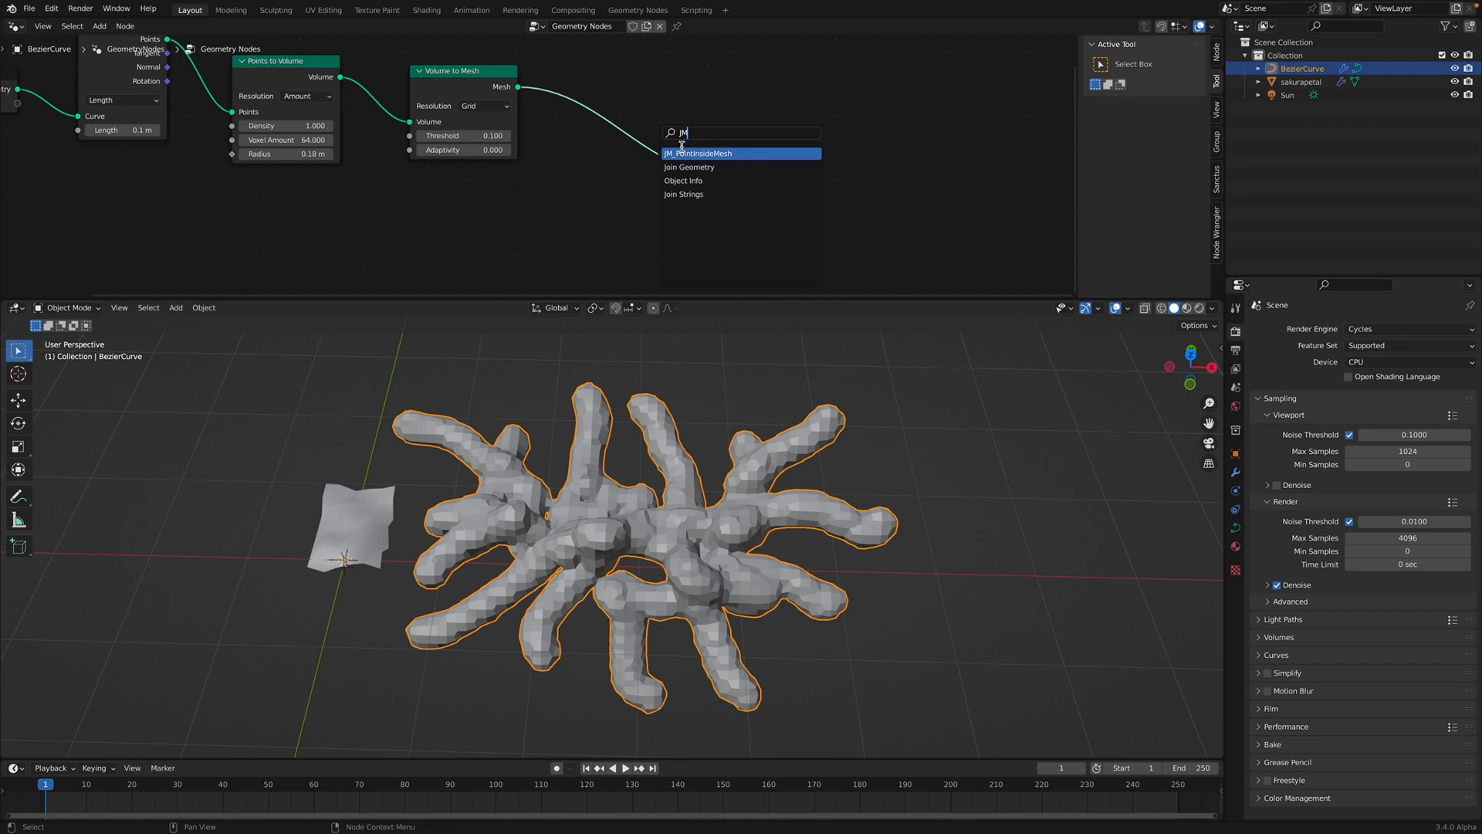
left_click(704, 153)
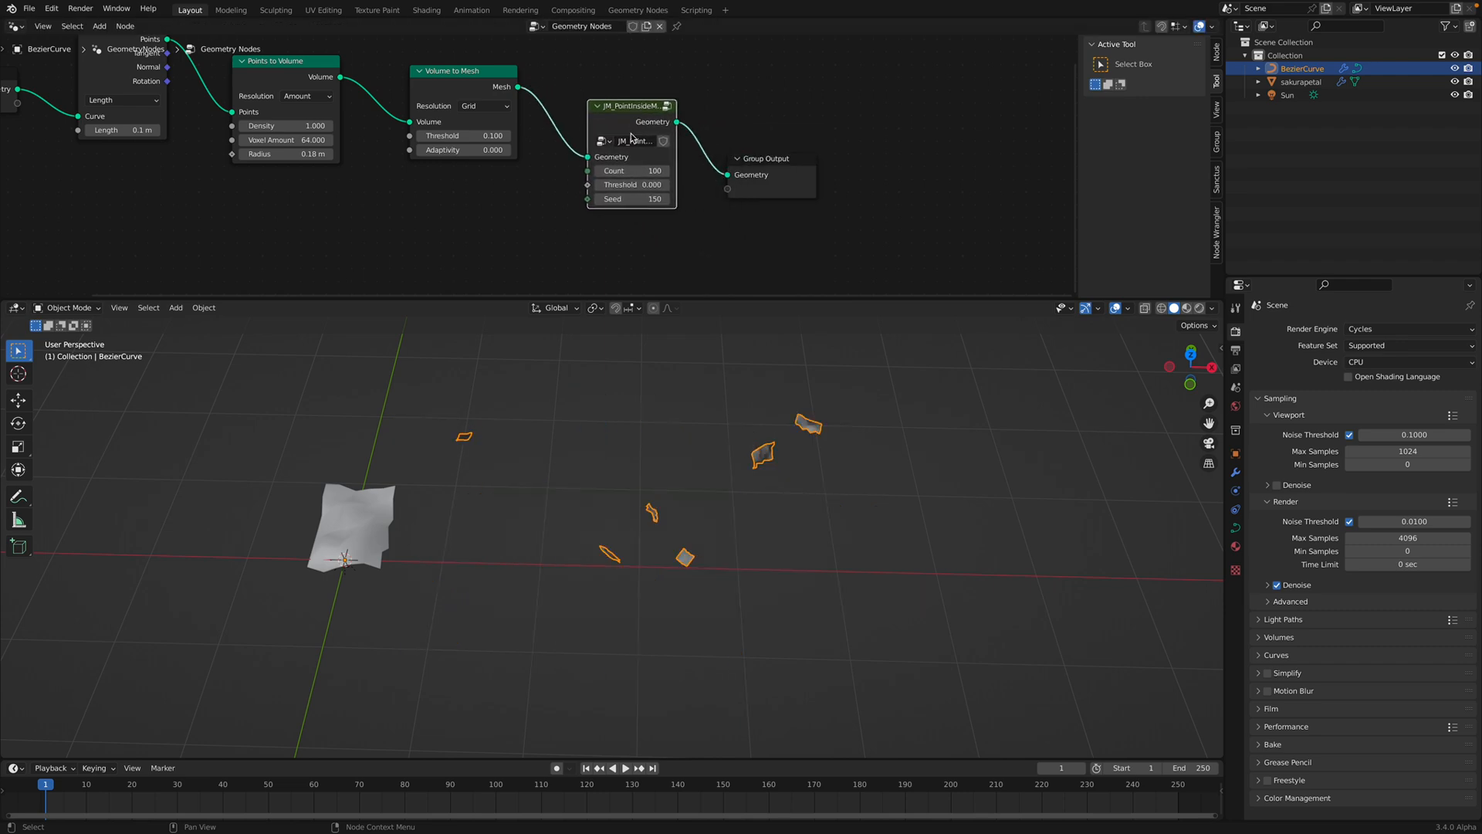
left_click_drag(655, 170, 655, 170)
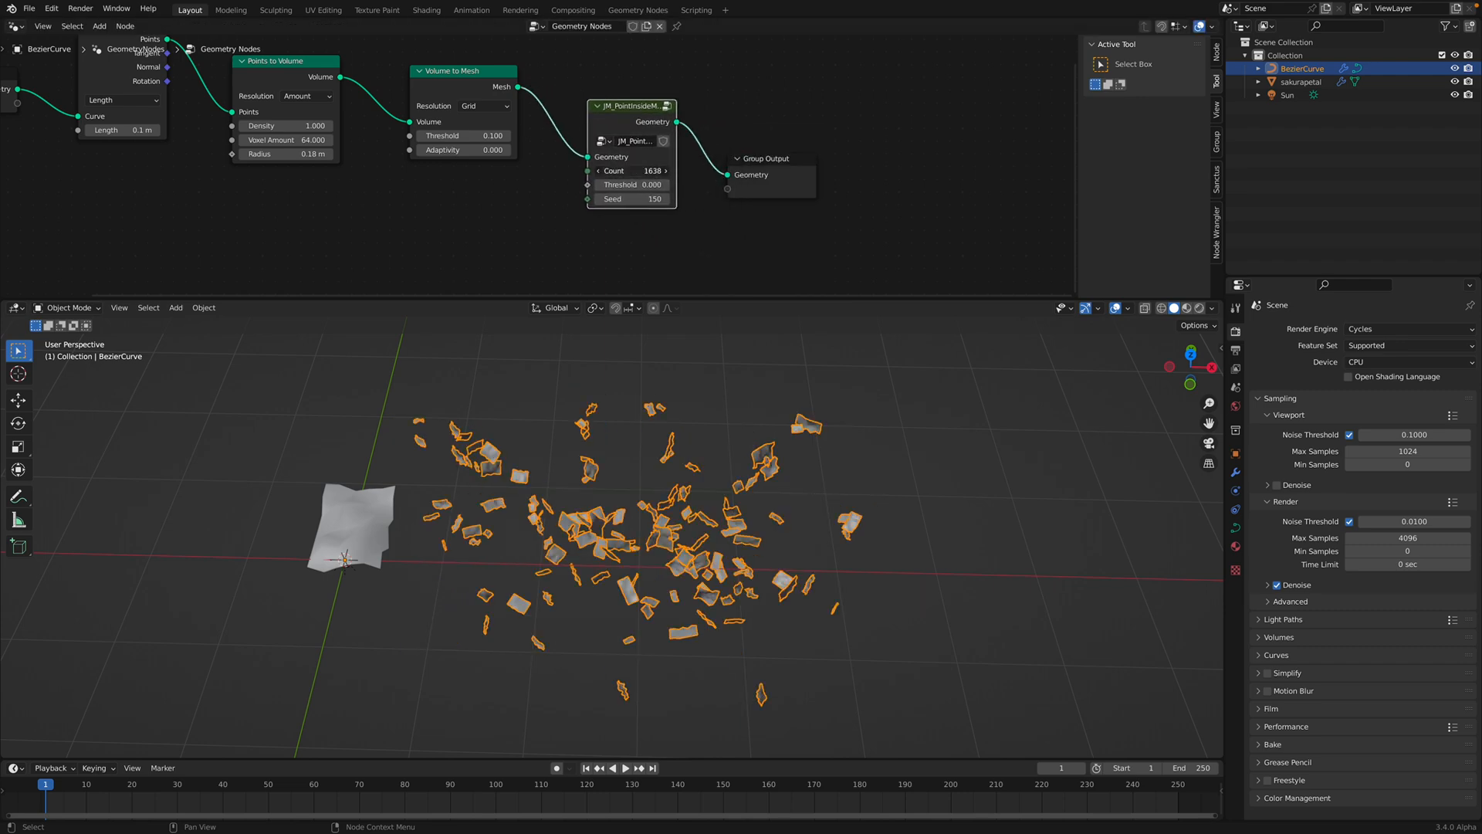
left_click(630, 170)
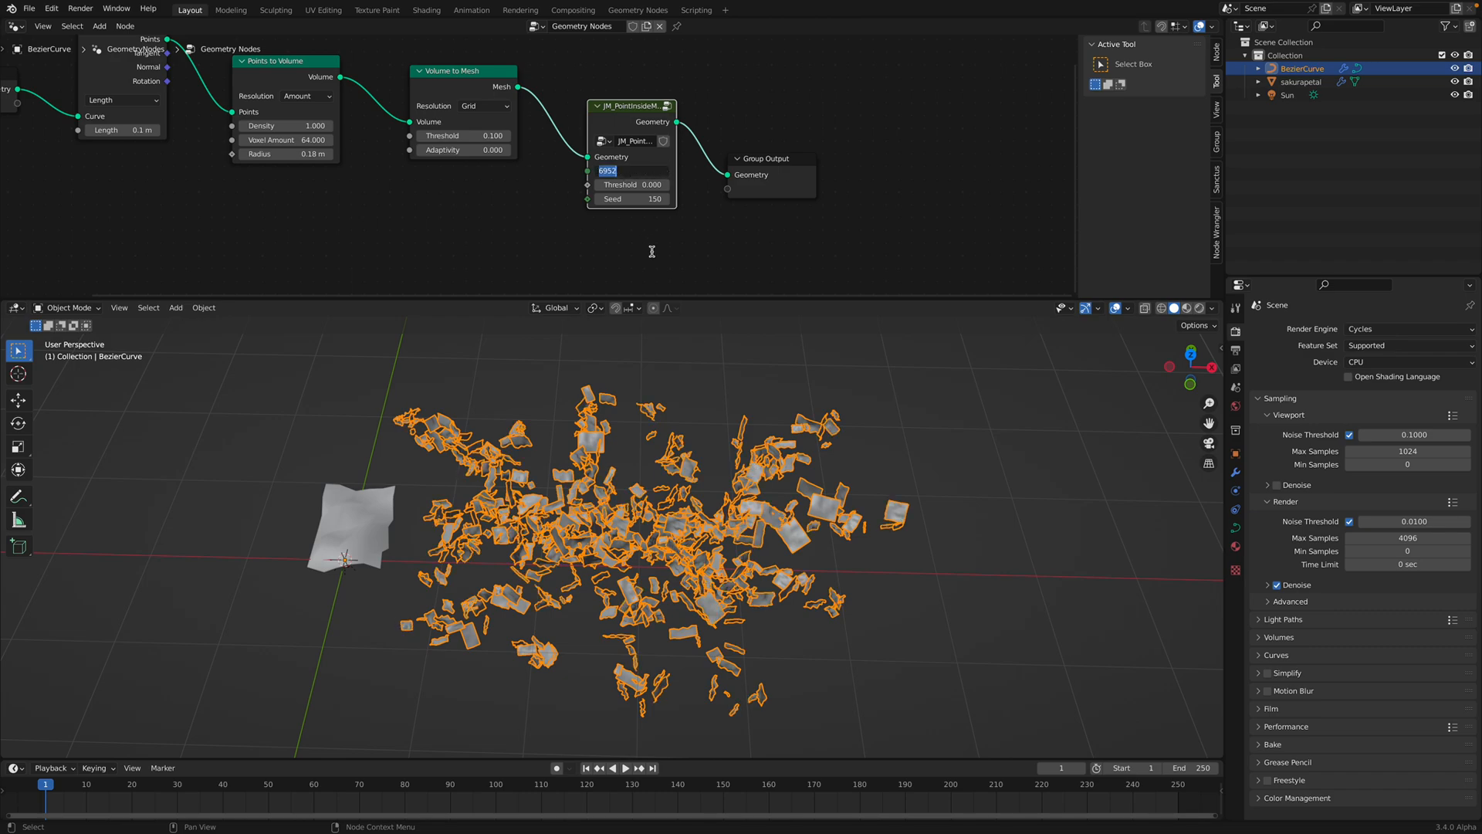
type("100000")
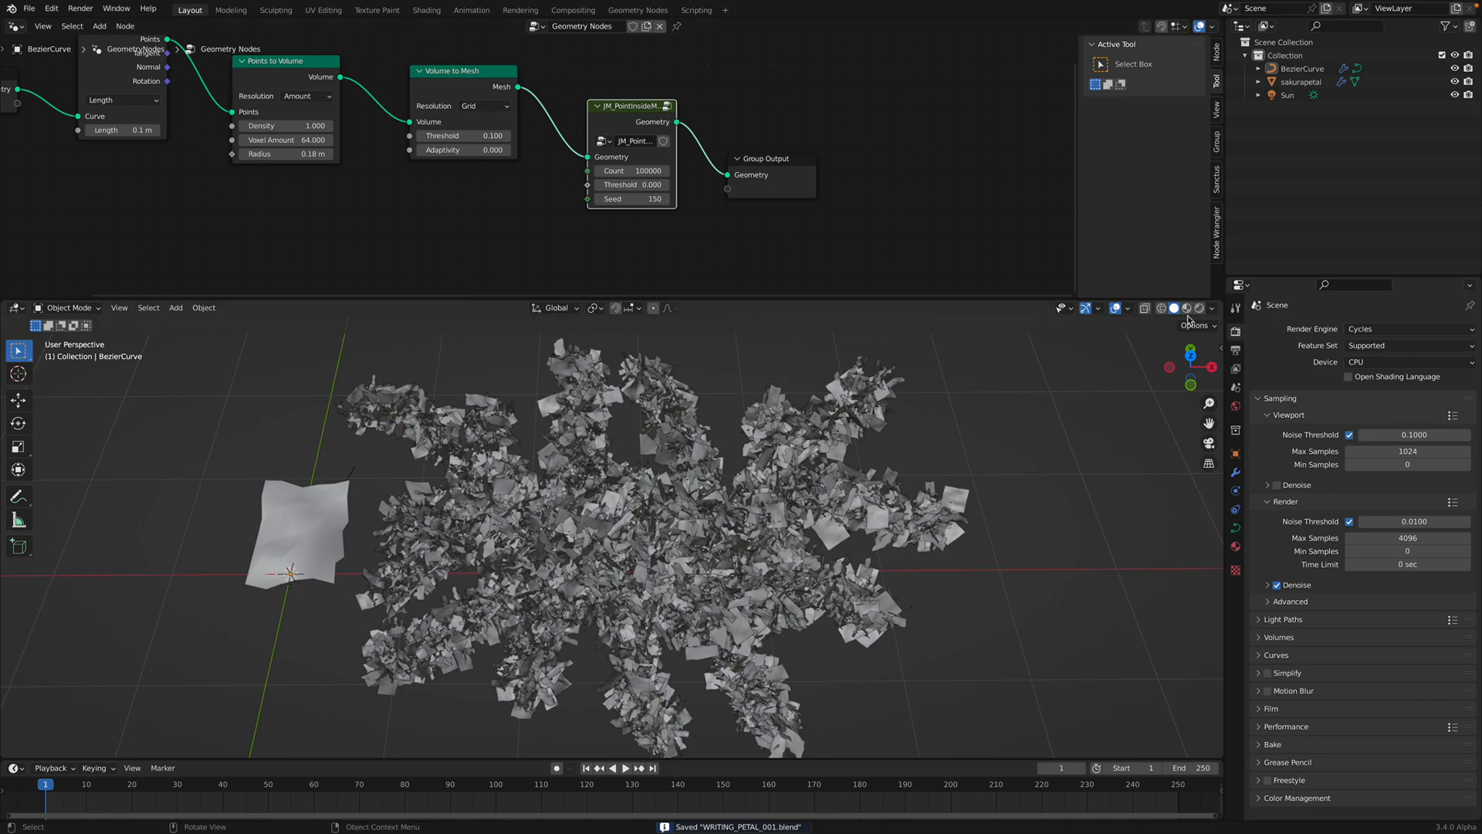
left_click(1184, 308)
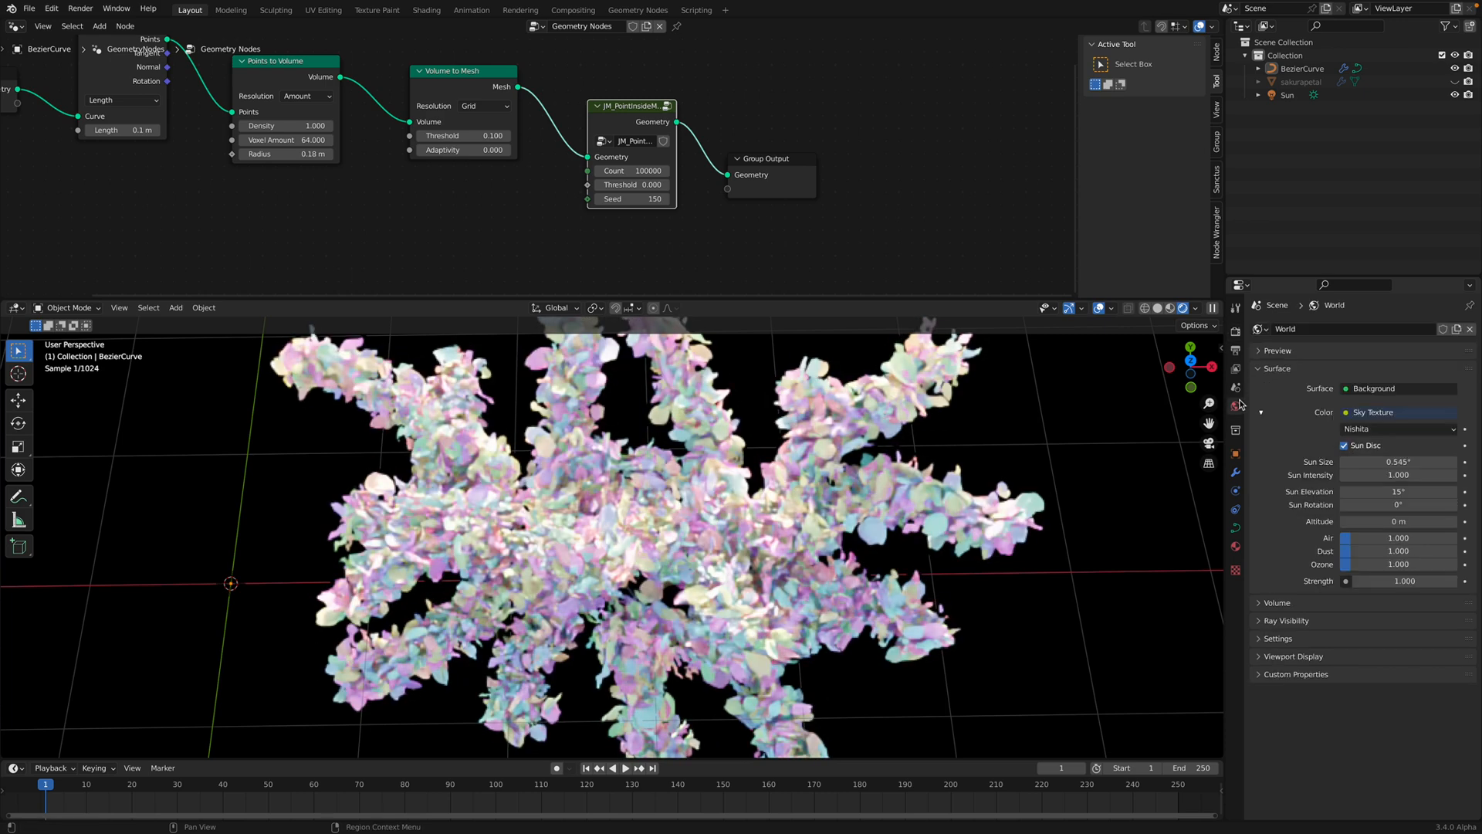
Lower the colour-management exposure to -2.604 and expand the settings for the High Contrast look.
left_click_drag(1362, 491, 1400, 491)
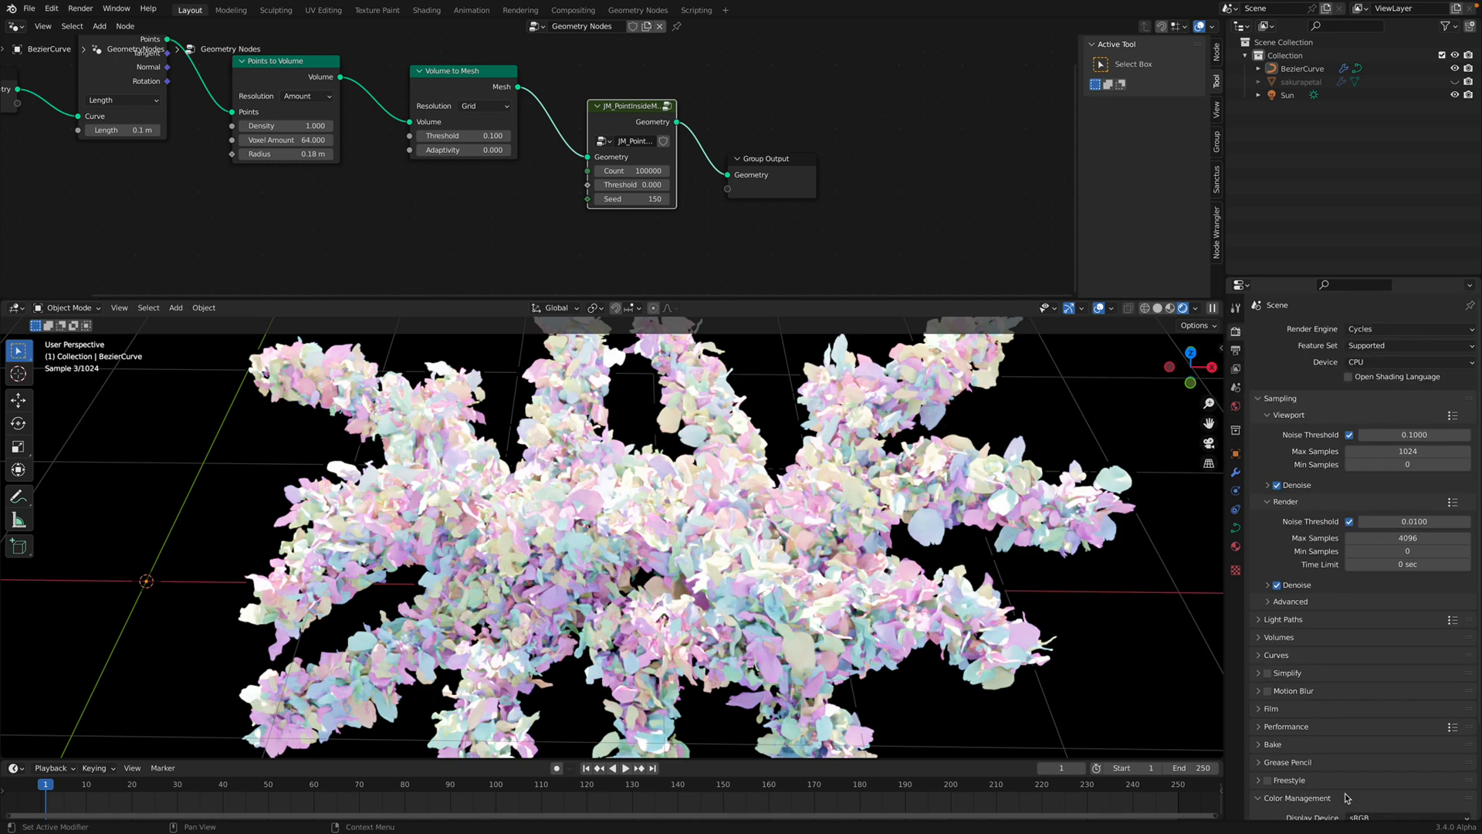
left_click(1404, 741)
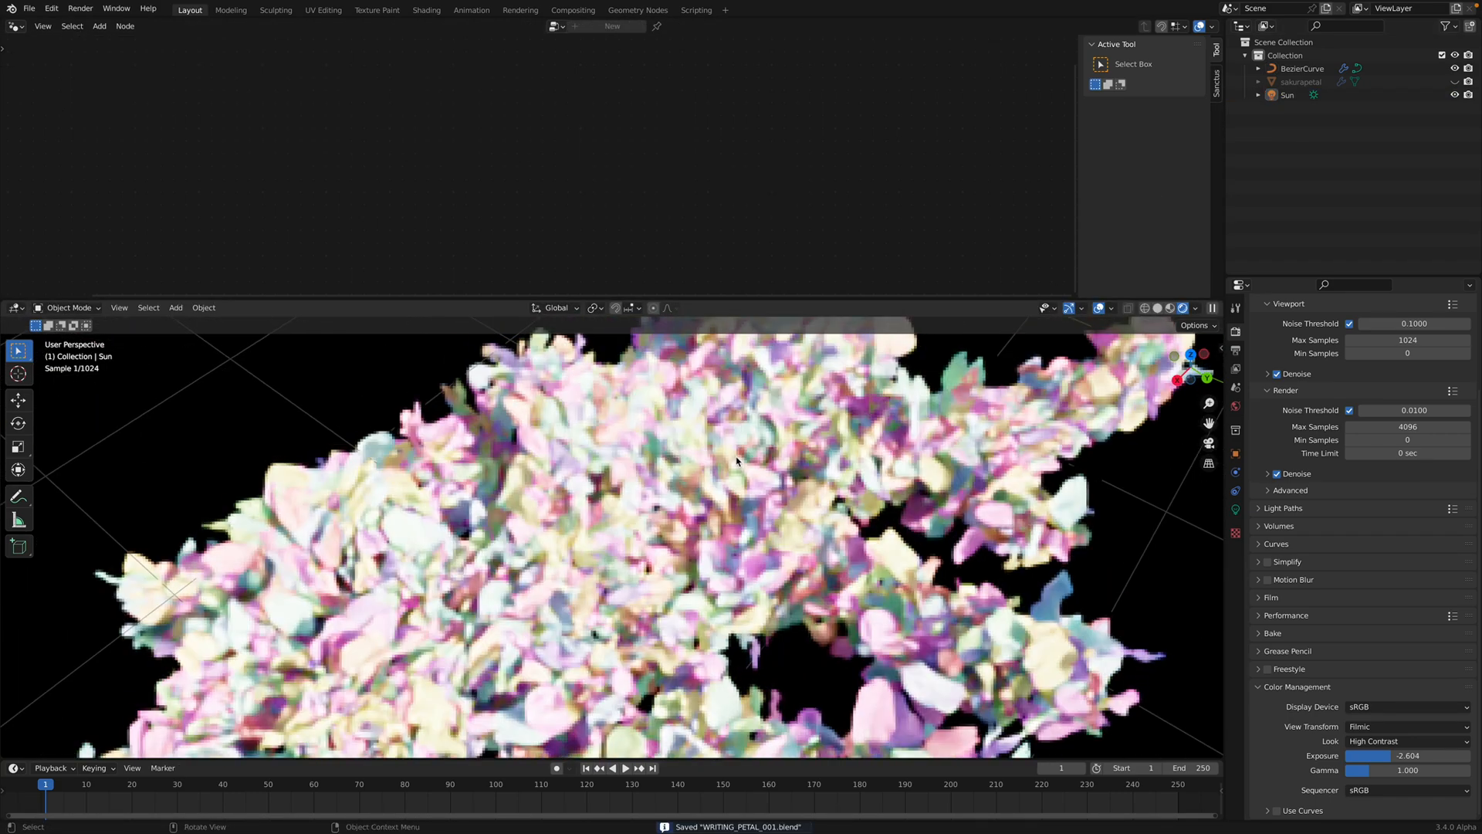
Show the sakurapetal material nodes and raise Color Management exposure to 5.104.
left_click(1302, 80)
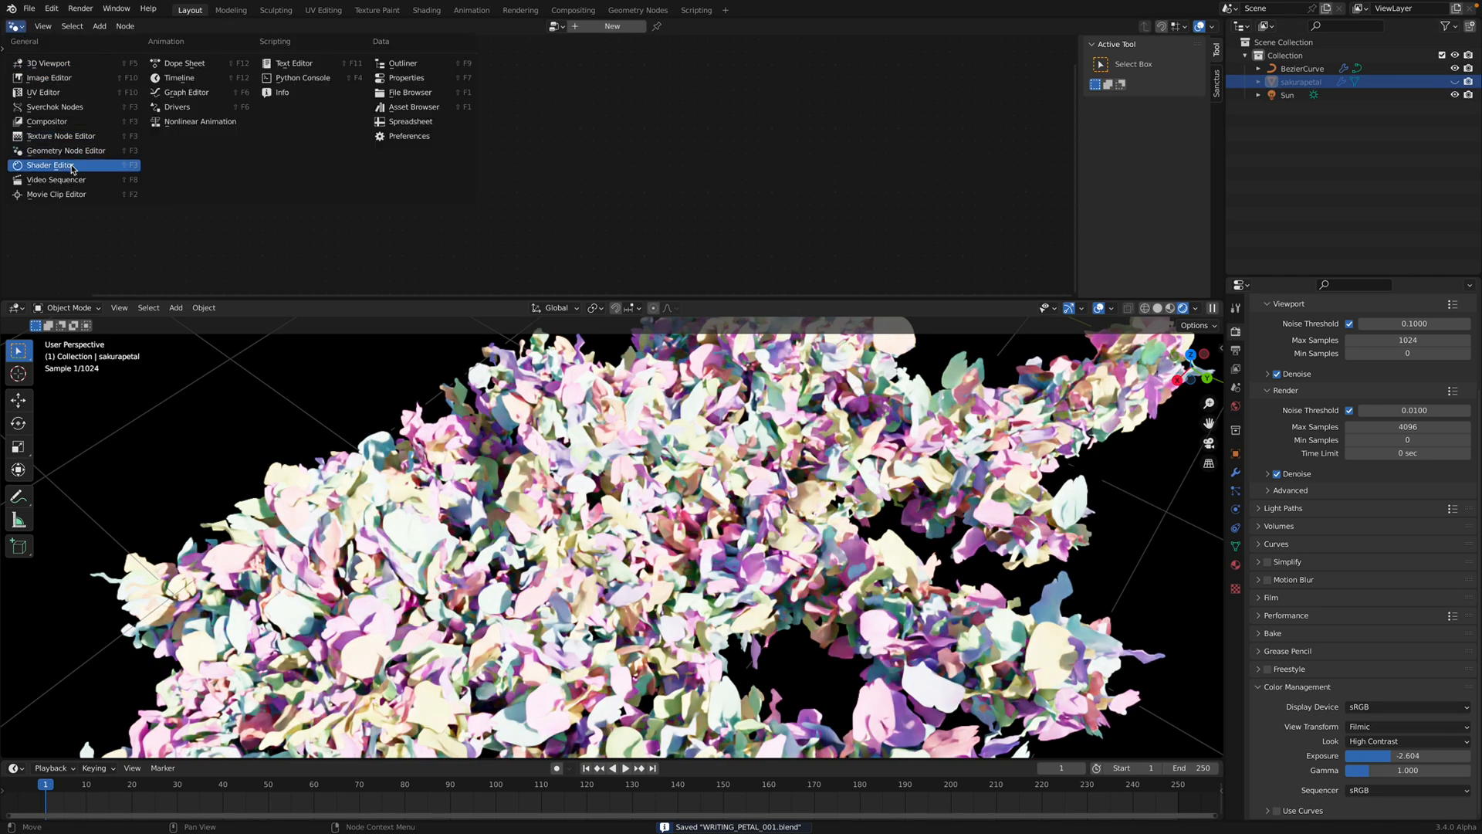
left_click(51, 164)
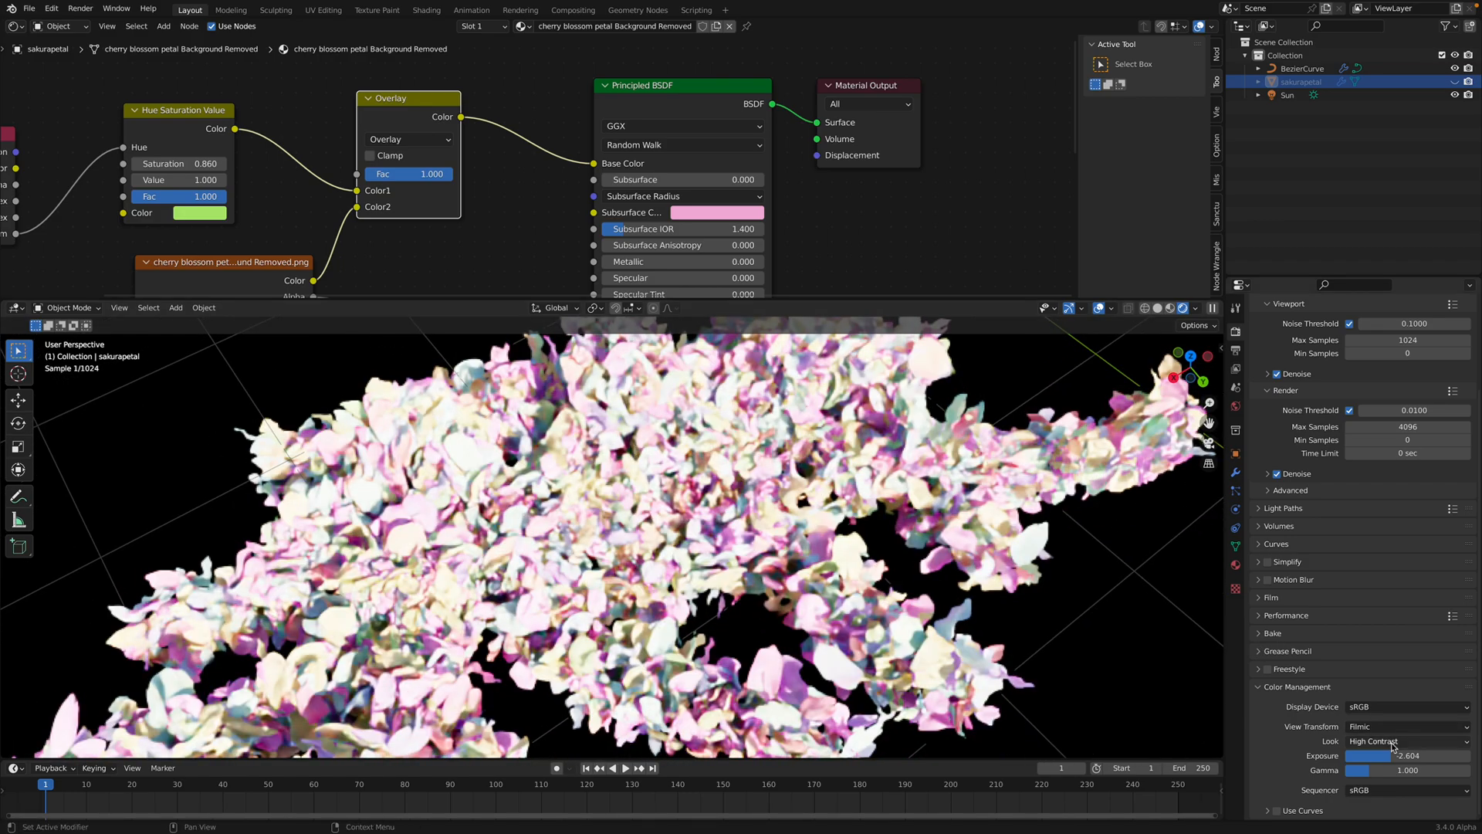
left_click_drag(1408, 755, 1362, 755)
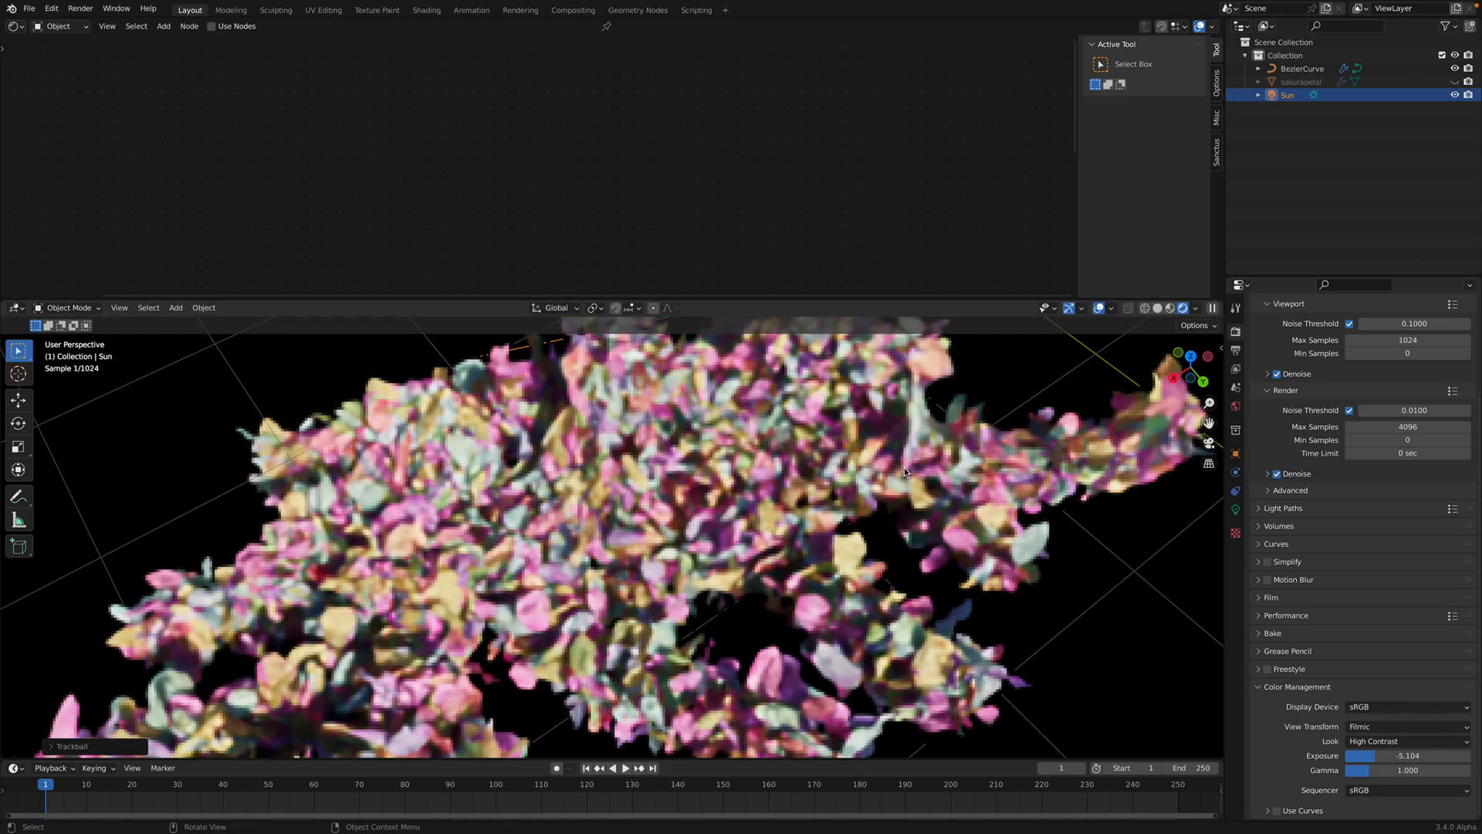
Reselect sakurapetal after checking BezierCurve and rotate the view of the brighter petals.
left_click(1305, 69)
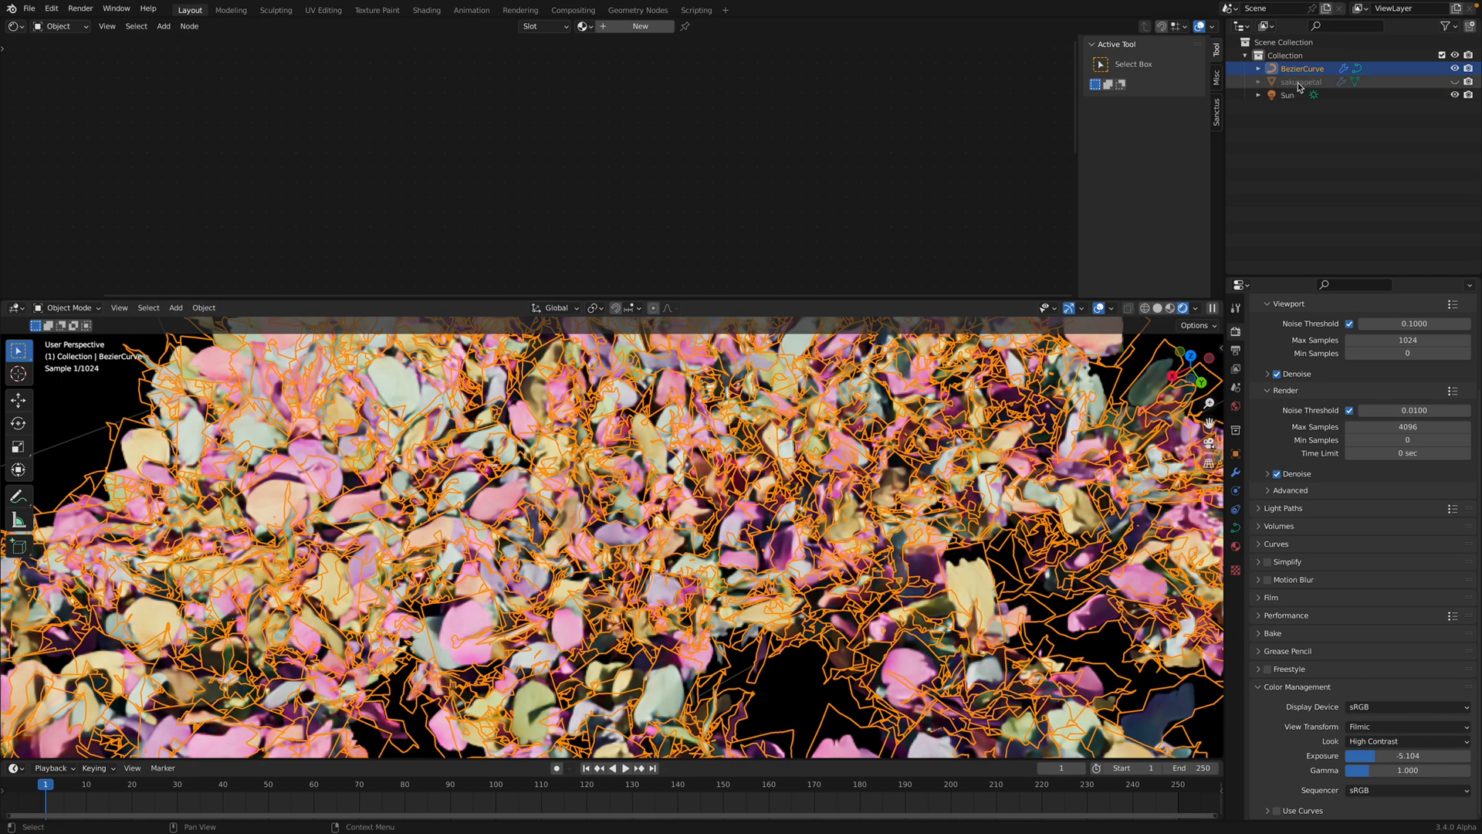
left_click(1297, 82)
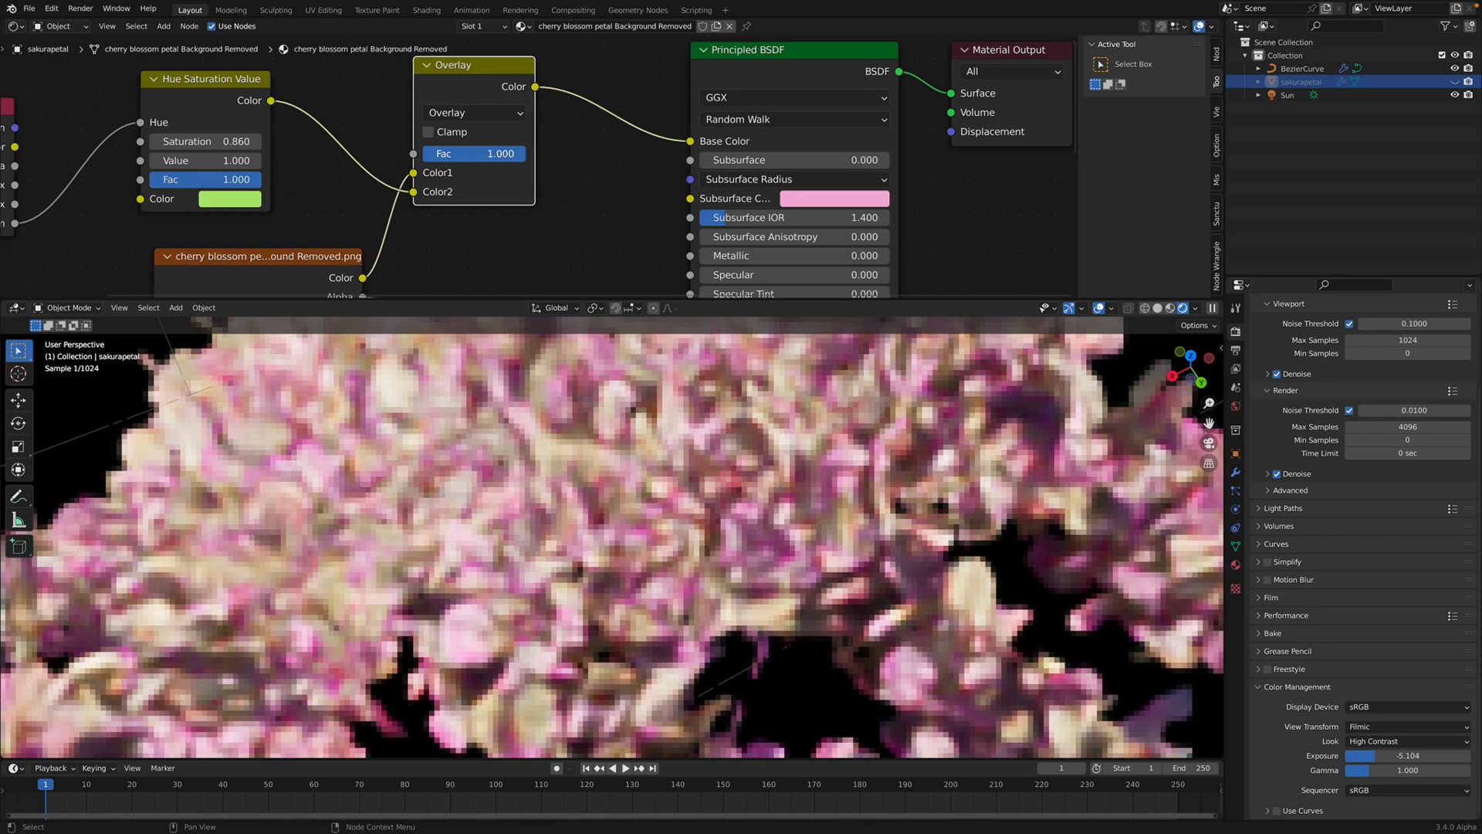
left_click_drag(473, 153, 416, 153)
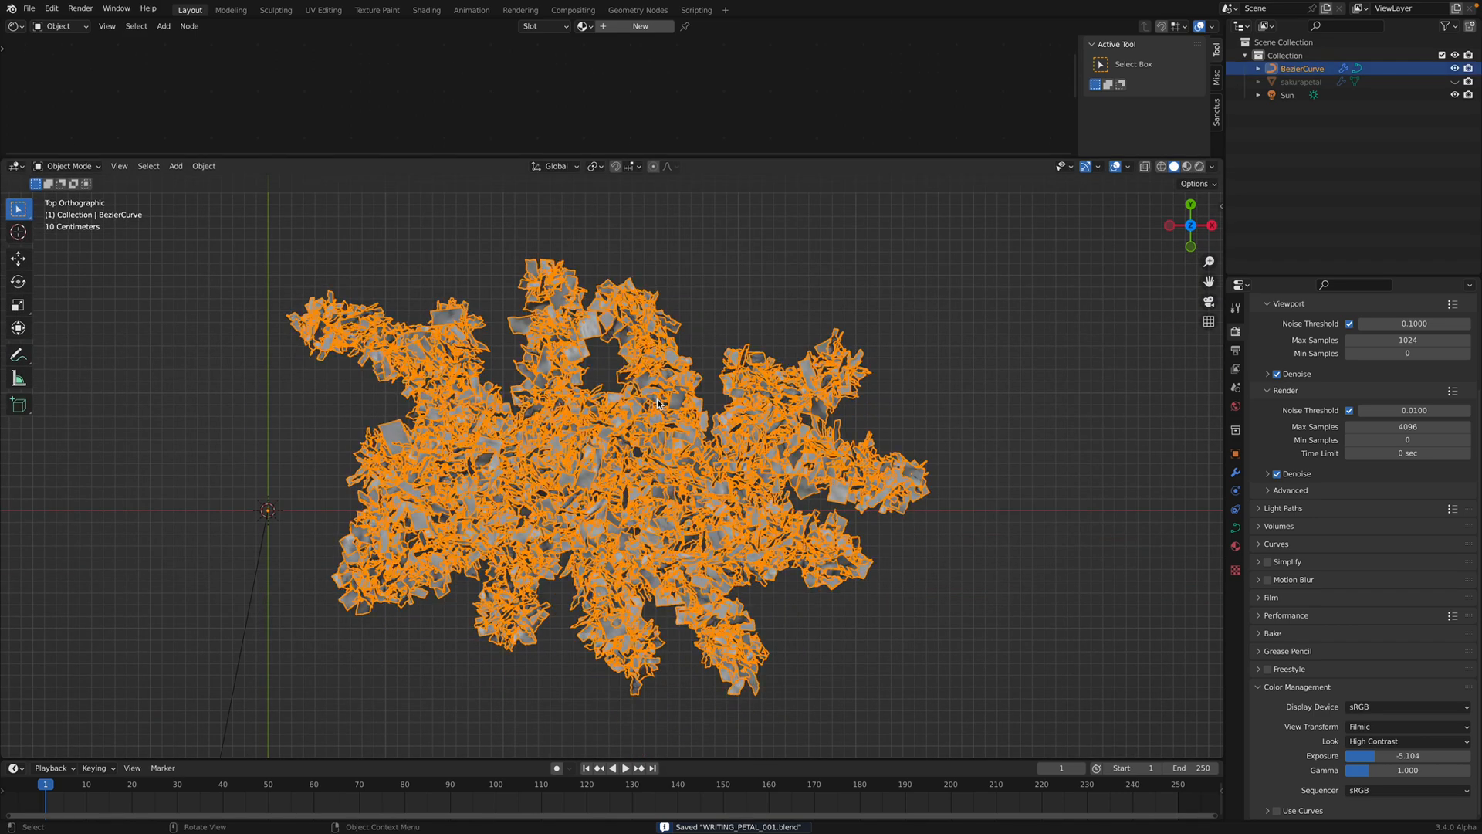
Delete all curve vertices and hand-draw new letters with a sweeping underline stroke.
left_click(70, 167)
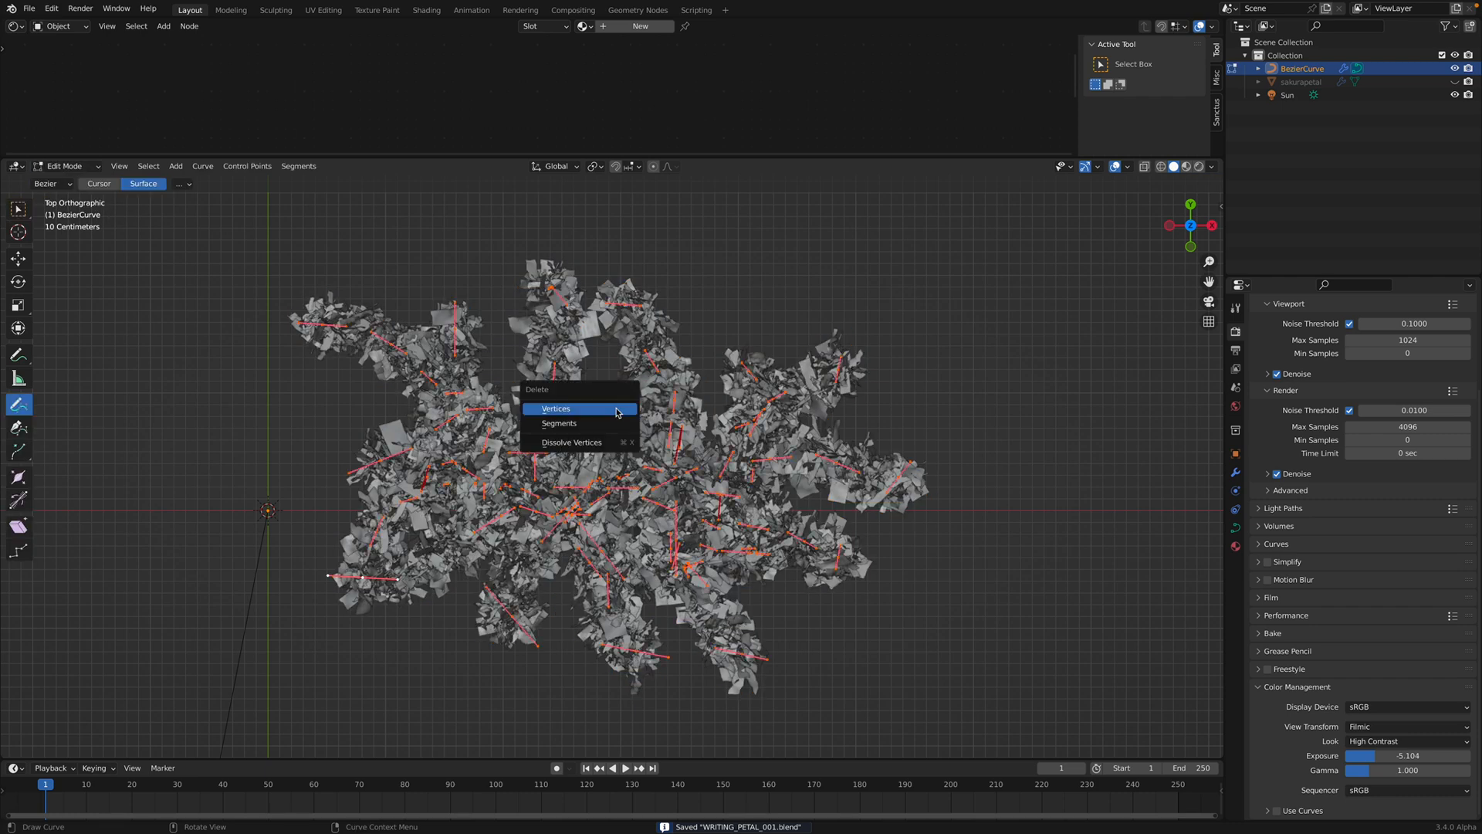
left_click(556, 408)
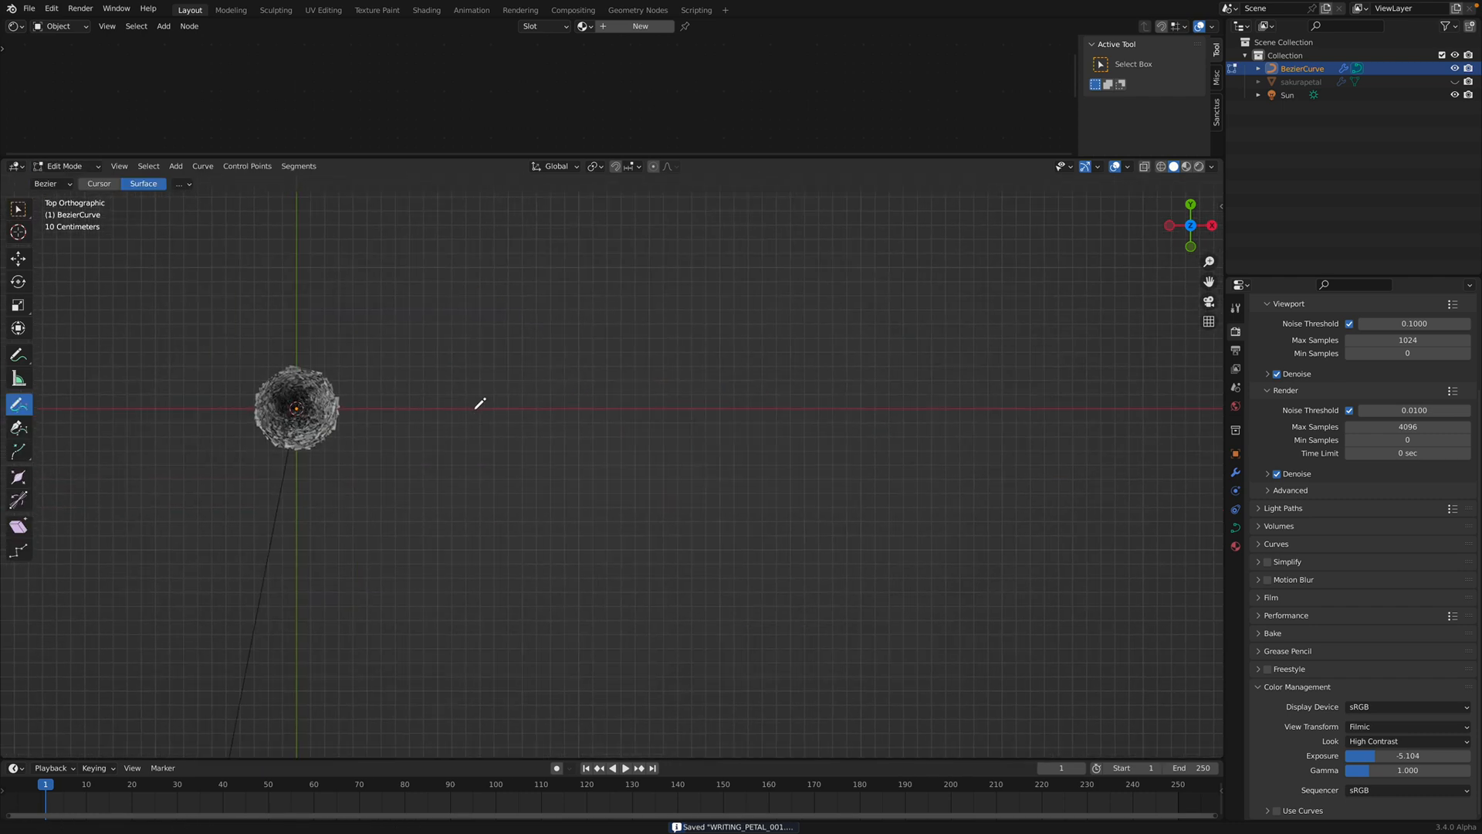
left_click_drag(482, 431, 496, 250)
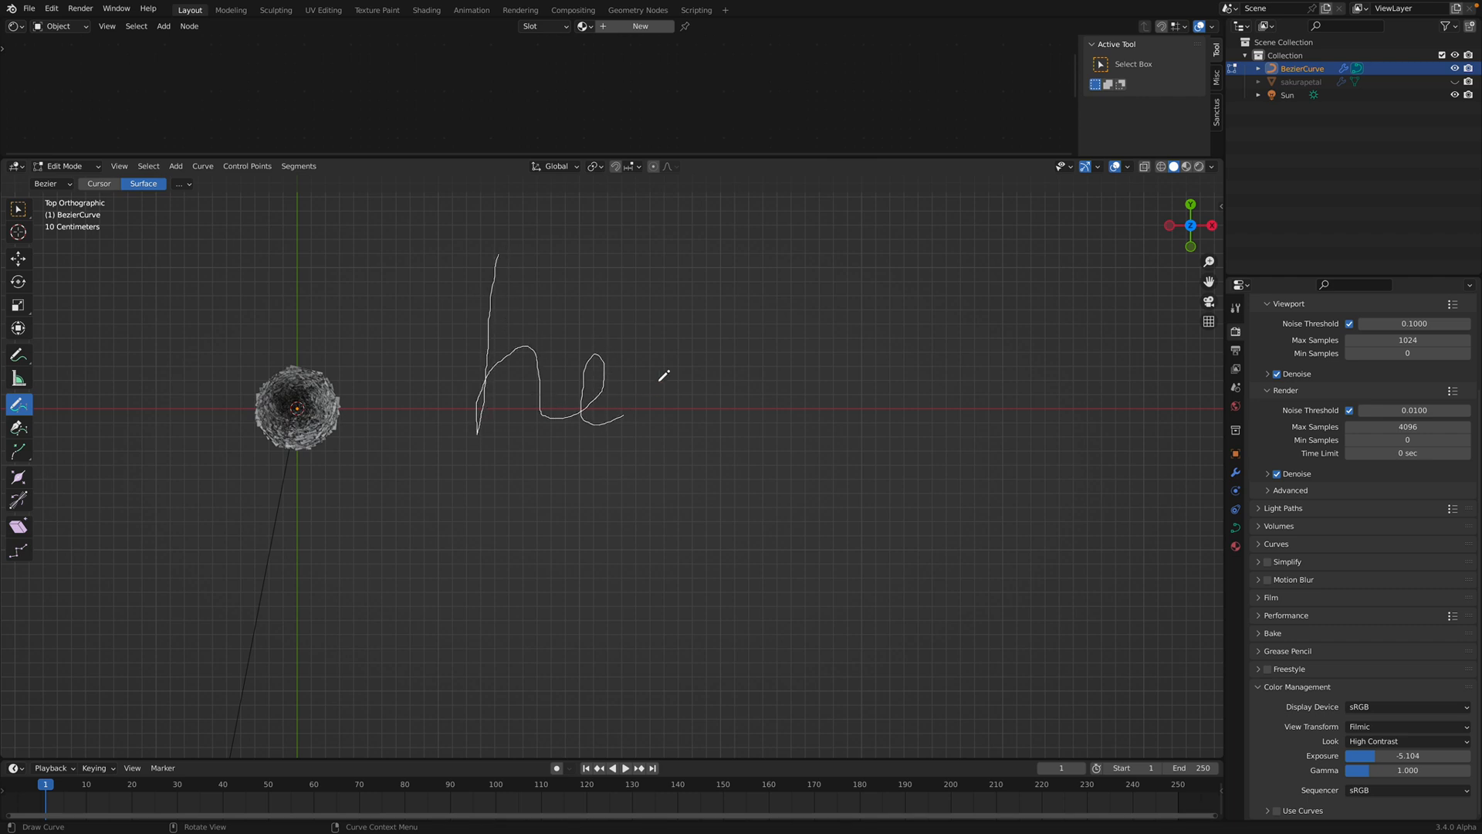
left_click_drag(624, 406, 851, 426)
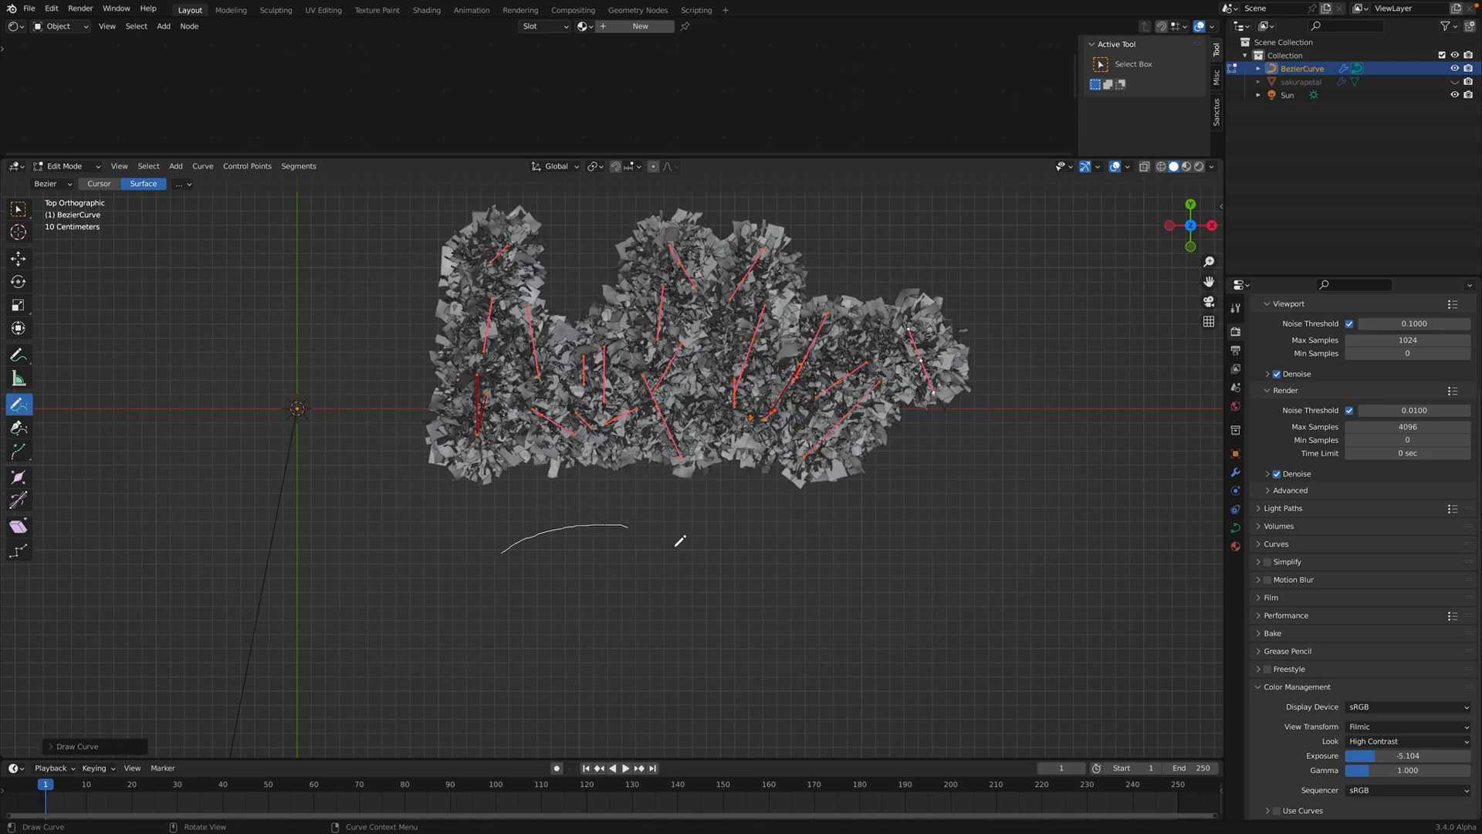
Return the curve to Object Mode so both strokes fill with petals.
left_click(64, 167)
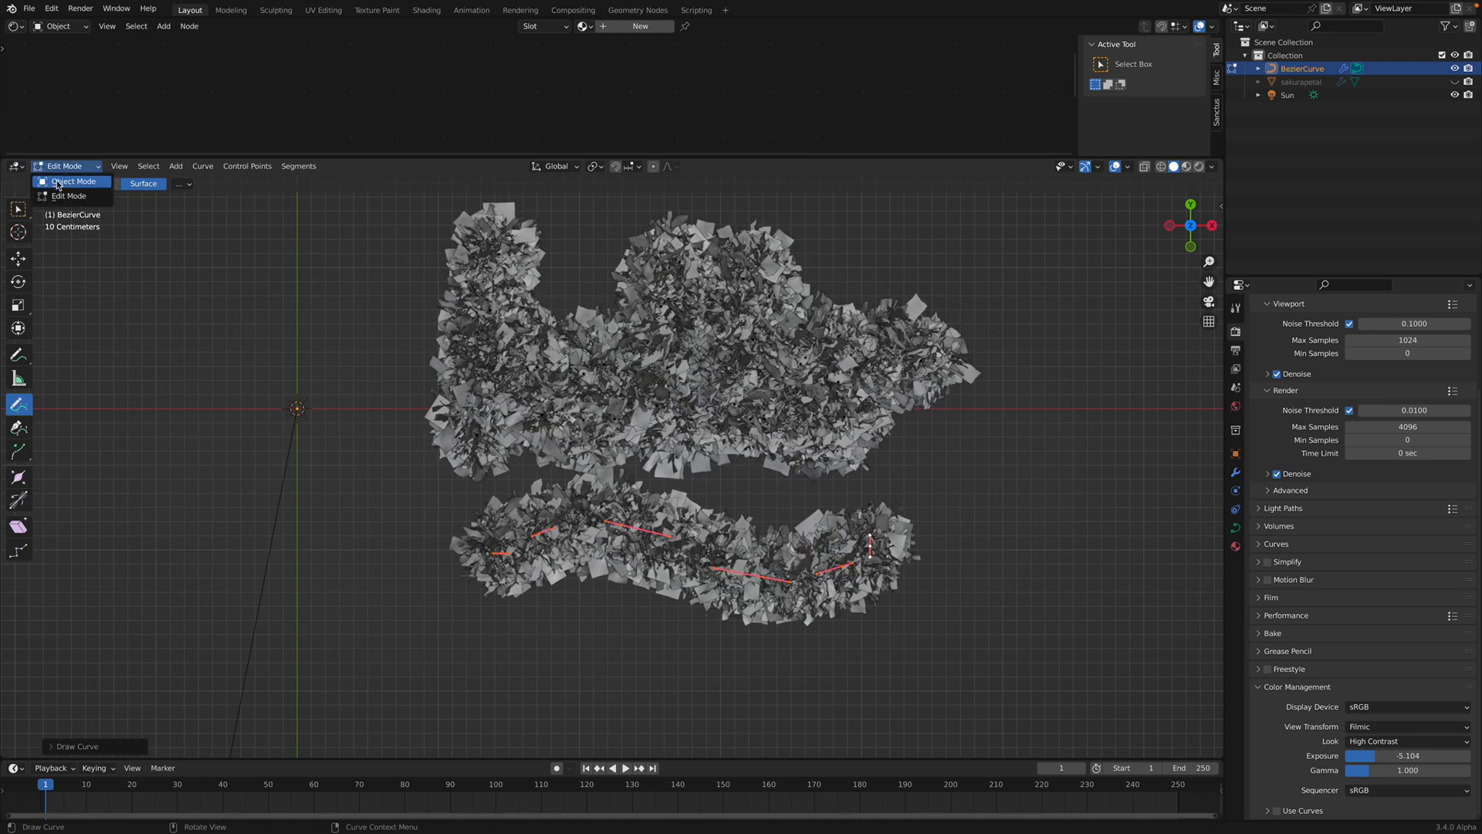
left_click(75, 182)
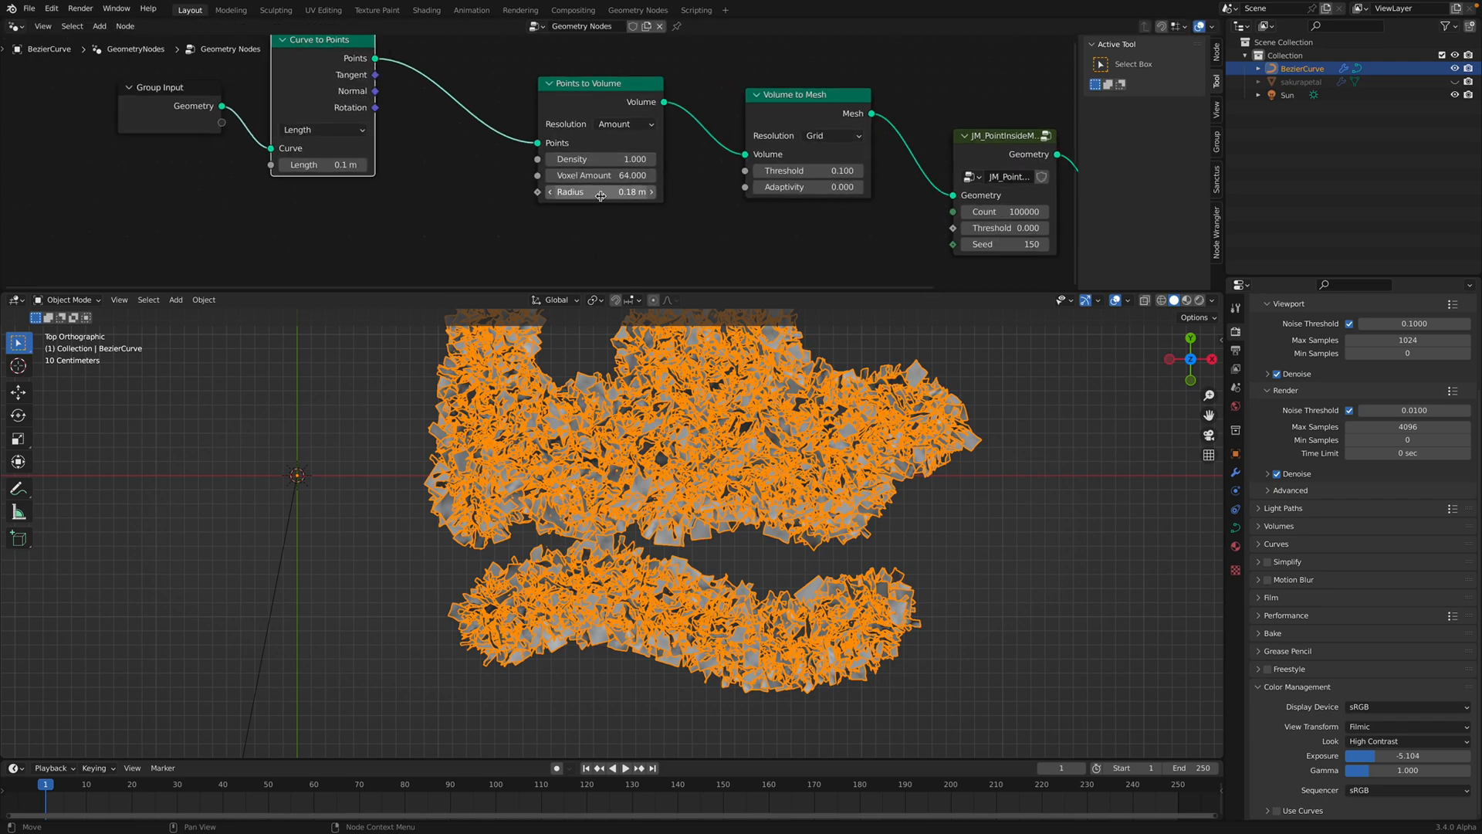
Set the Points to Volume radius to 0.07 m with voxel amount 120.
double_click(599, 191)
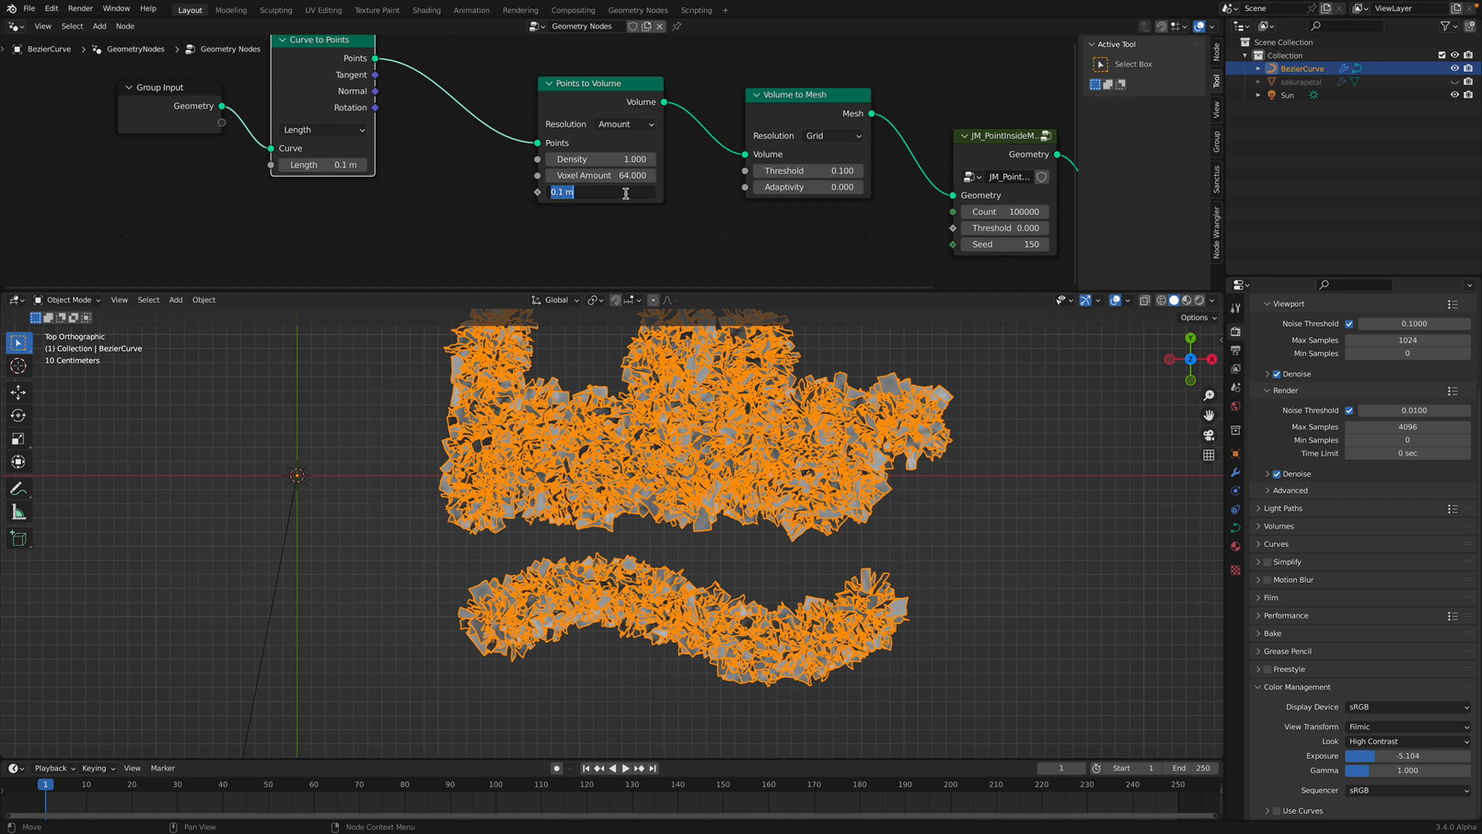
type("0.02")
left_click(599, 175)
type("120")
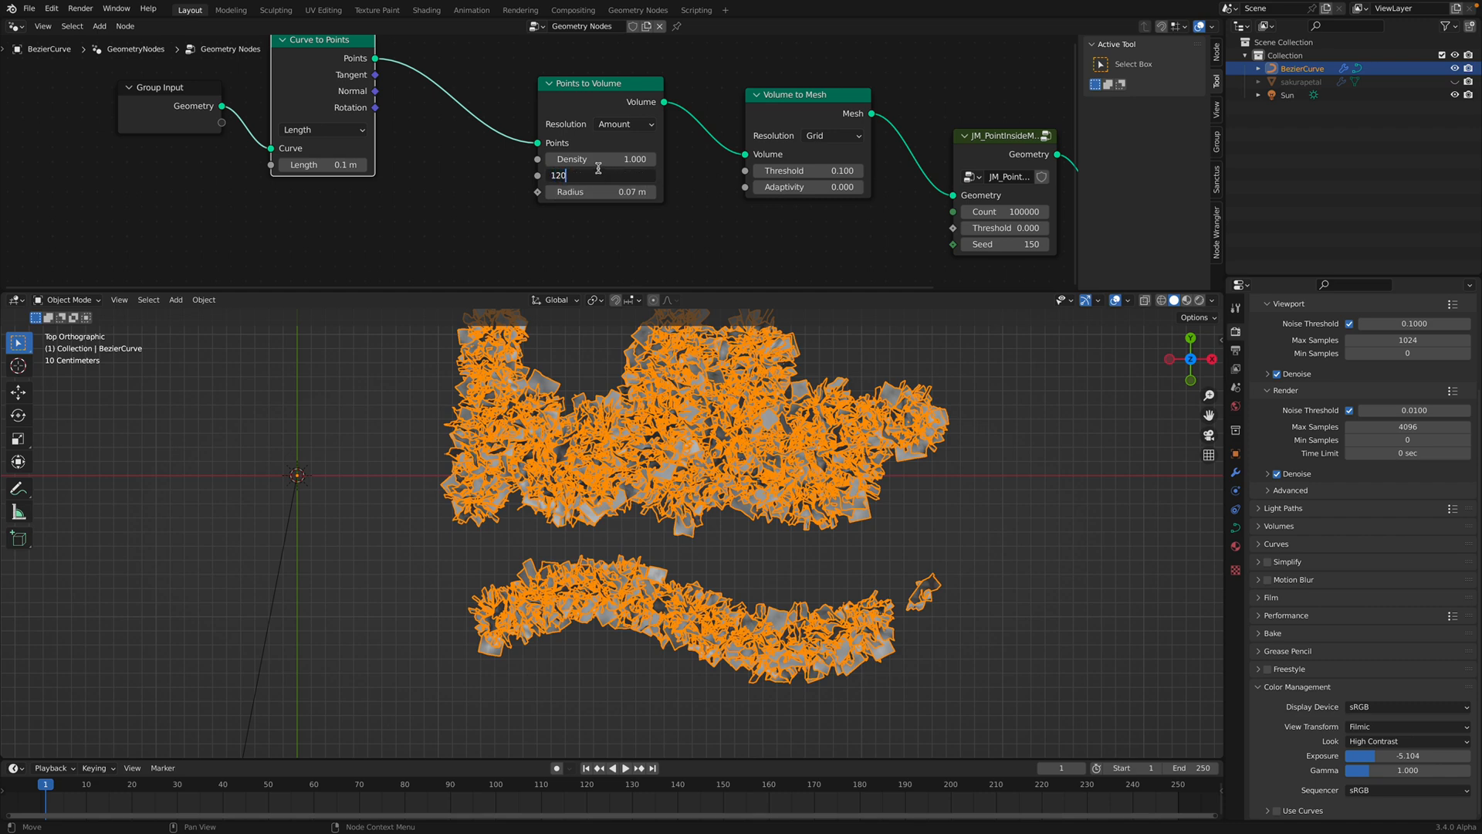
key("Return")
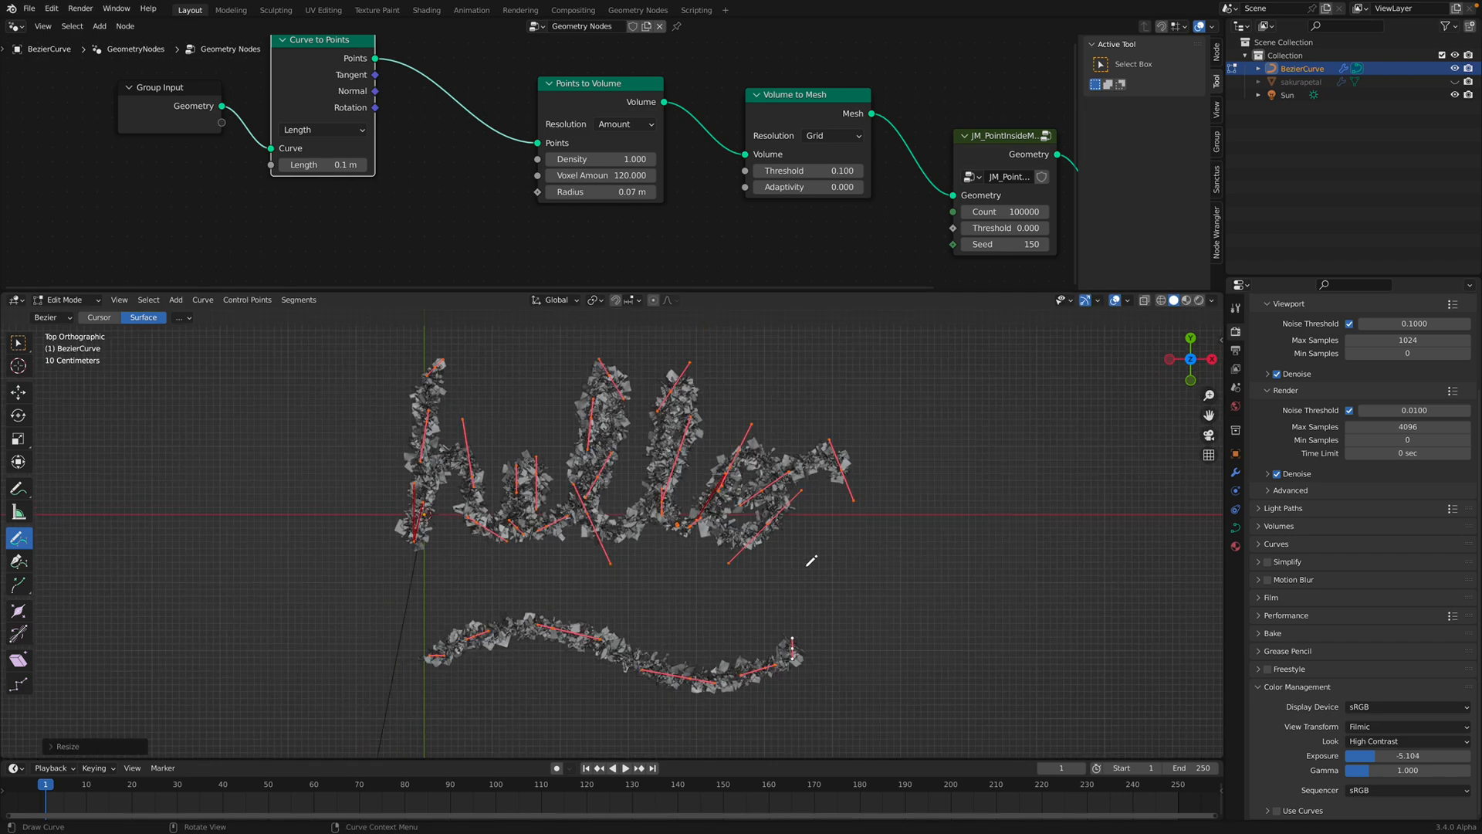
Set JM_PointInsideMesh count to 200000 and drag the threshold to -0.120 with seed 206.
key("Tab")
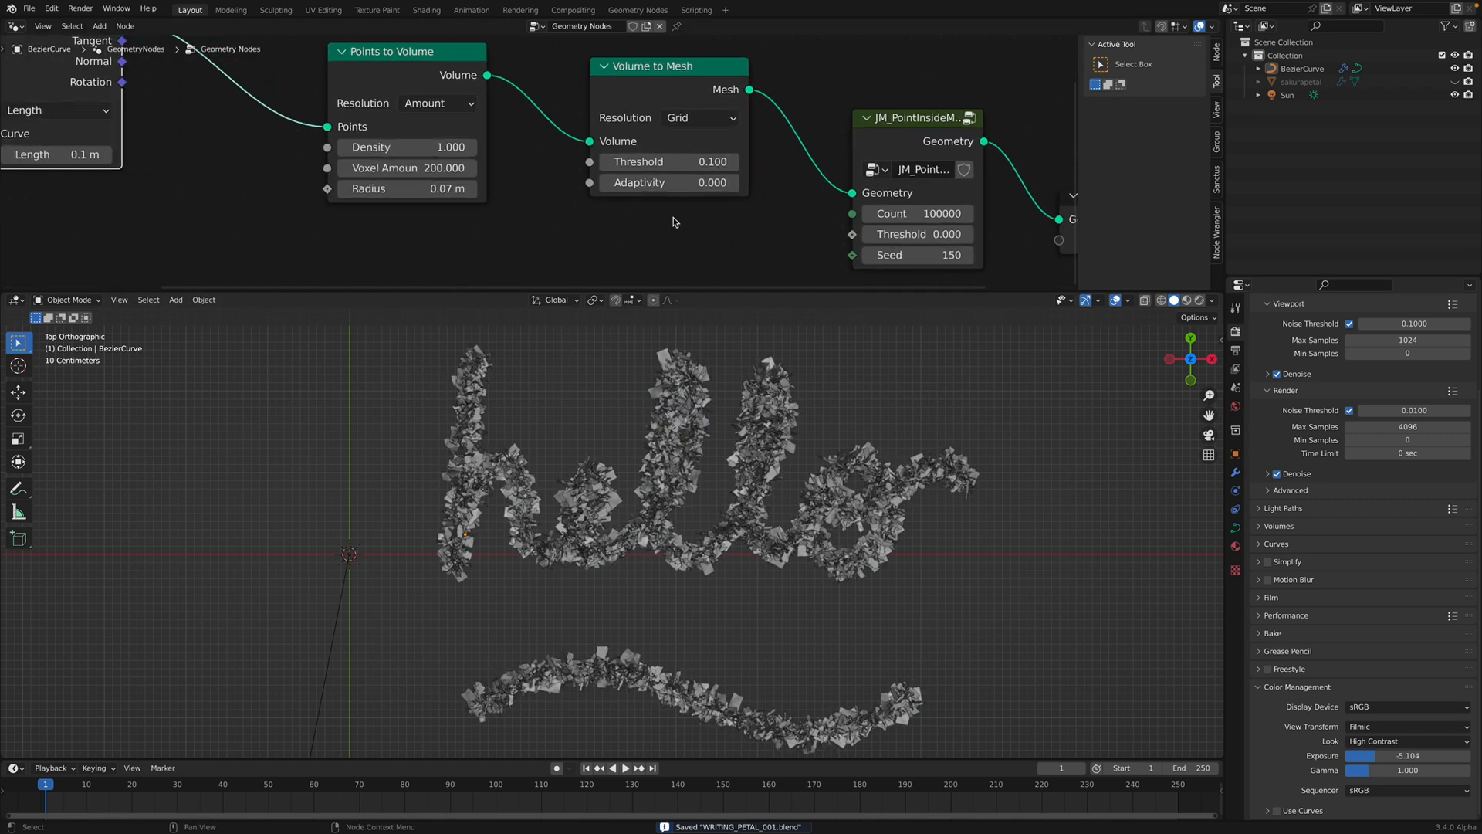
double_click(917, 213)
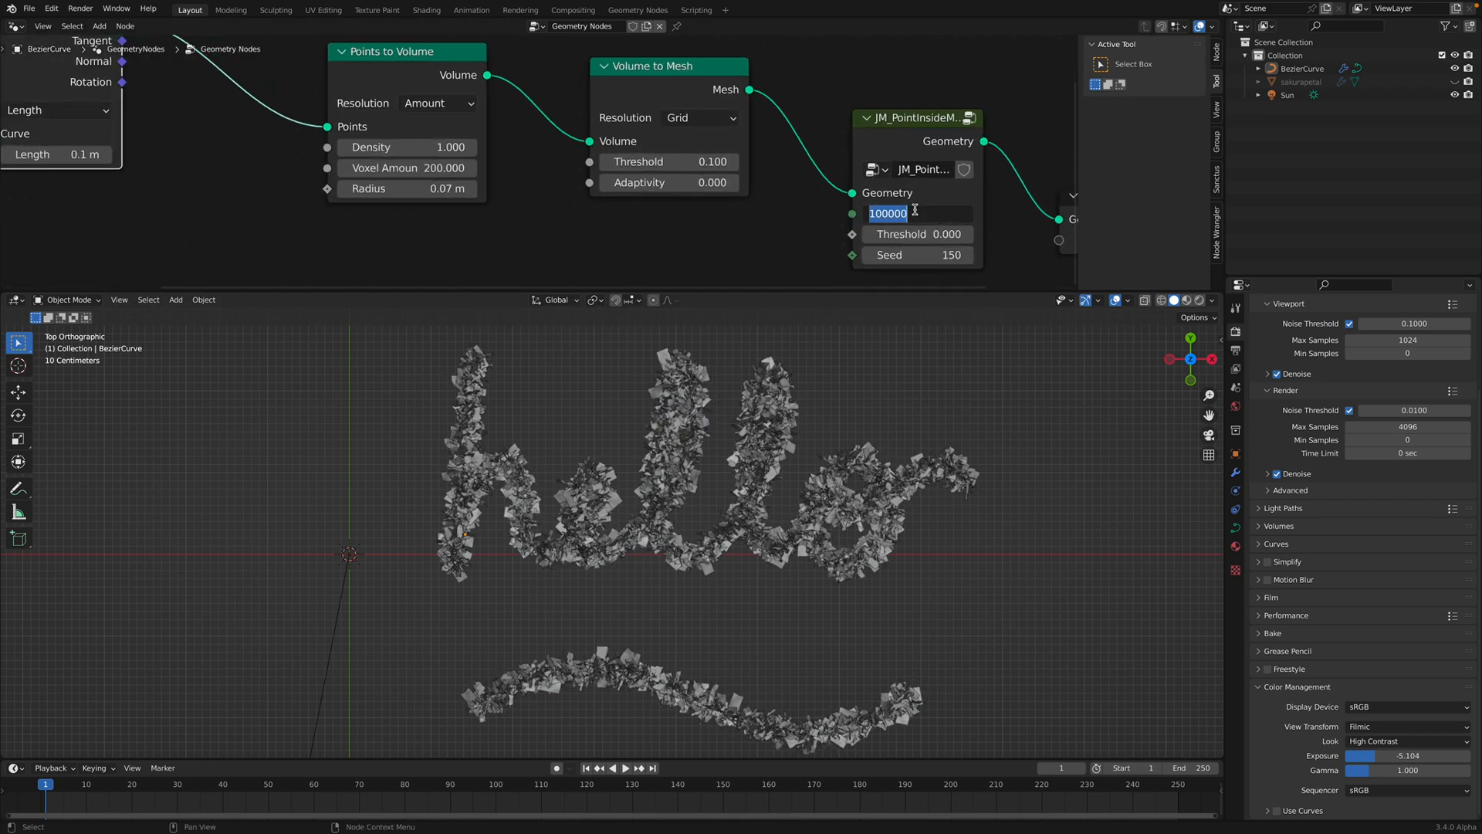
type("200000")
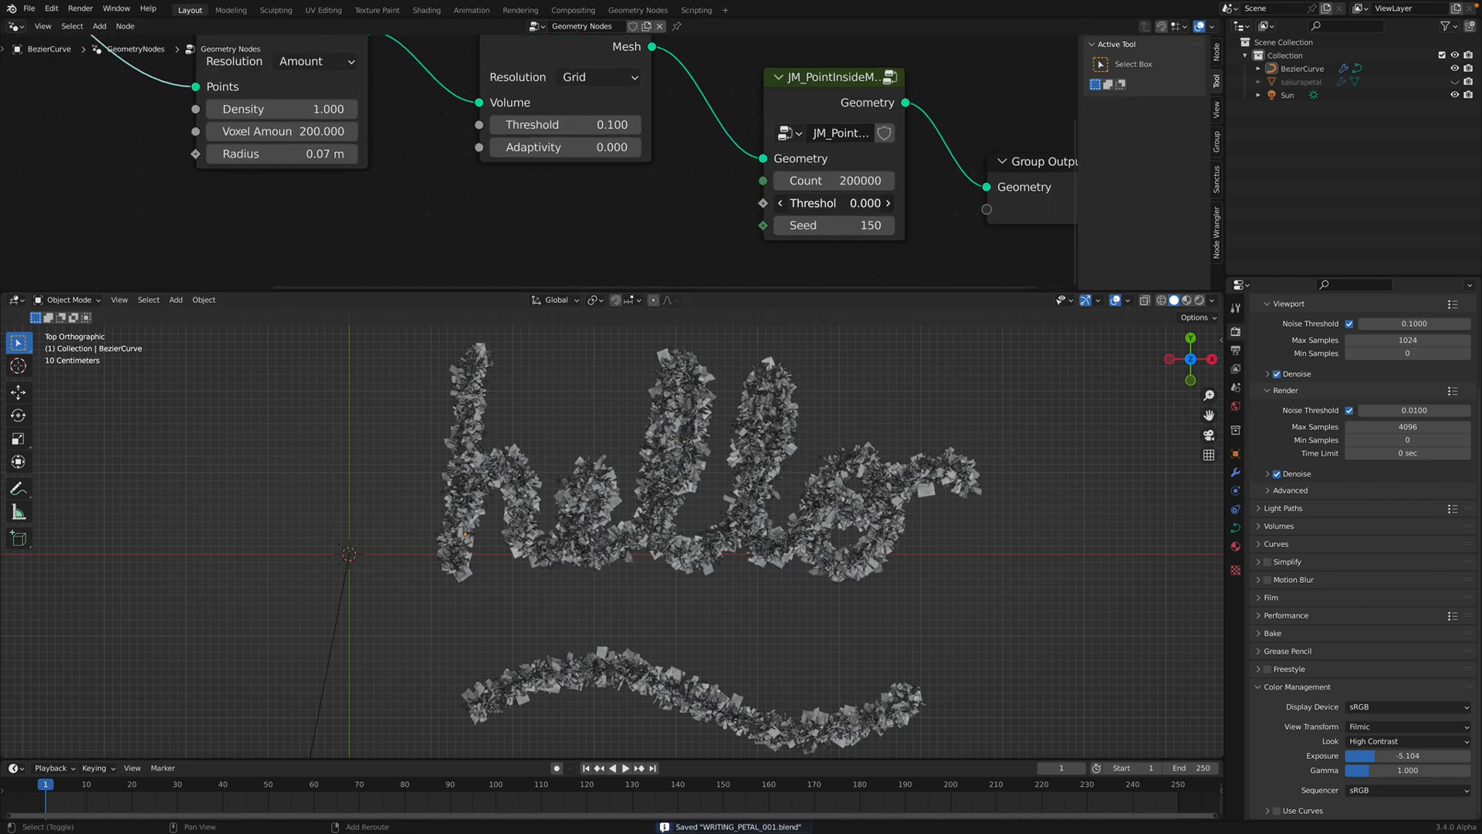
left_click_drag(851, 202, 776, 202)
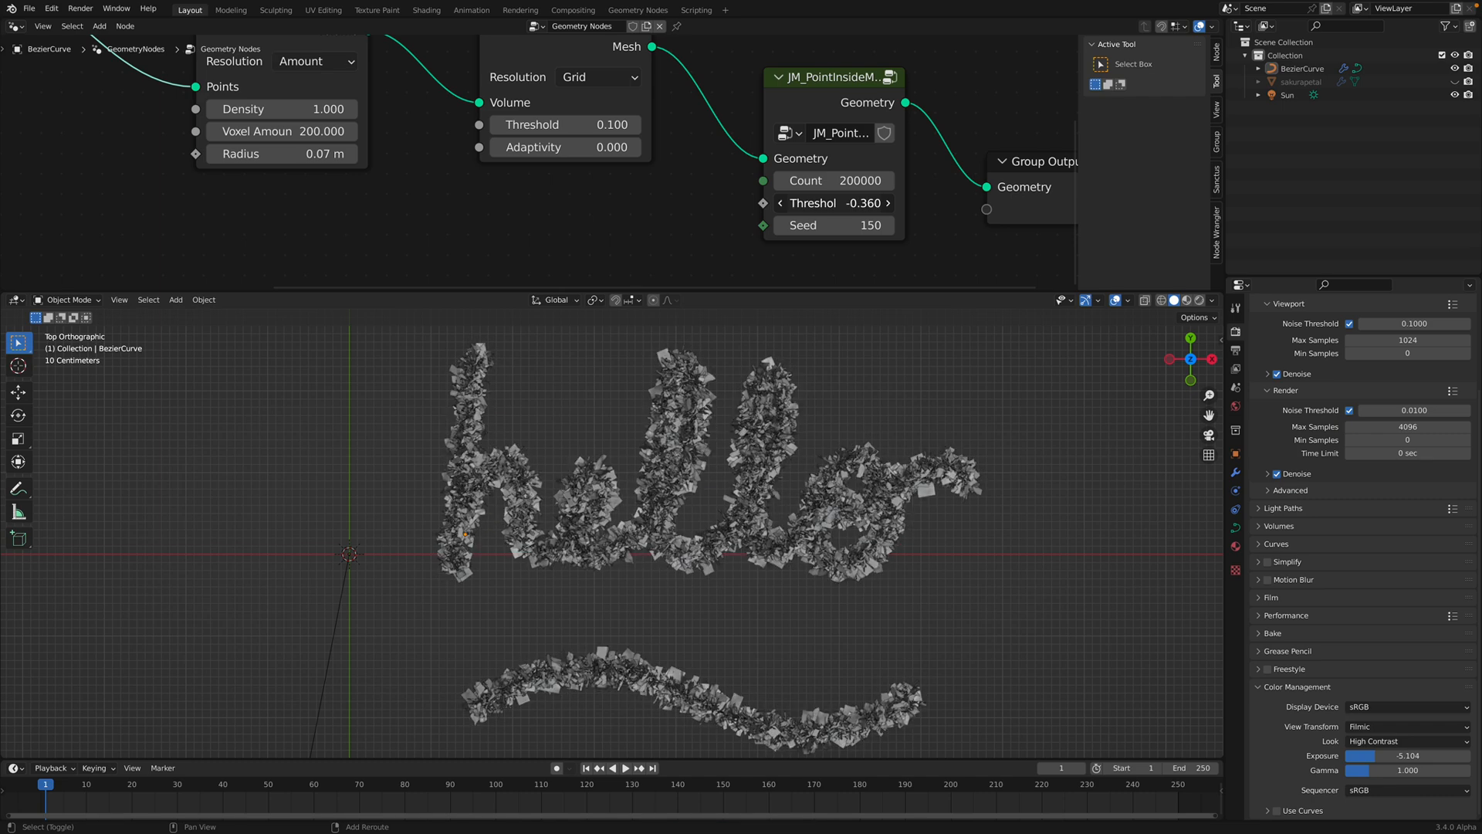
left_click_drag(823, 202, 869, 202)
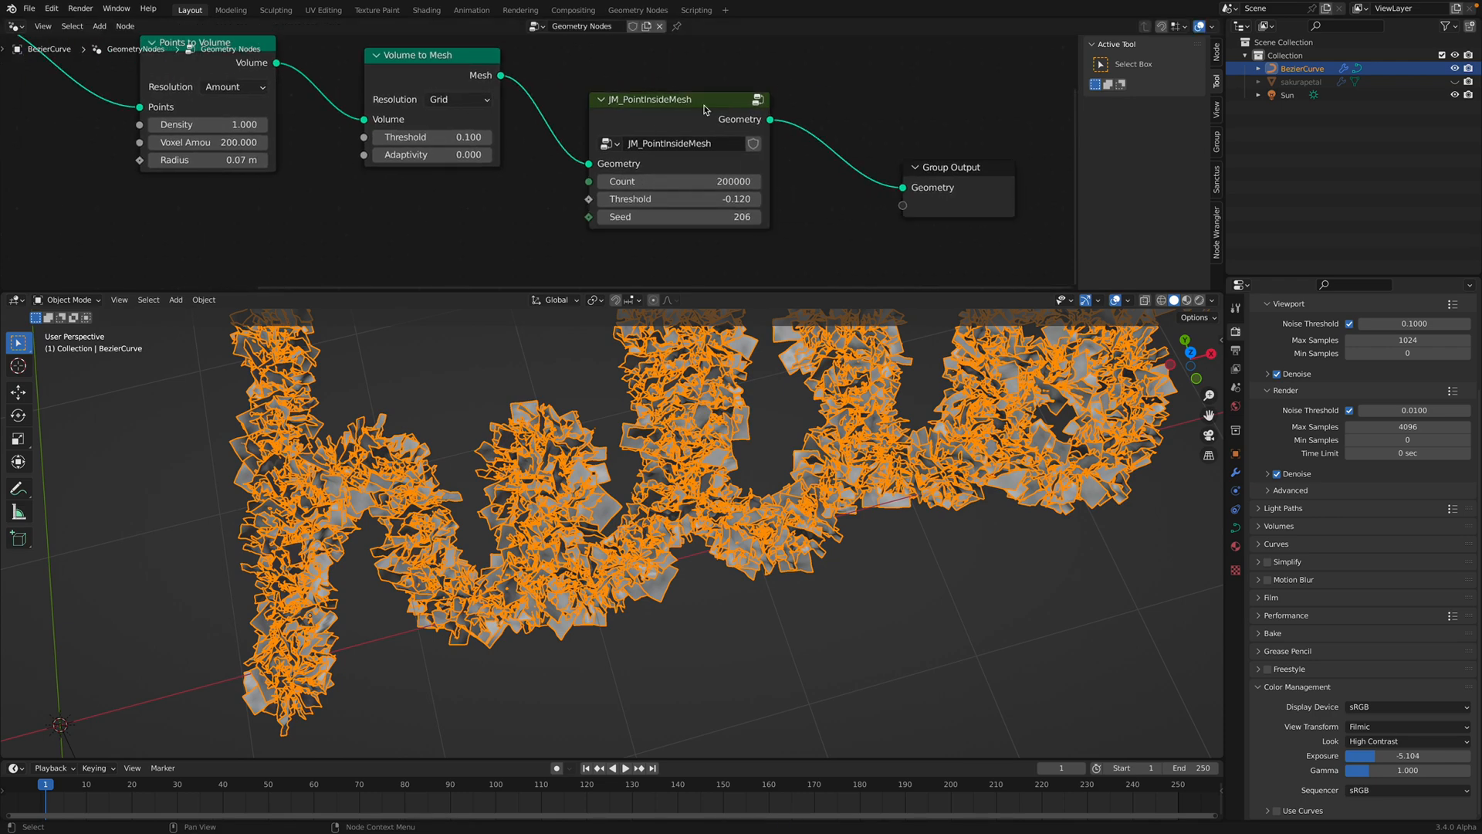
Inside JM_PointInsideMesh, set a random petal size value to 0.800.
double_click(666, 99)
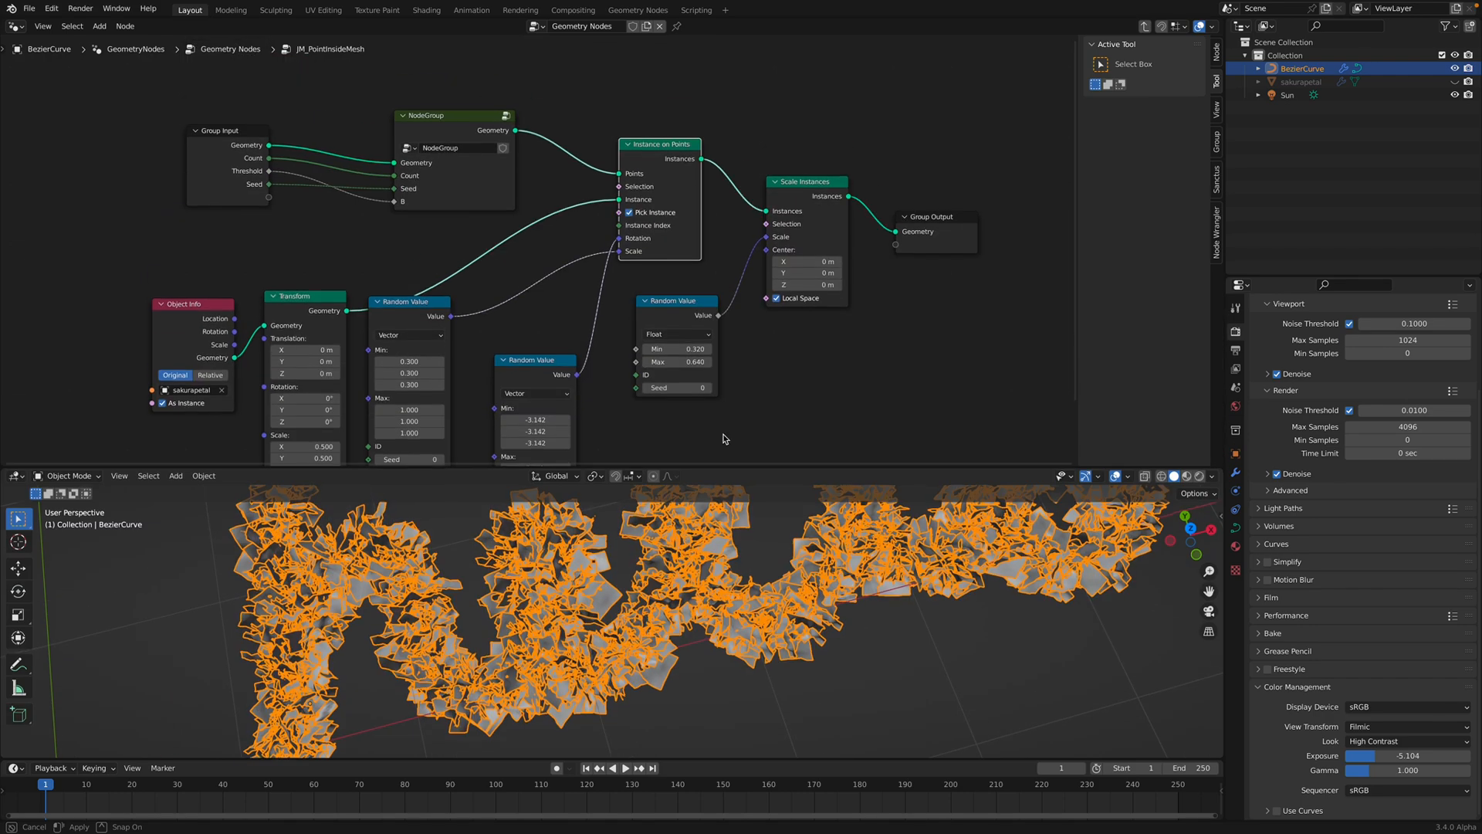
left_click_drag(723, 438, 525, 403)
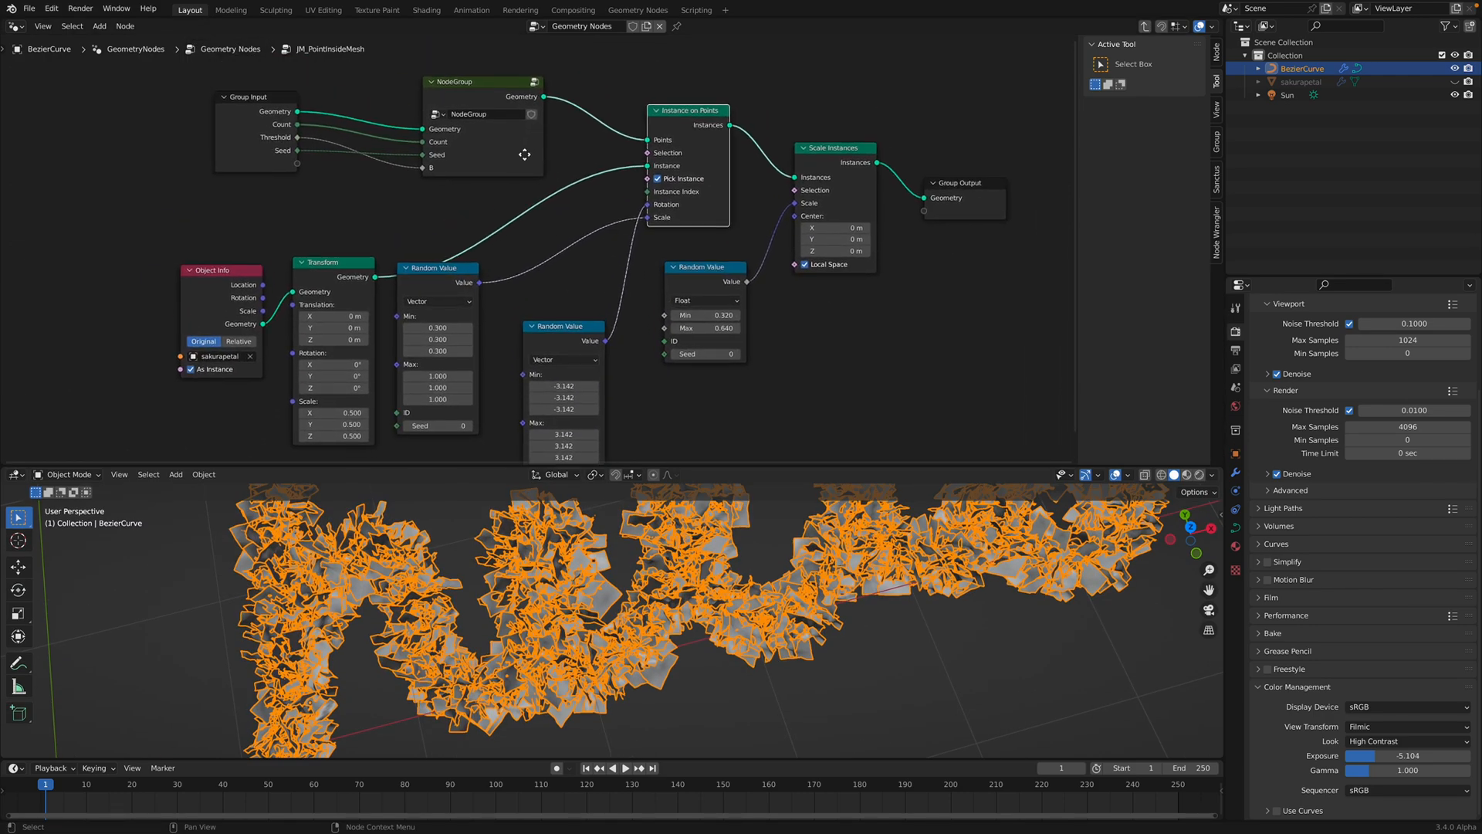
double_click(476, 80)
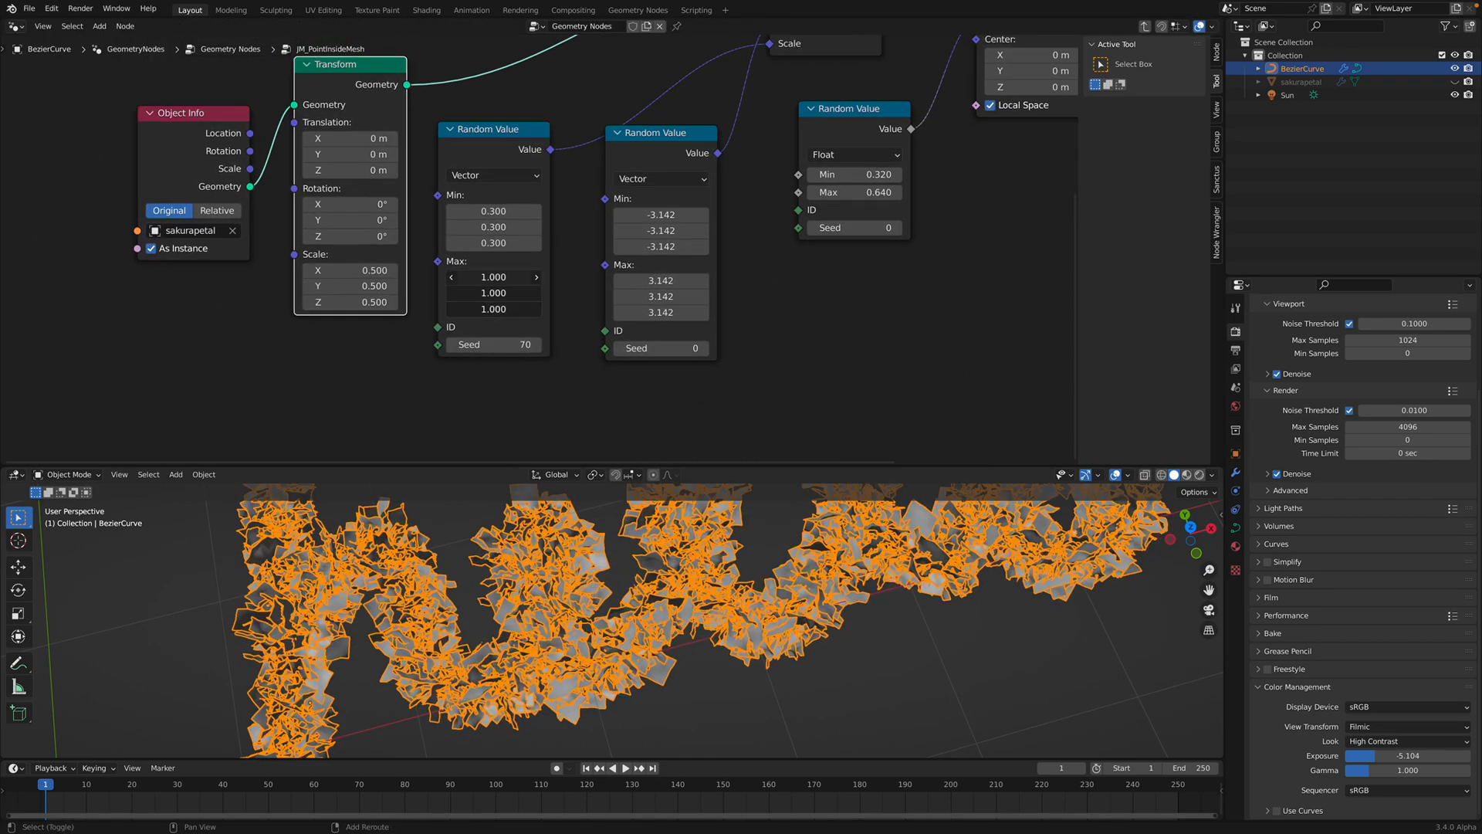
type("0.800")
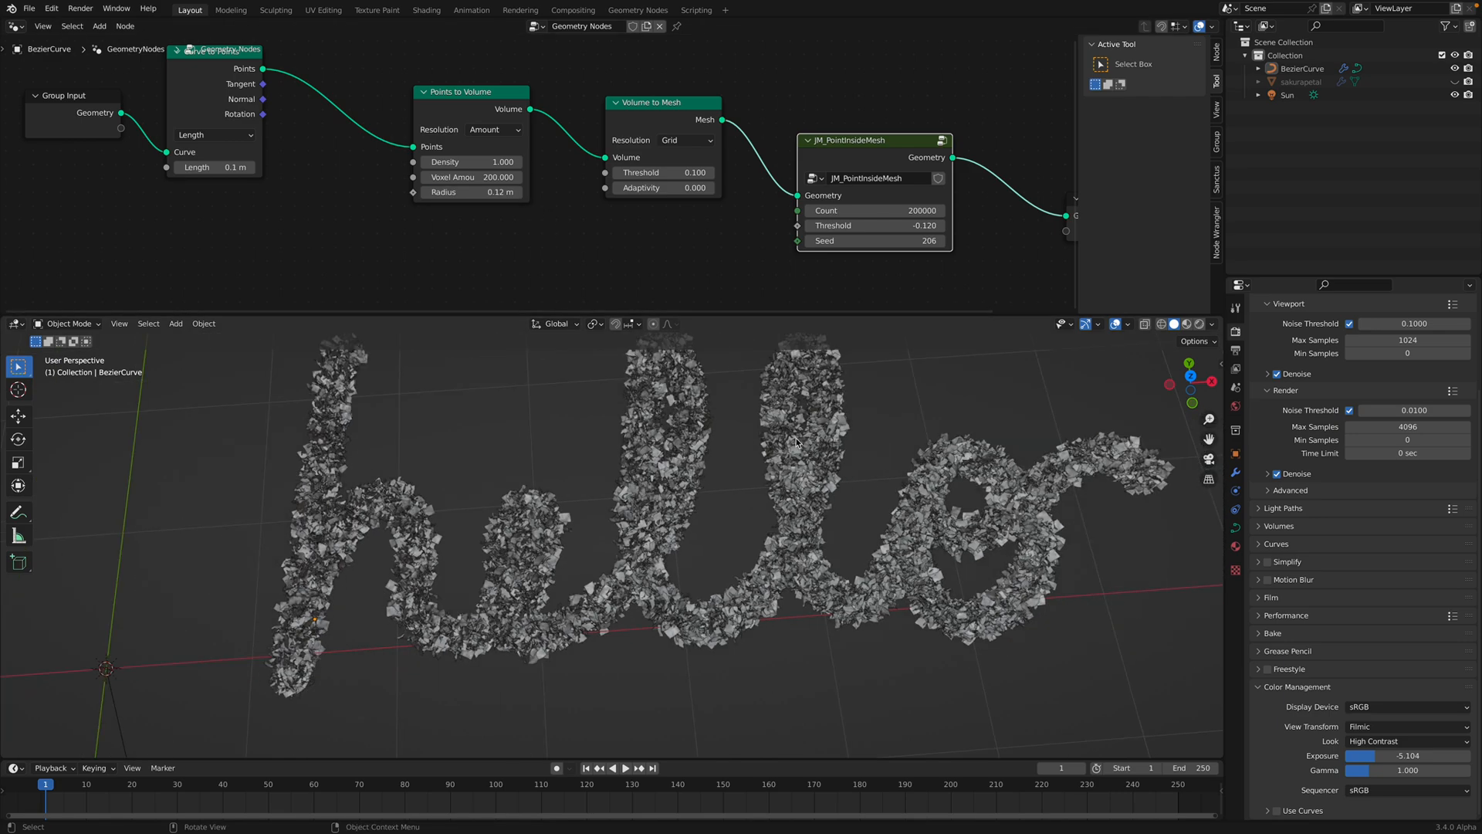
left_click(1183, 324)
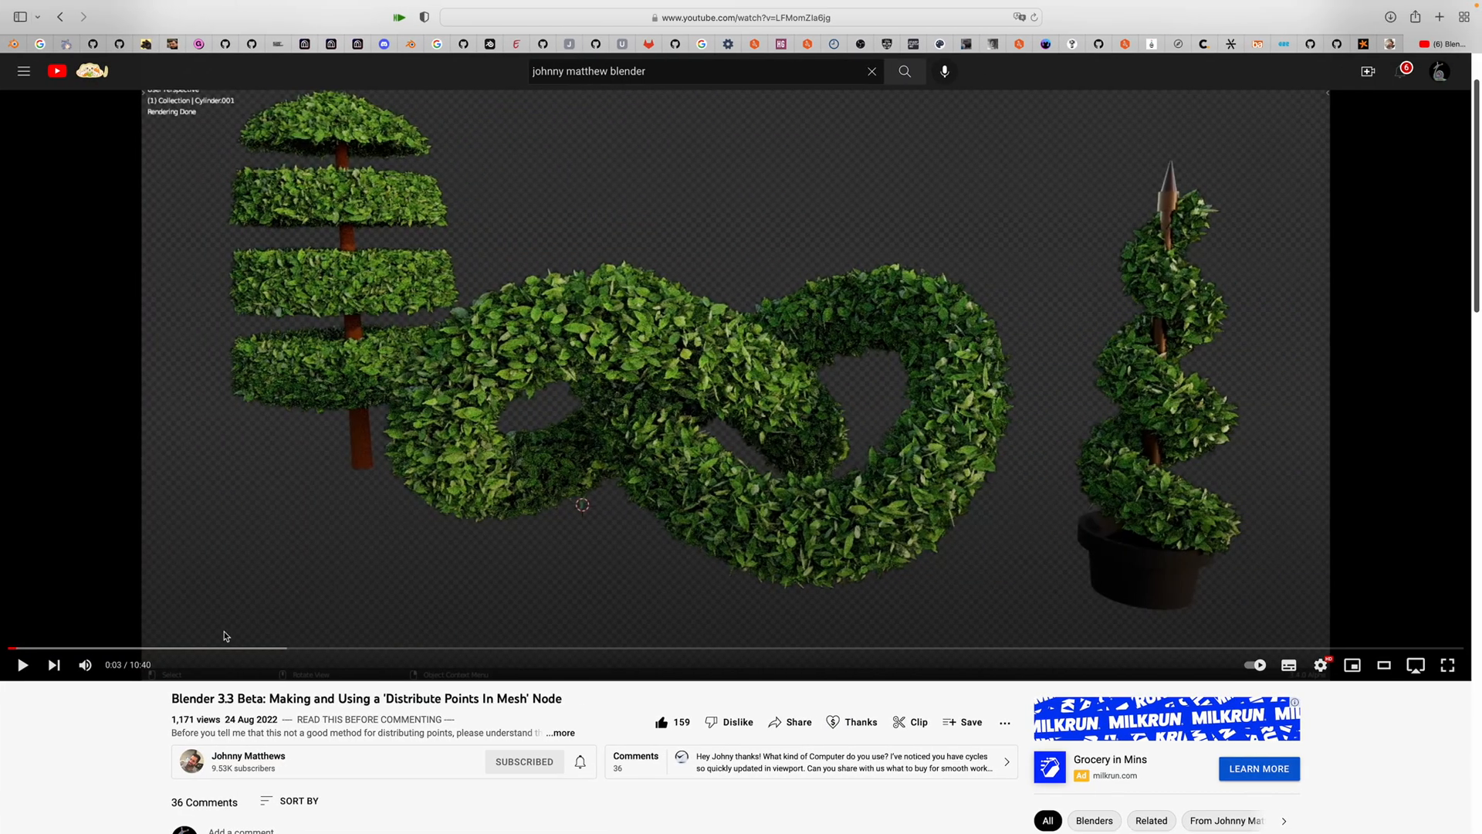
Play the Blender 3.3 Beta Distribute Points In Mesh tutorial video.
left_click(236, 670)
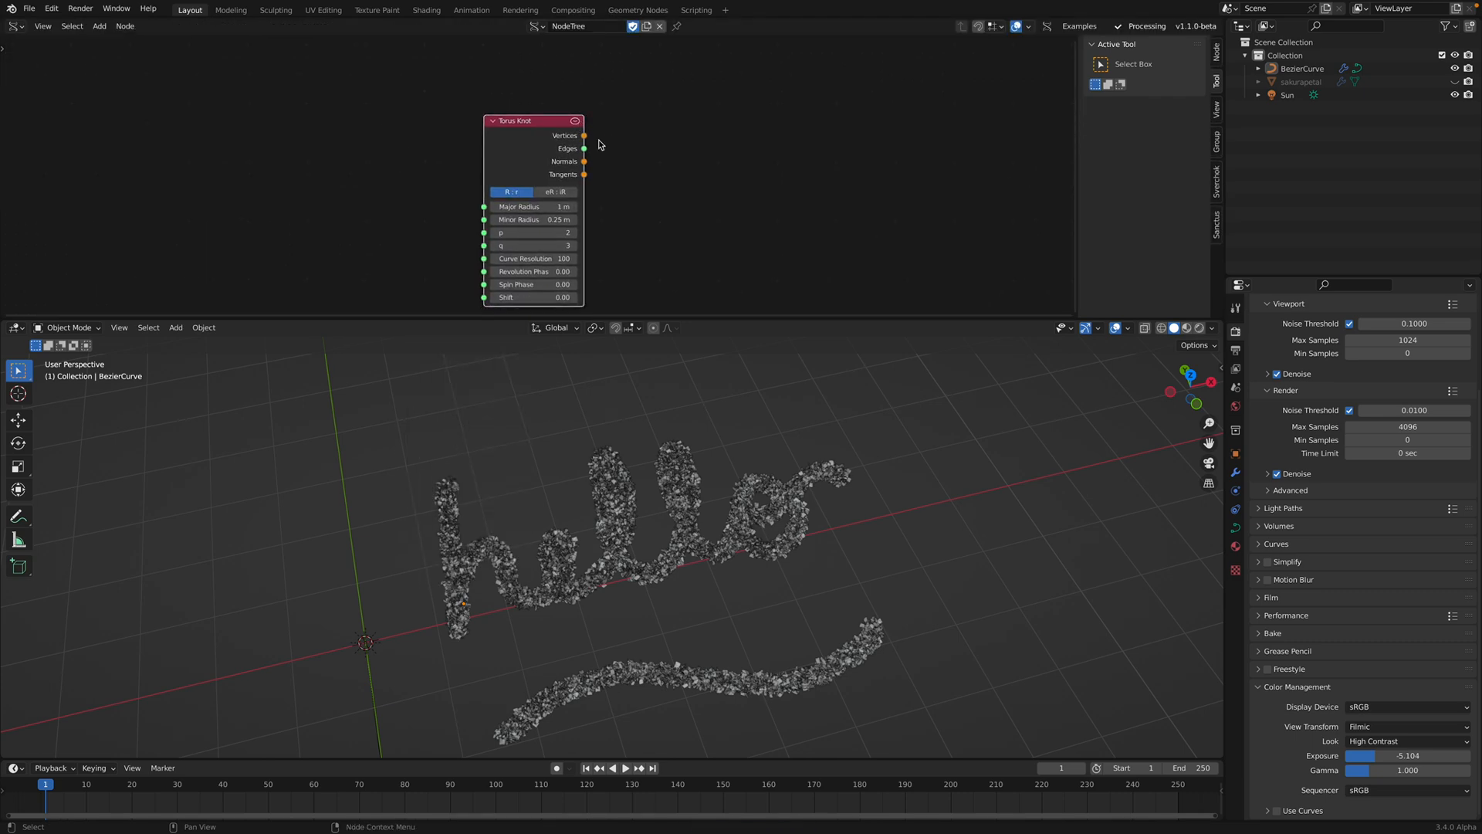
Add a Polyline Viewer, feed it the Torus Knot vertices and give the curve a thin radius.
type("POL")
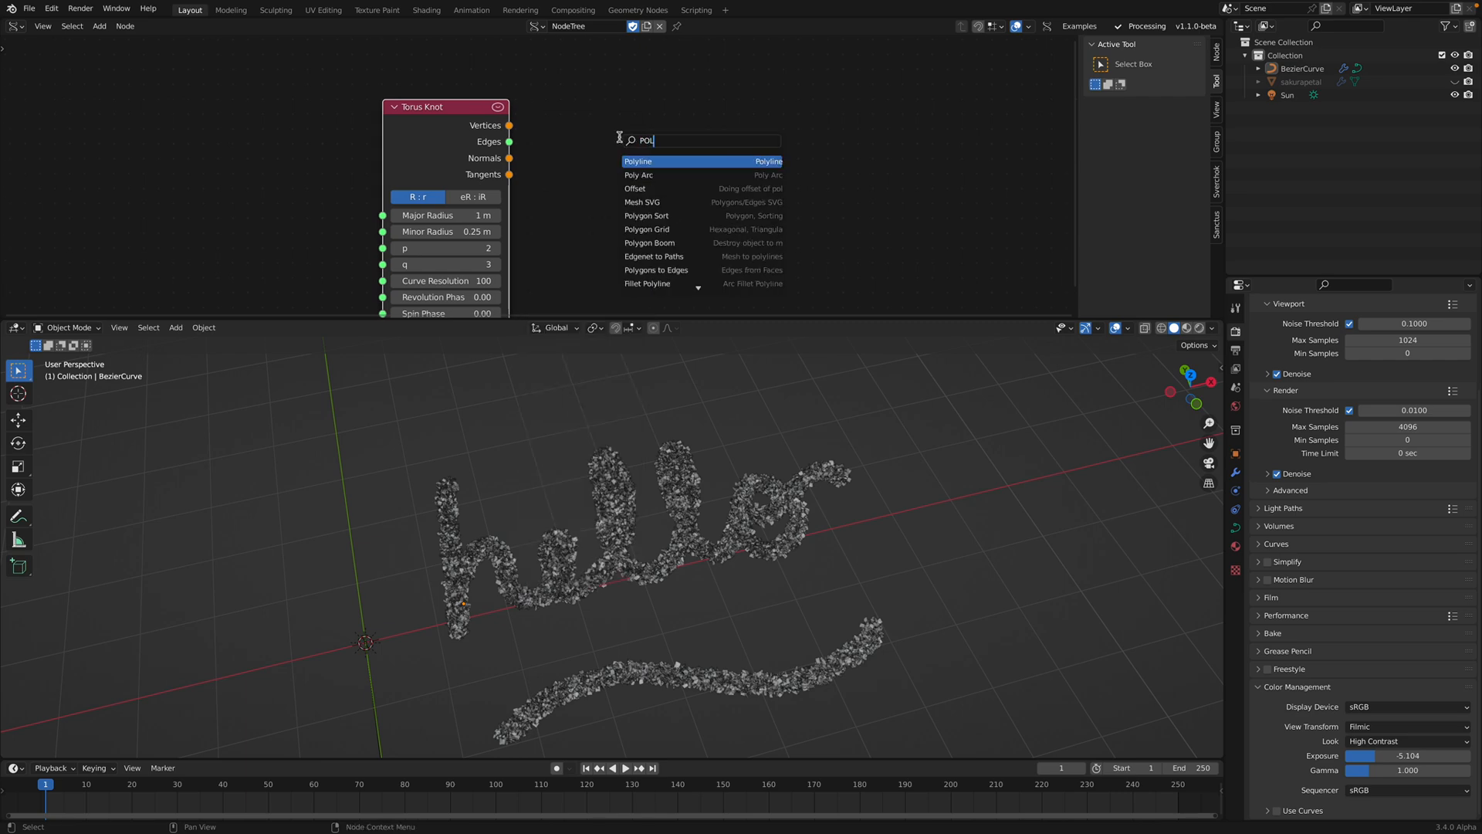
type("Y")
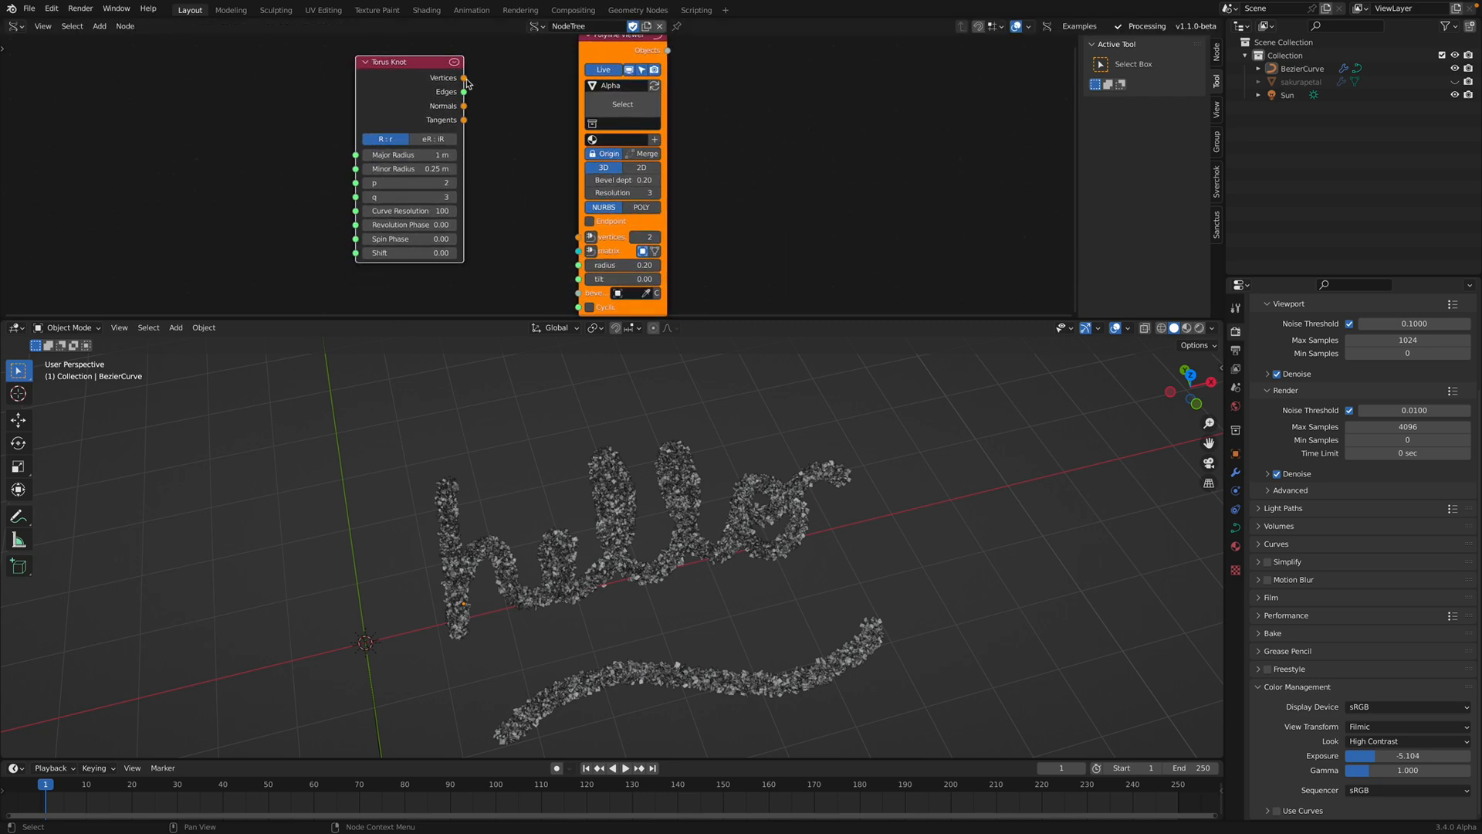
left_click_drag(464, 77, 591, 237)
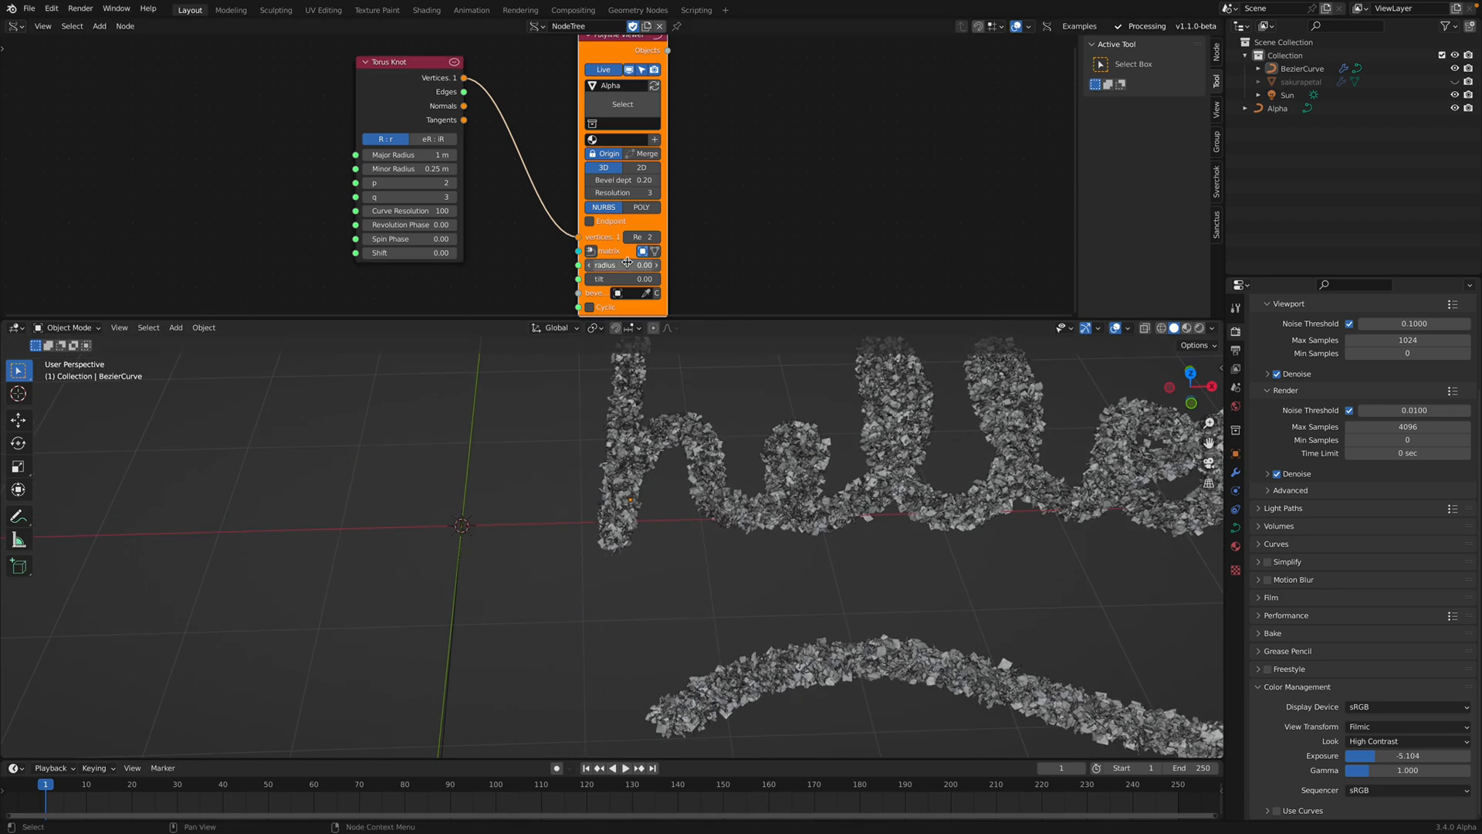
left_click_drag(605, 264, 642, 264)
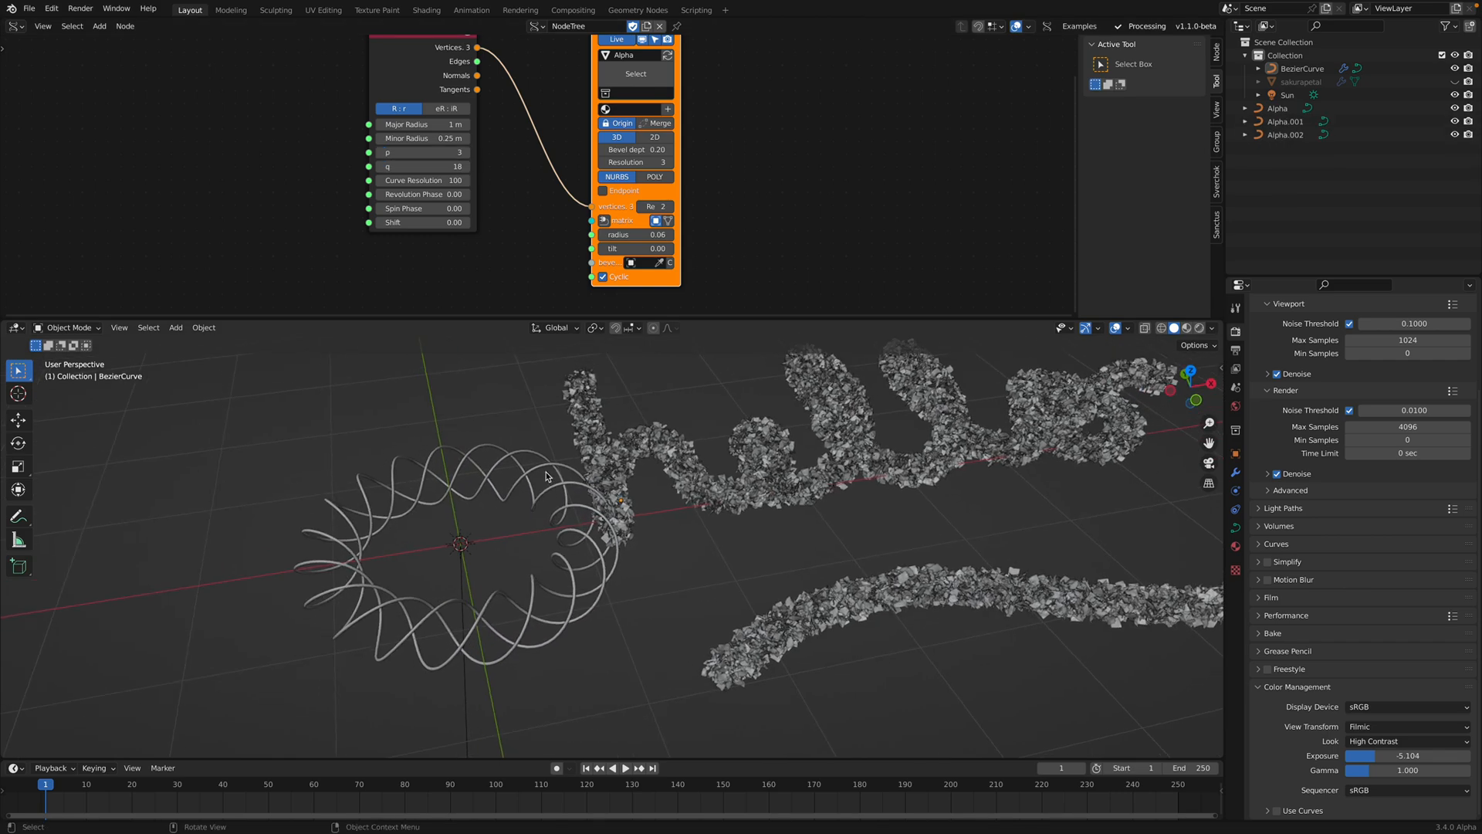
Select the Alpha torus-knot curve and shrink its tube radius to zero.
left_click(1286, 121)
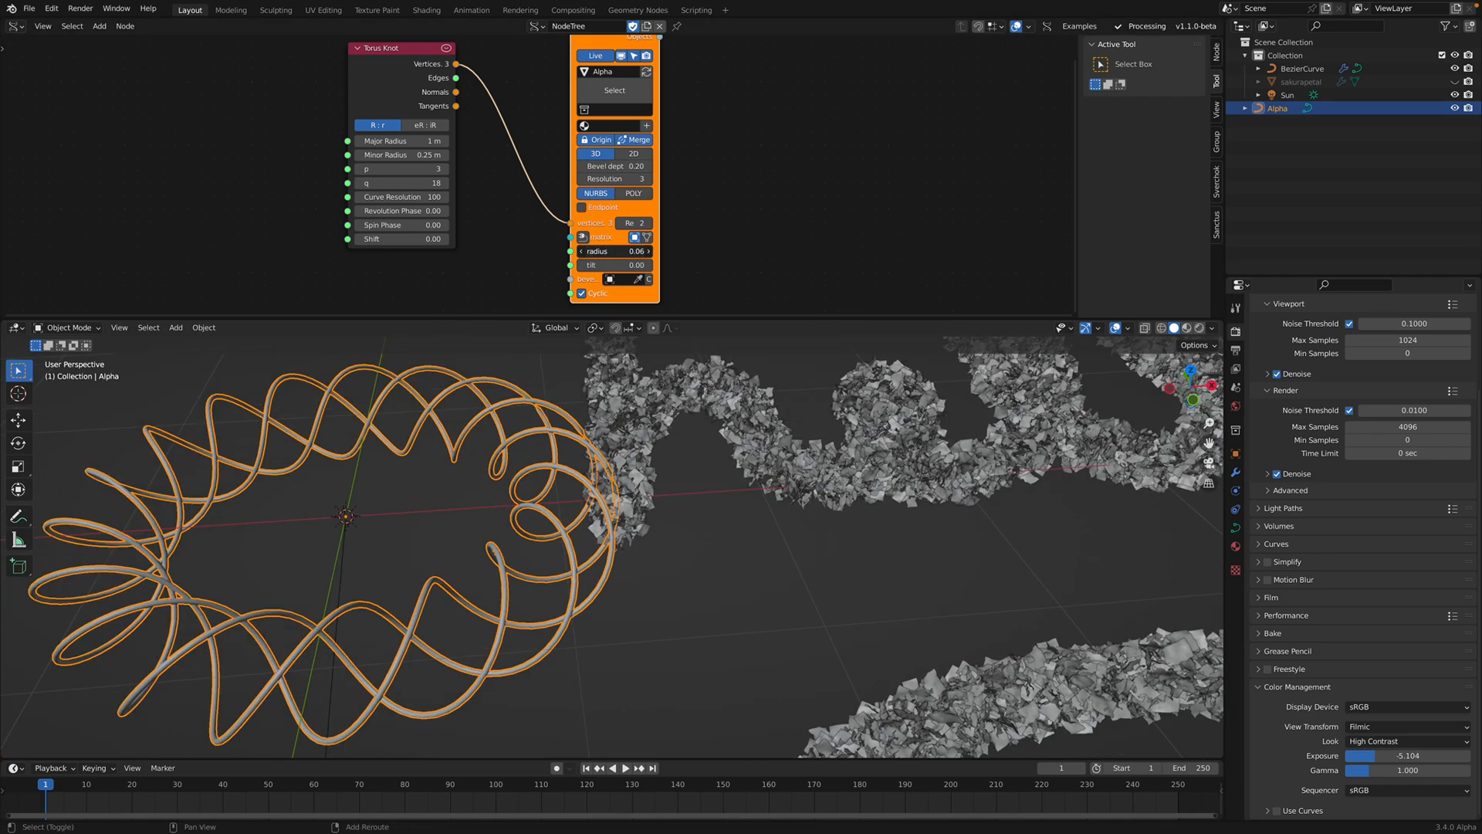
left_click_drag(615, 250, 628, 250)
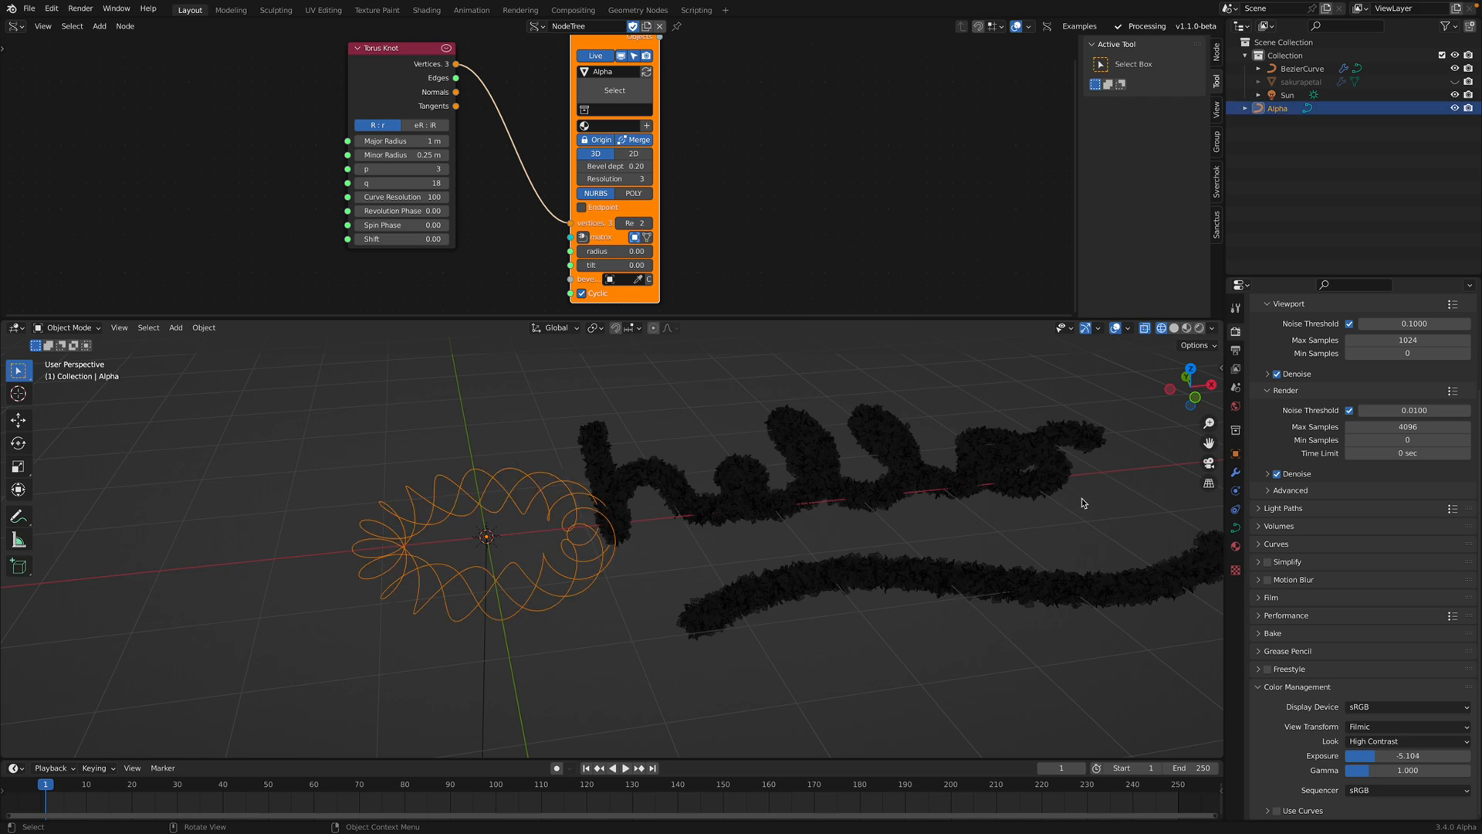
Add a Geometry Nodes modifier with the petal NodeGroup and count 10000 to the Alpha curve.
left_click(1362, 327)
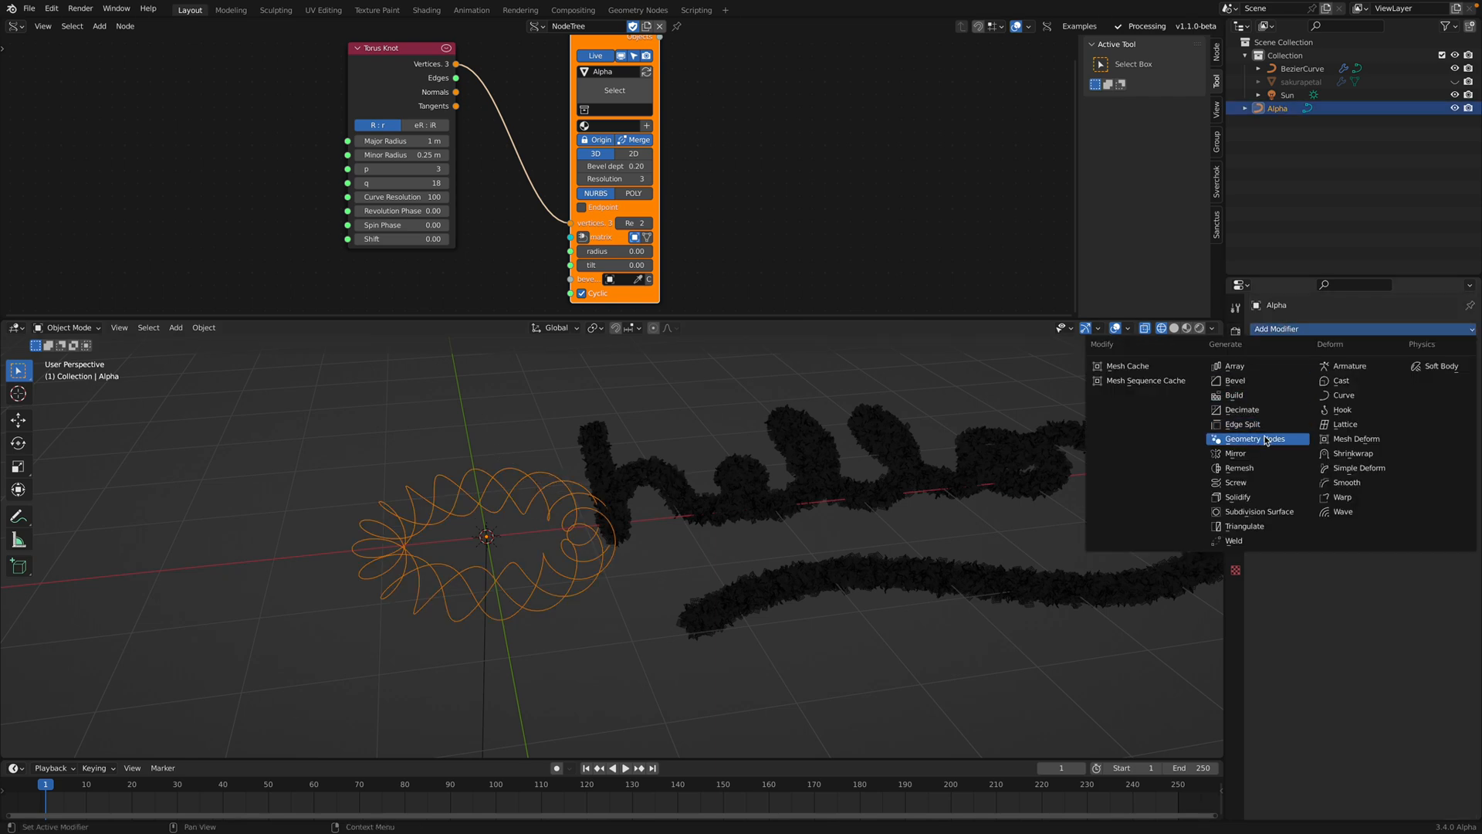
left_click(1254, 439)
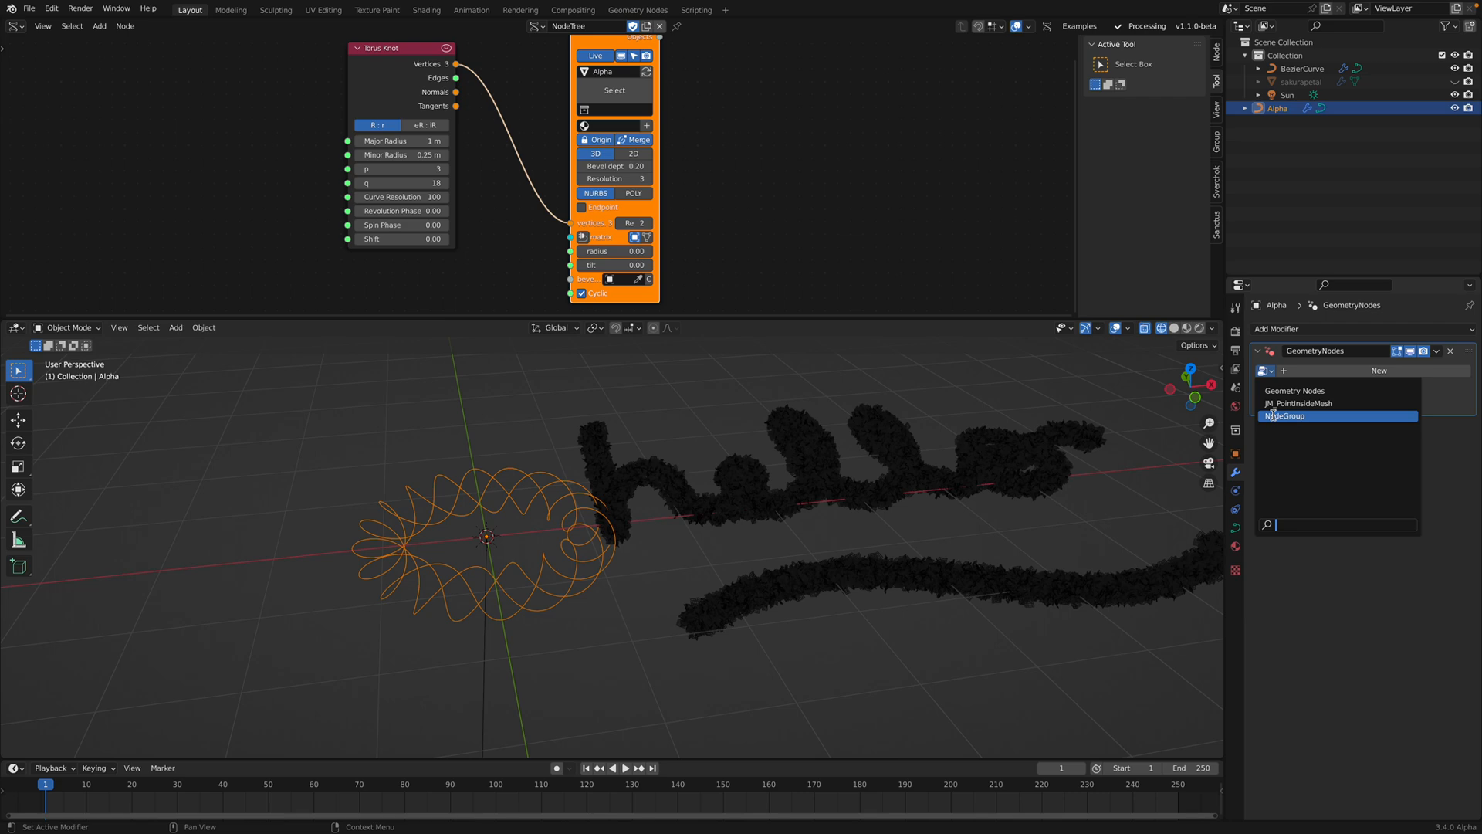
left_click(1285, 416)
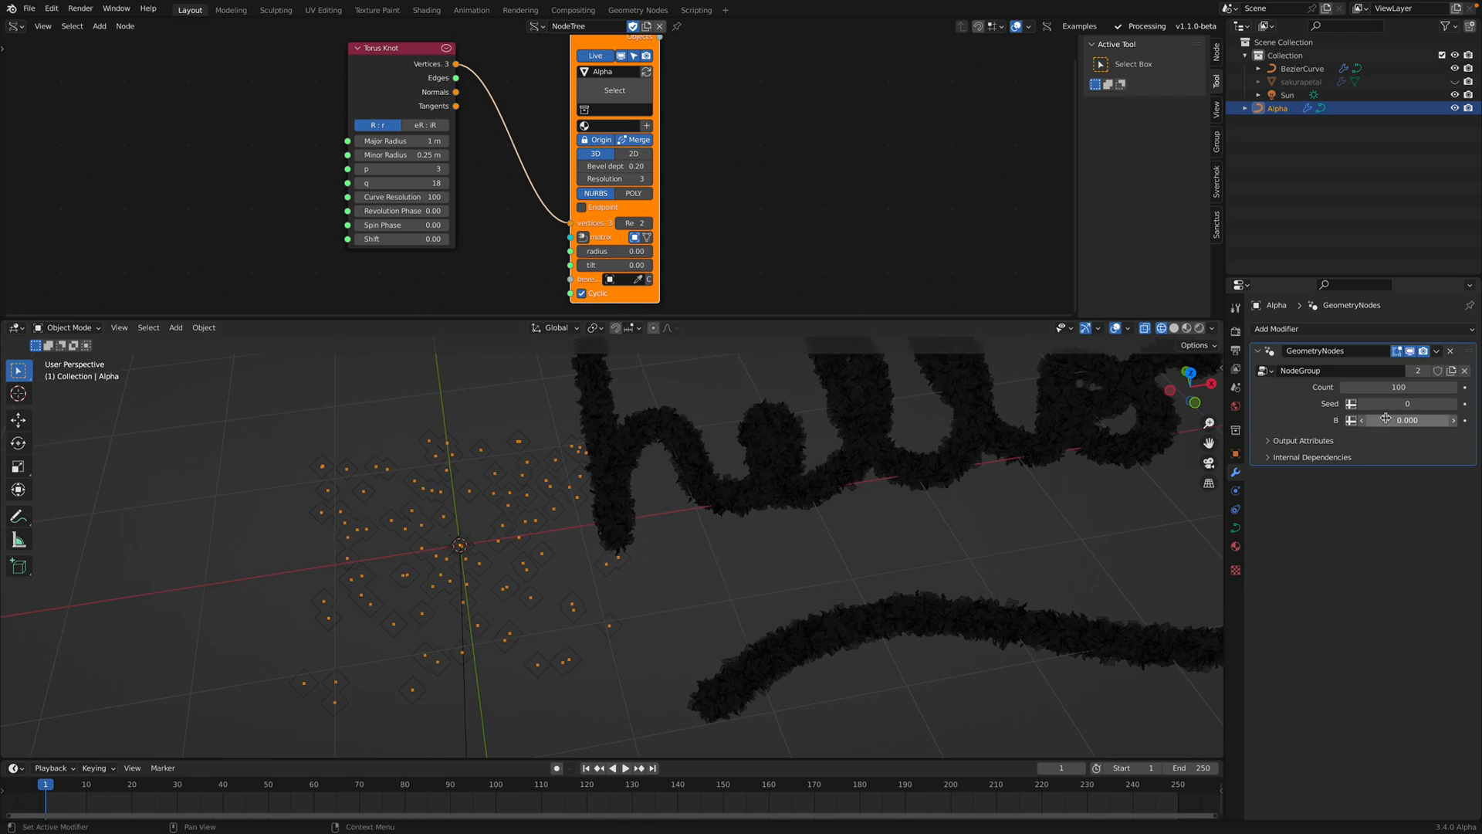
double_click(1392, 386)
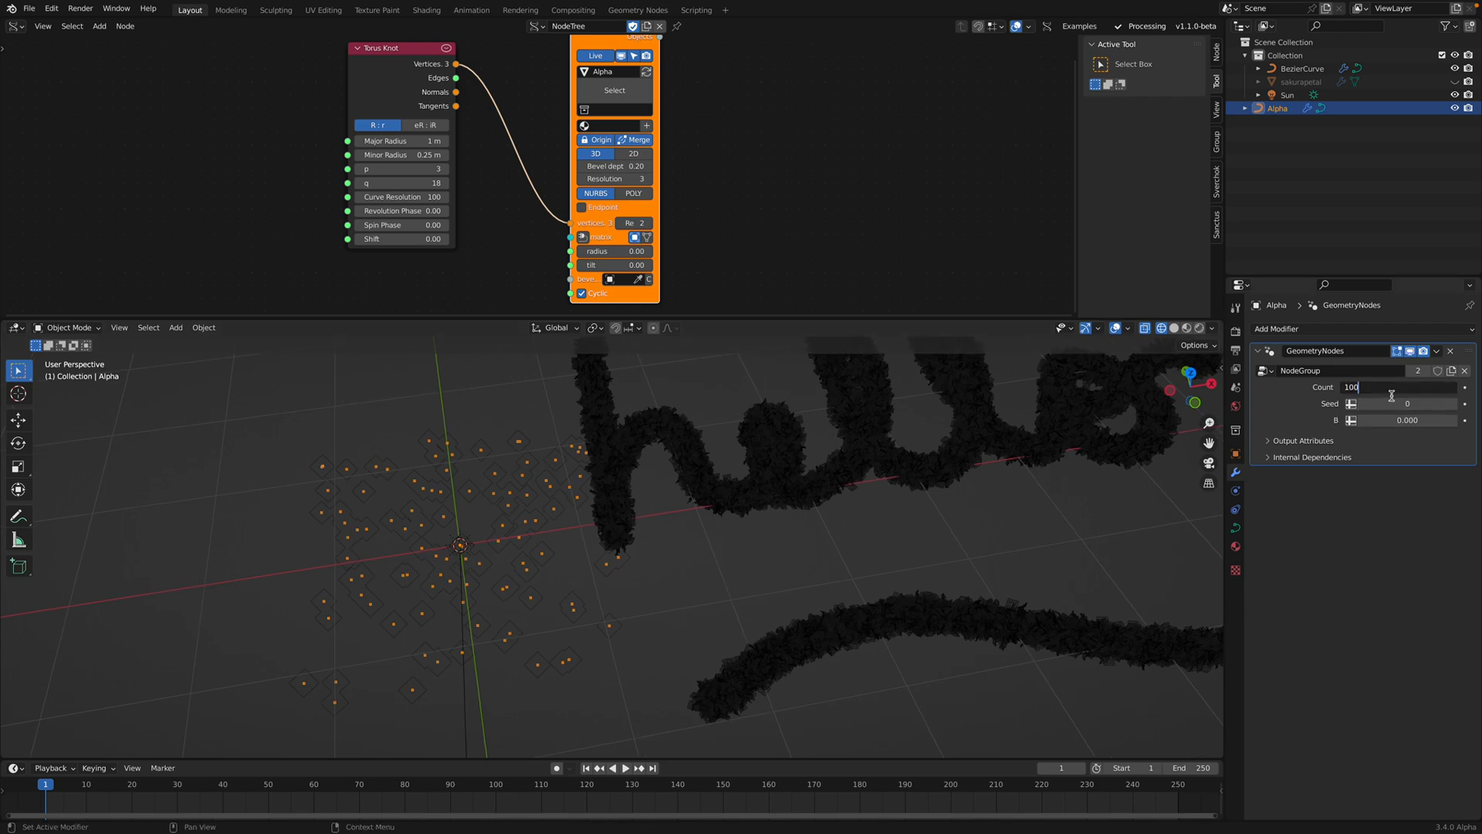
type("10000")
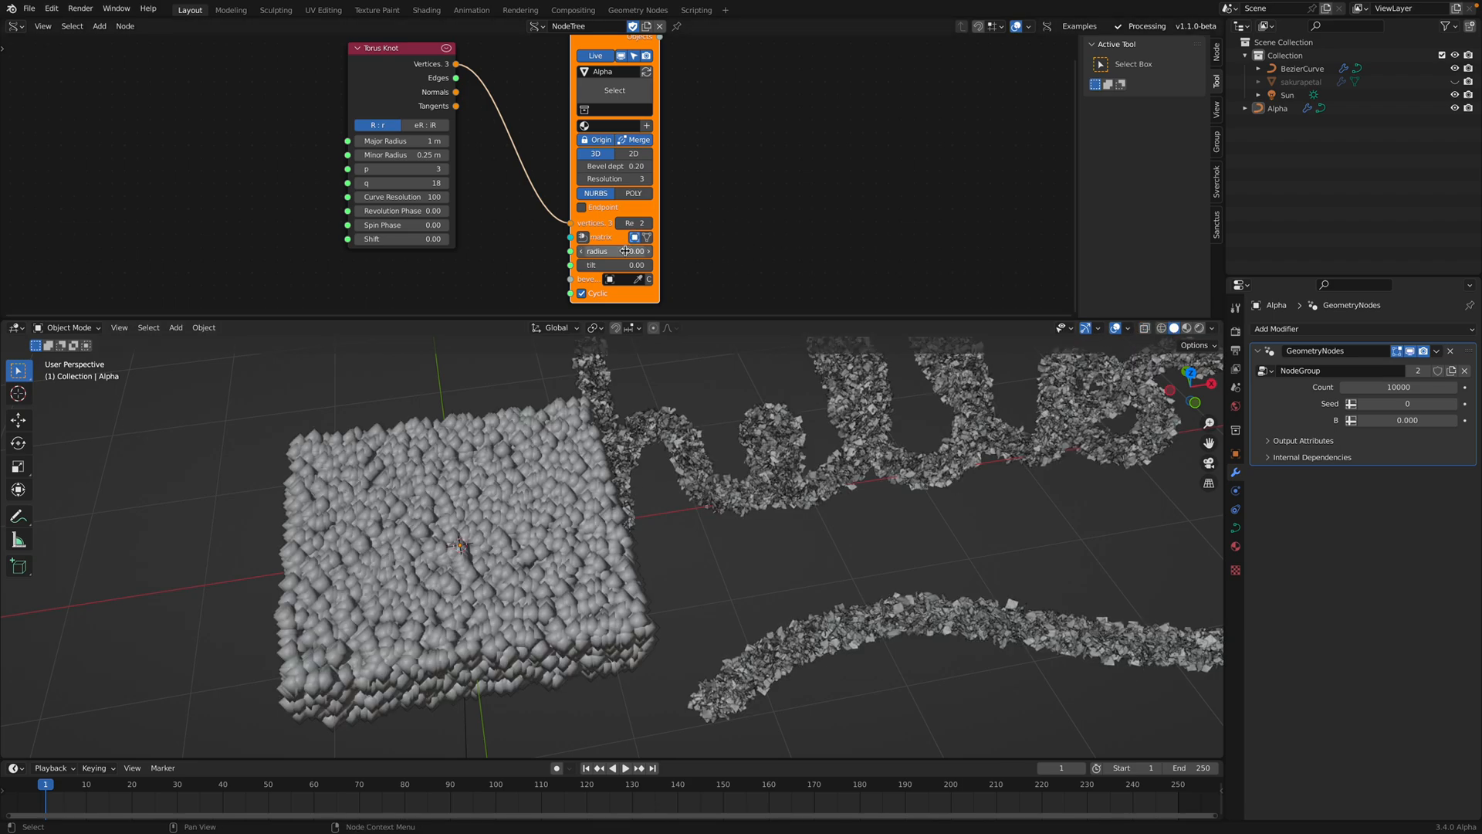
Drag the Polyline Viewer radius to 0.53 so petals form a chunky ring.
left_click_drag(642, 250, 605, 250)
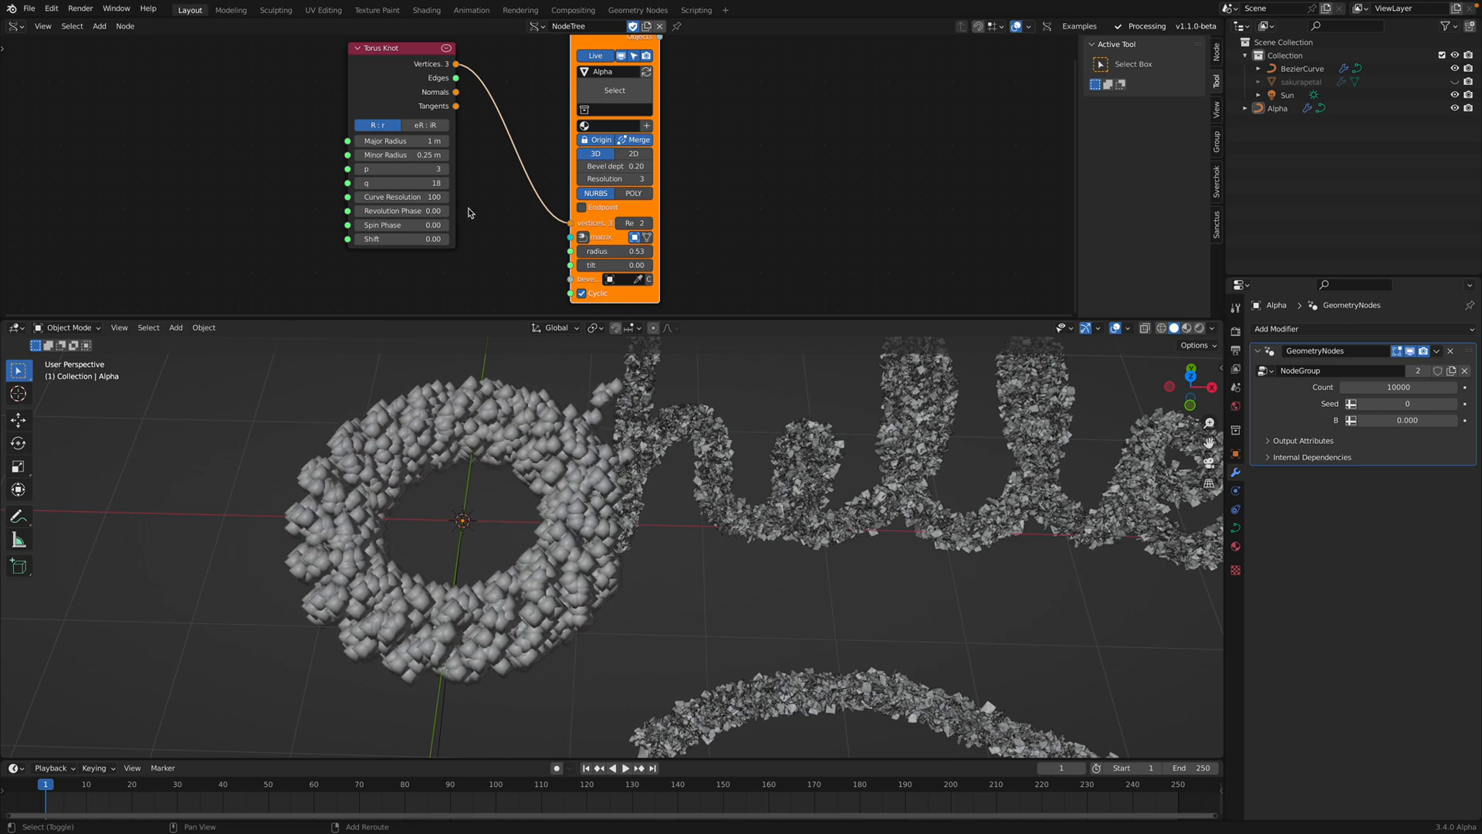
mouse_move(1111, 338)
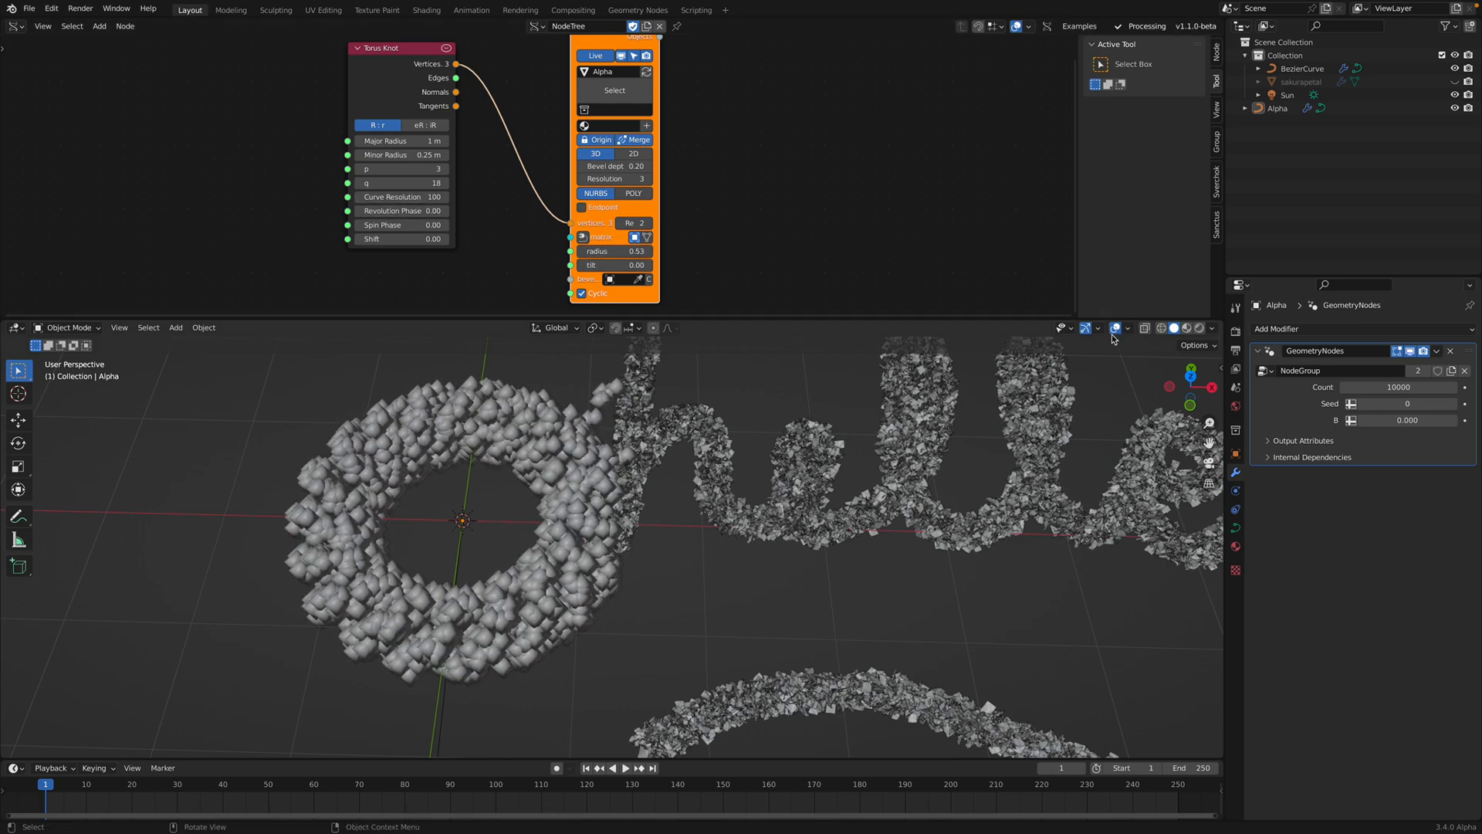
left_click(1186, 328)
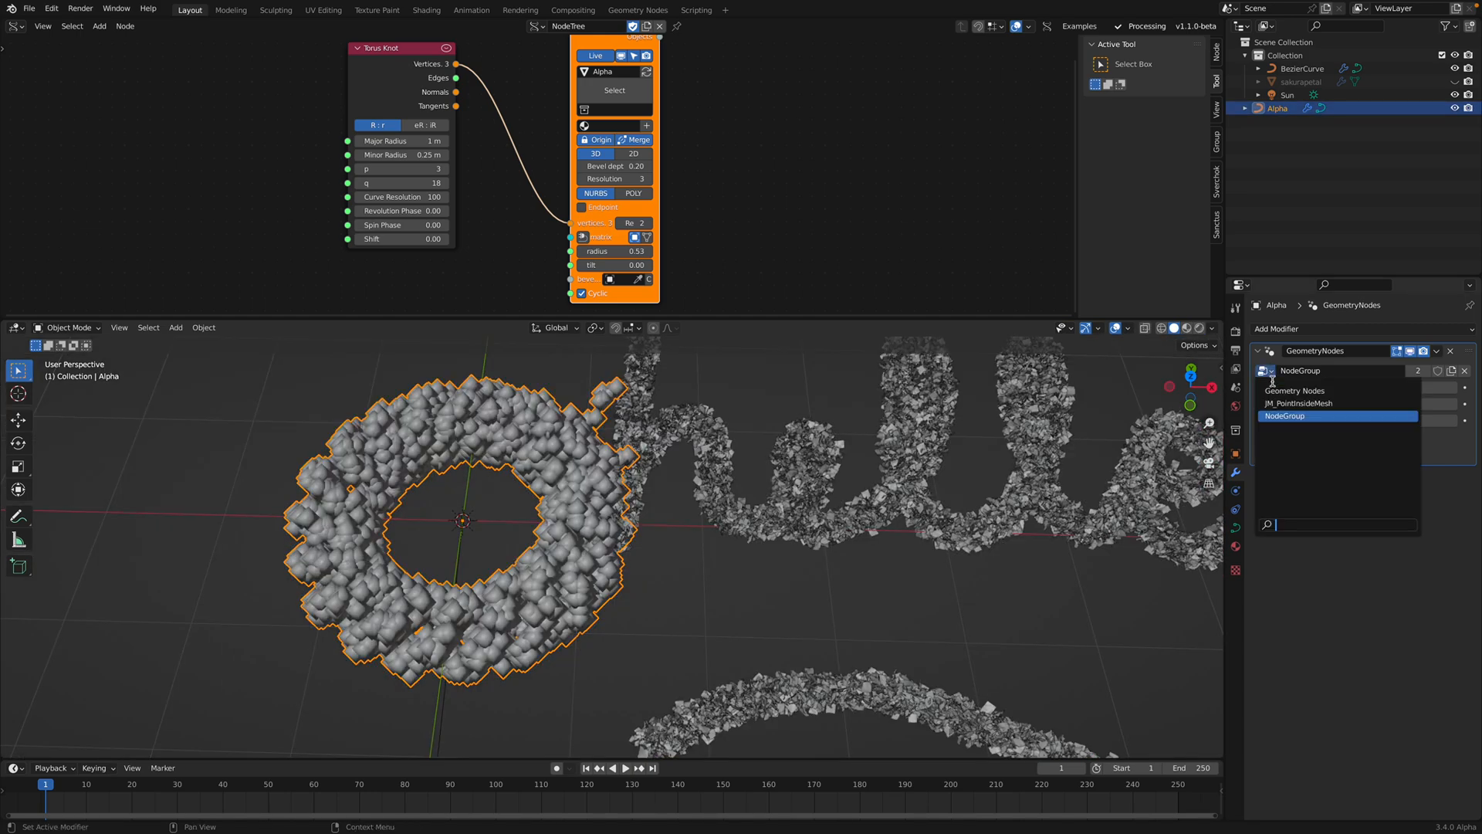
left_click(1300, 403)
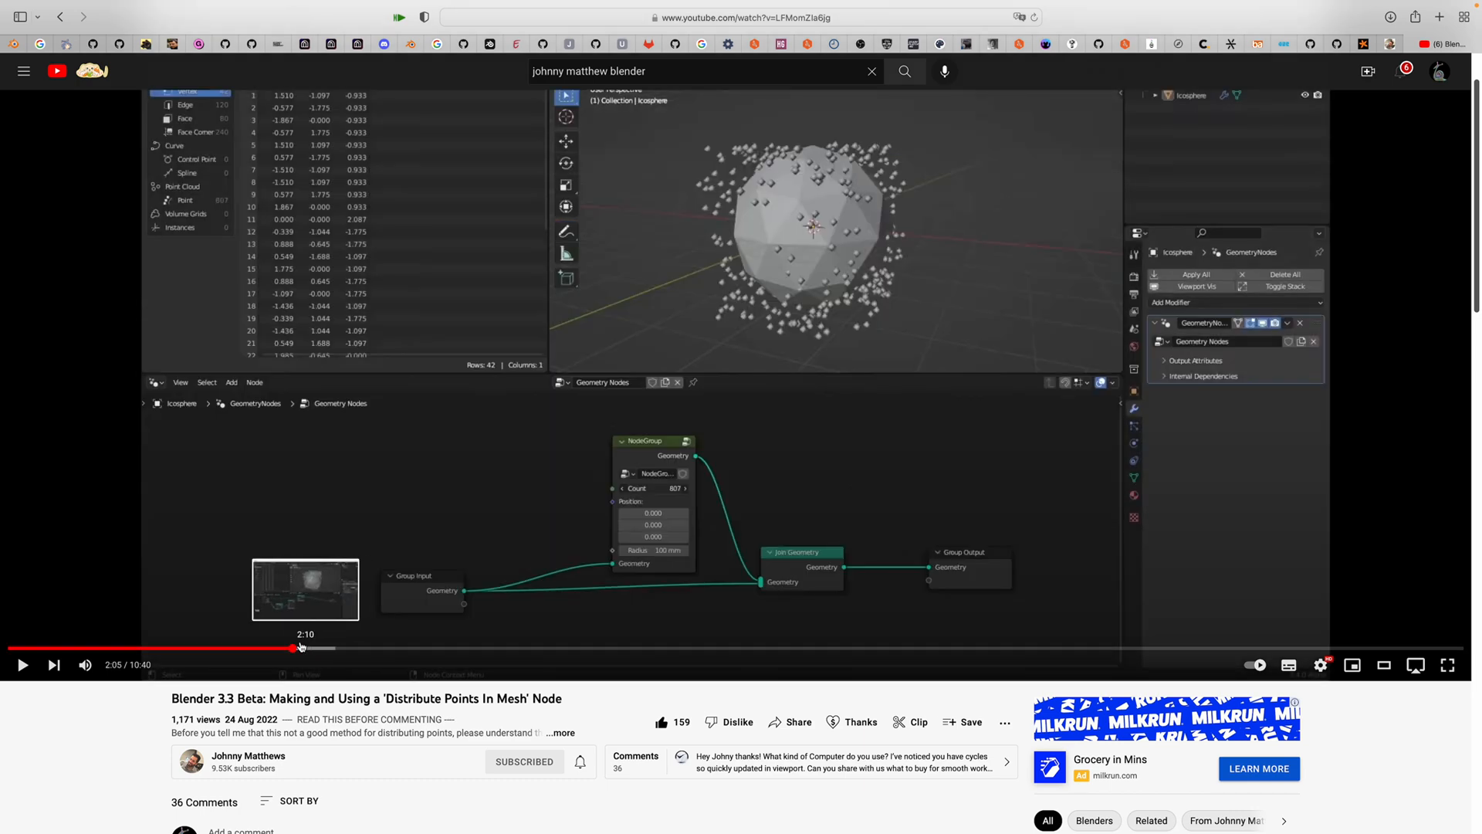
mouse_move(674, 339)
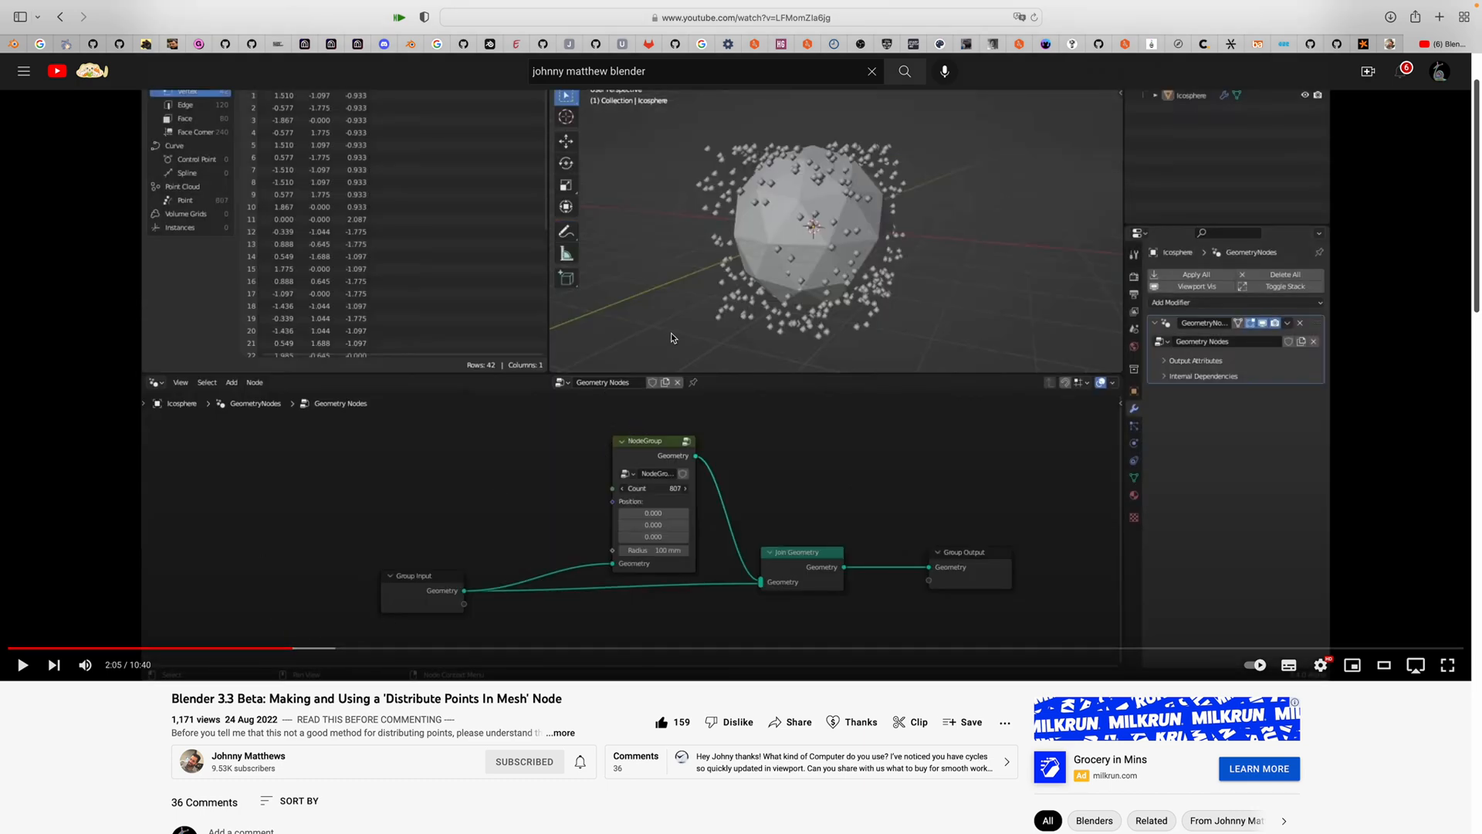
Scroll down to the comments under the Distribute Points In Mesh tutorial.
scroll("down", 3)
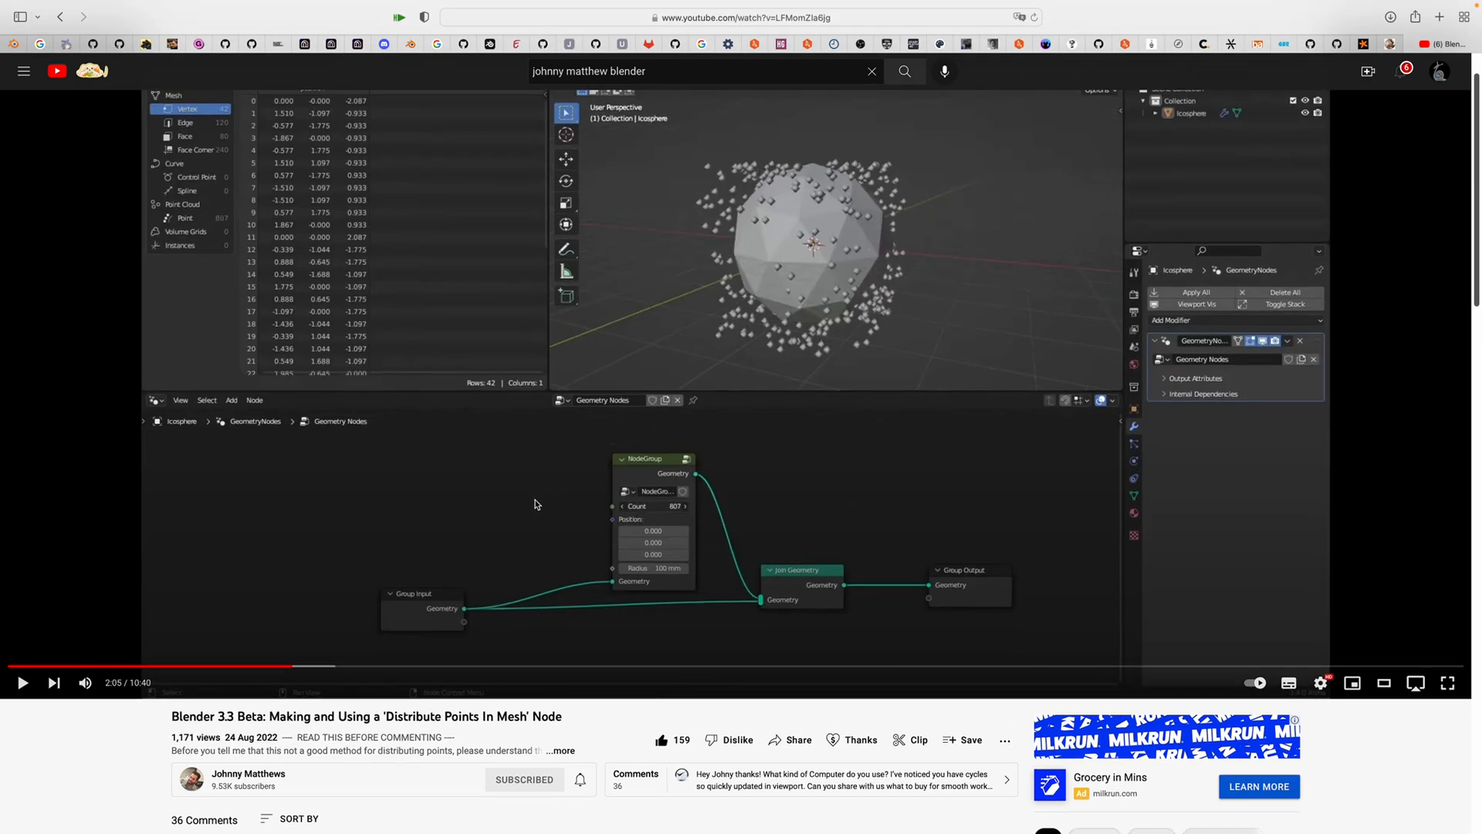
scroll("down", 3)
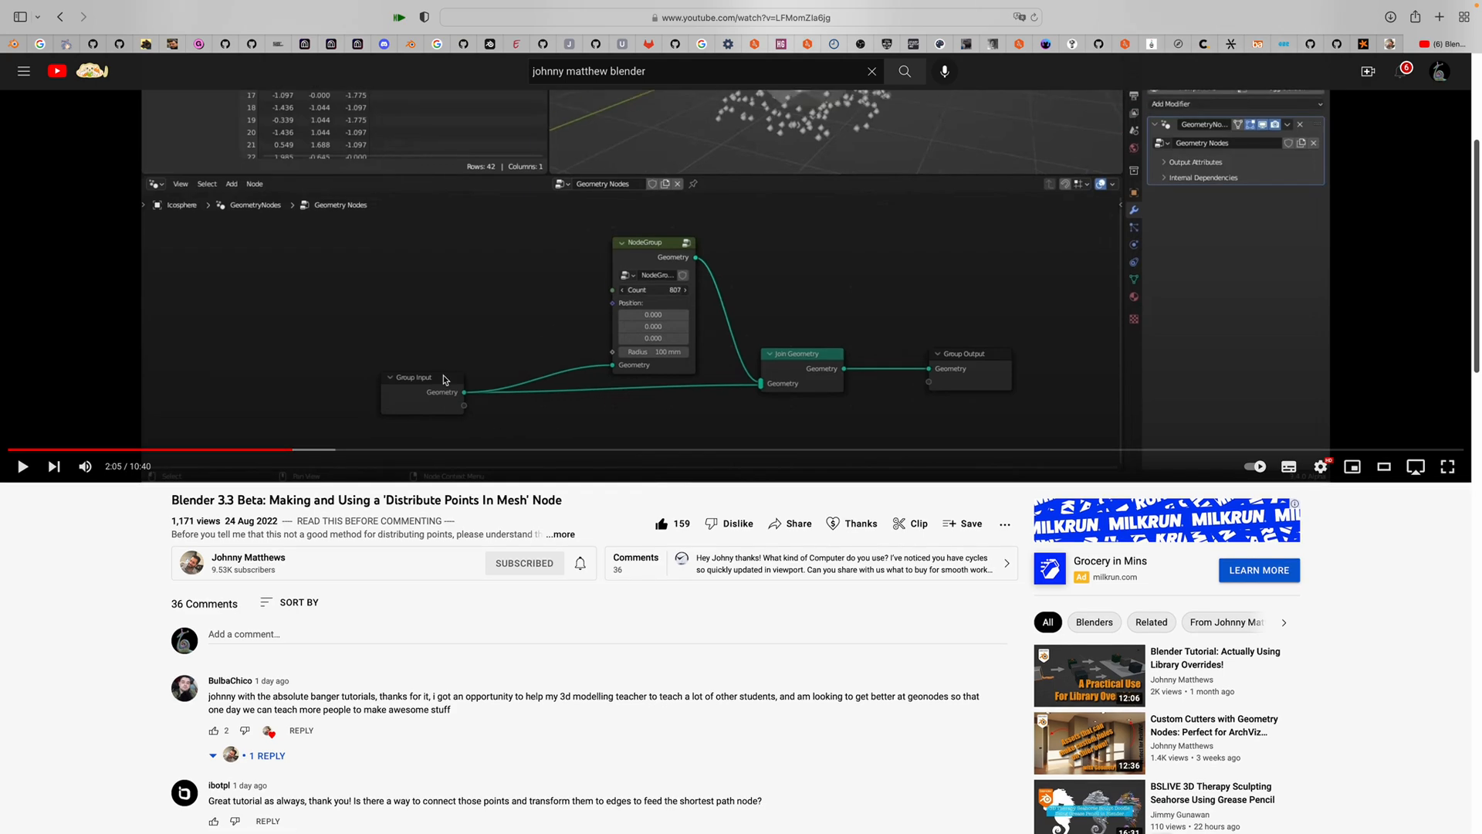